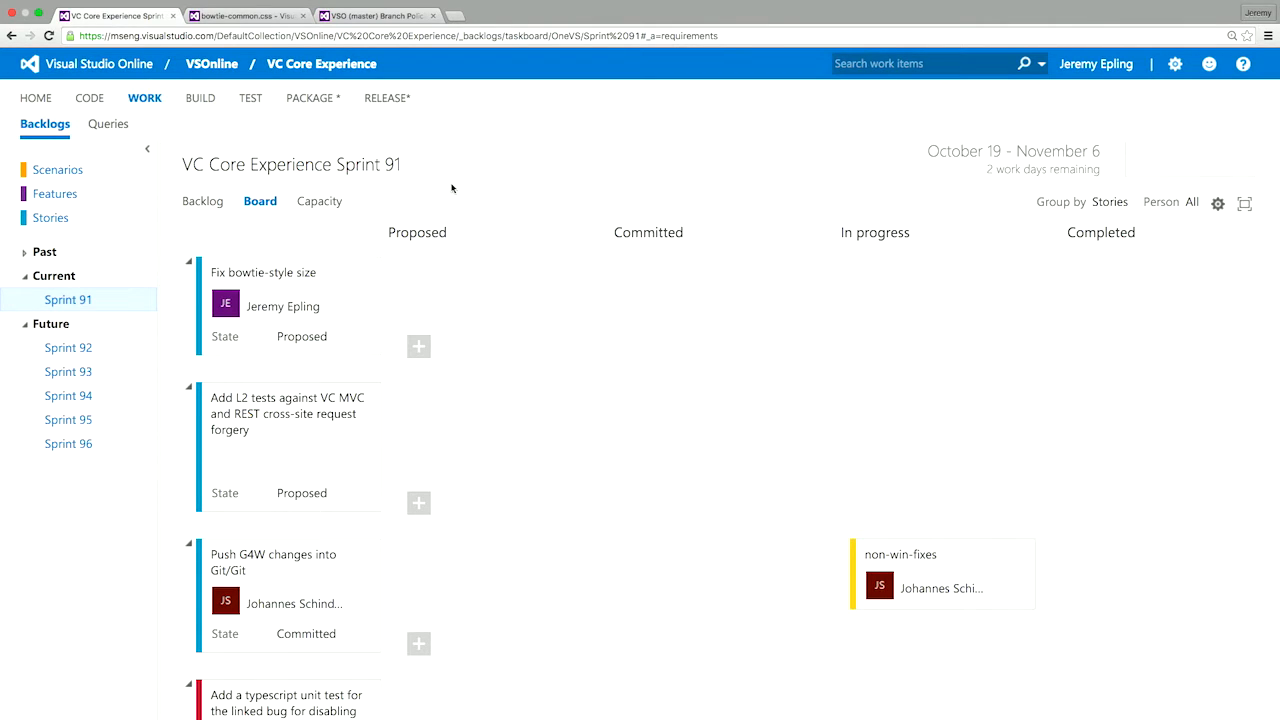
pyautogui.moveTo(564, 198)
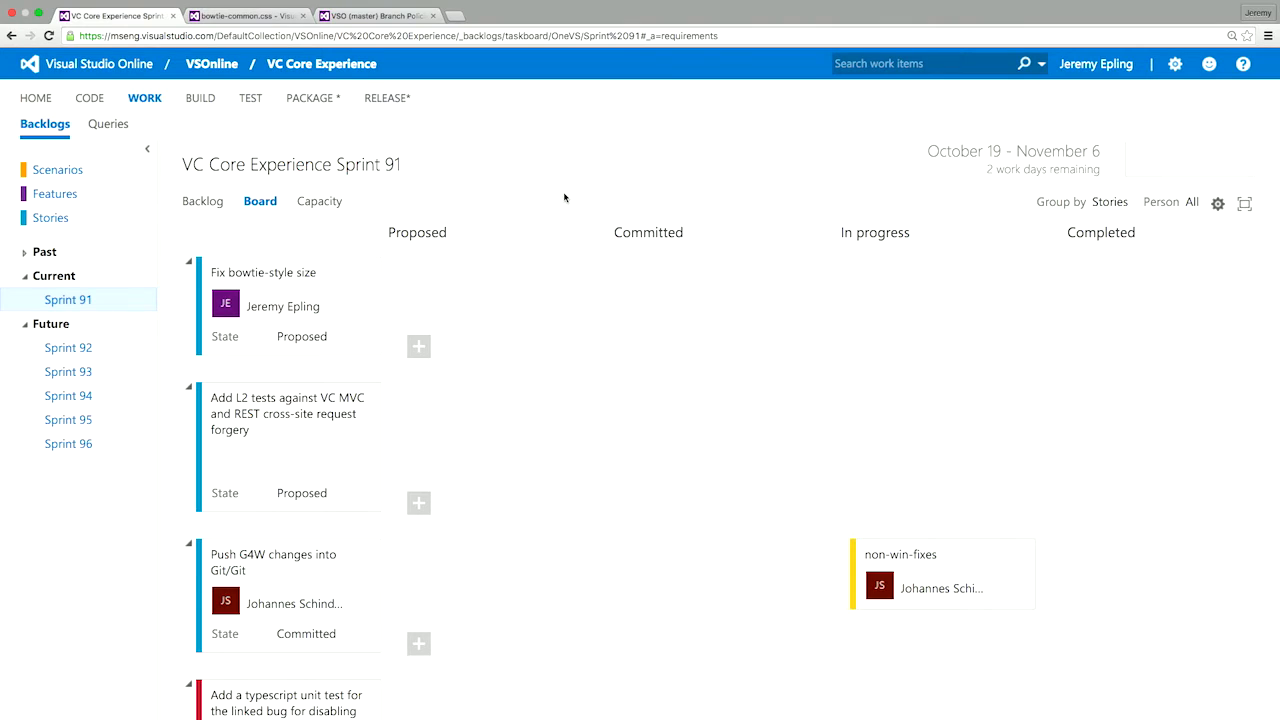
pyautogui.moveTo(320, 272)
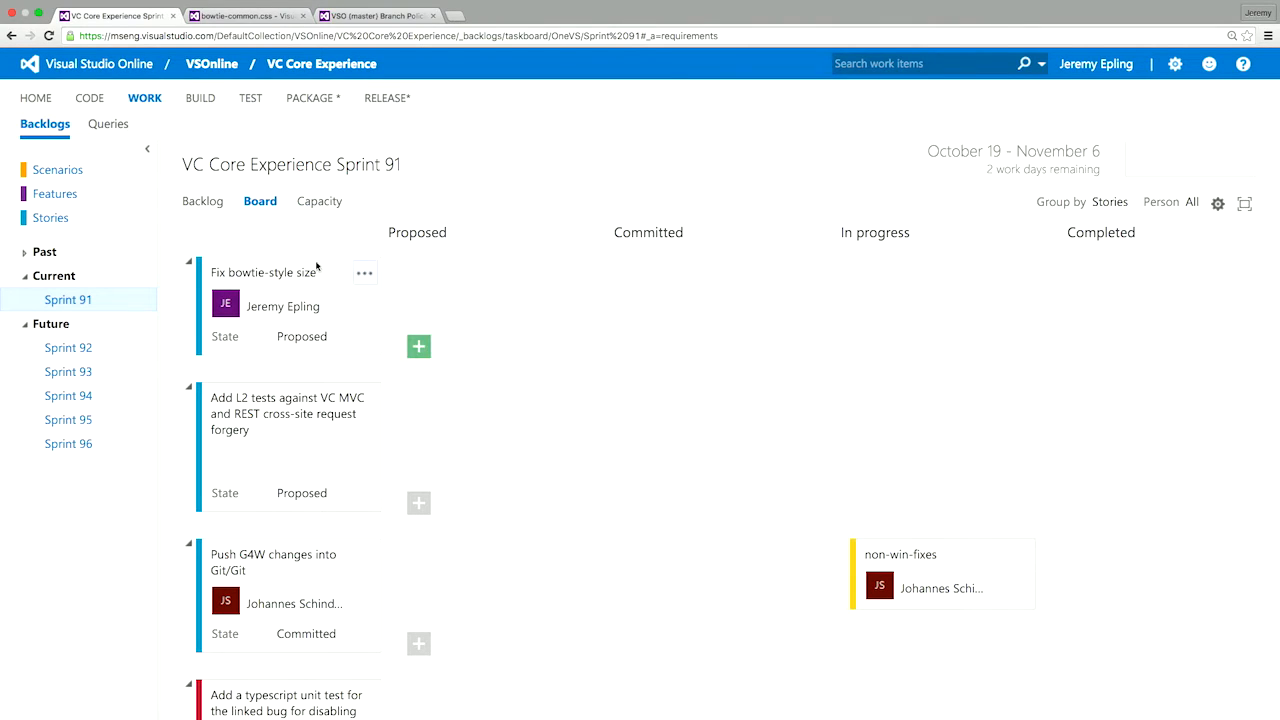
pyautogui.moveTo(328, 288)
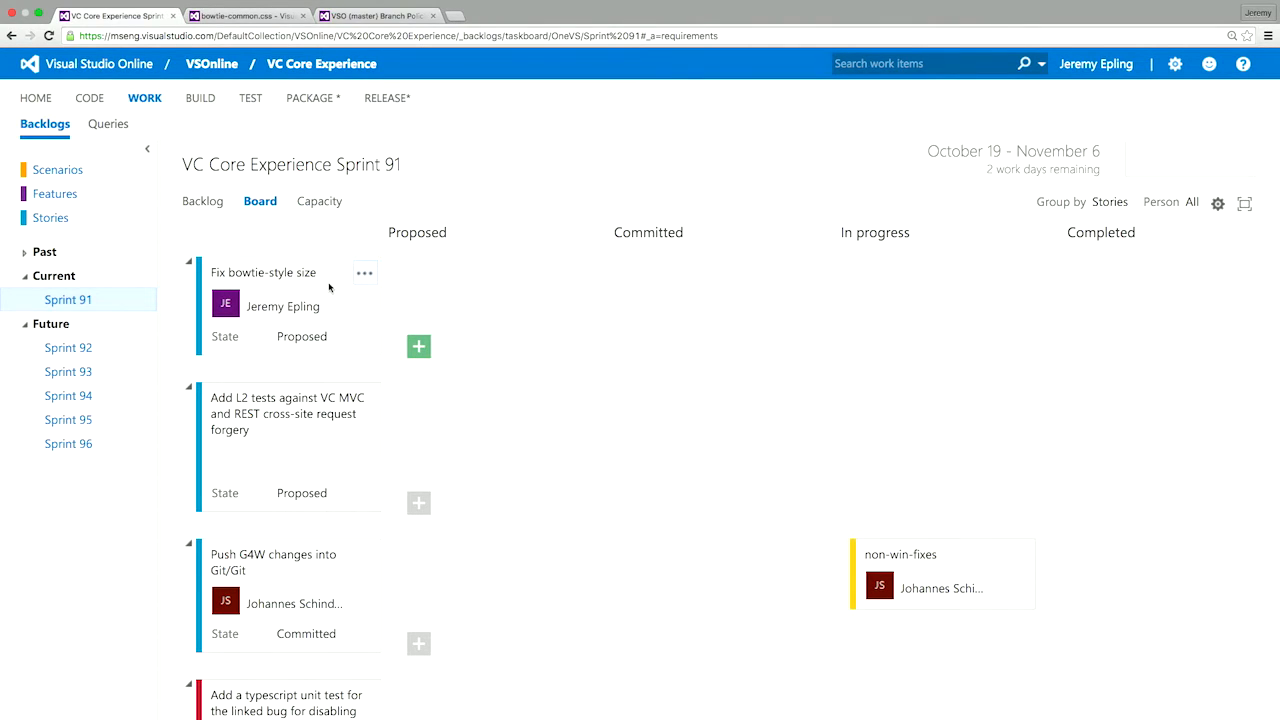
# Show the action menu for the 'Fix bowtie-style size' card on the Sprint 91 board
pyautogui.click(364, 272)
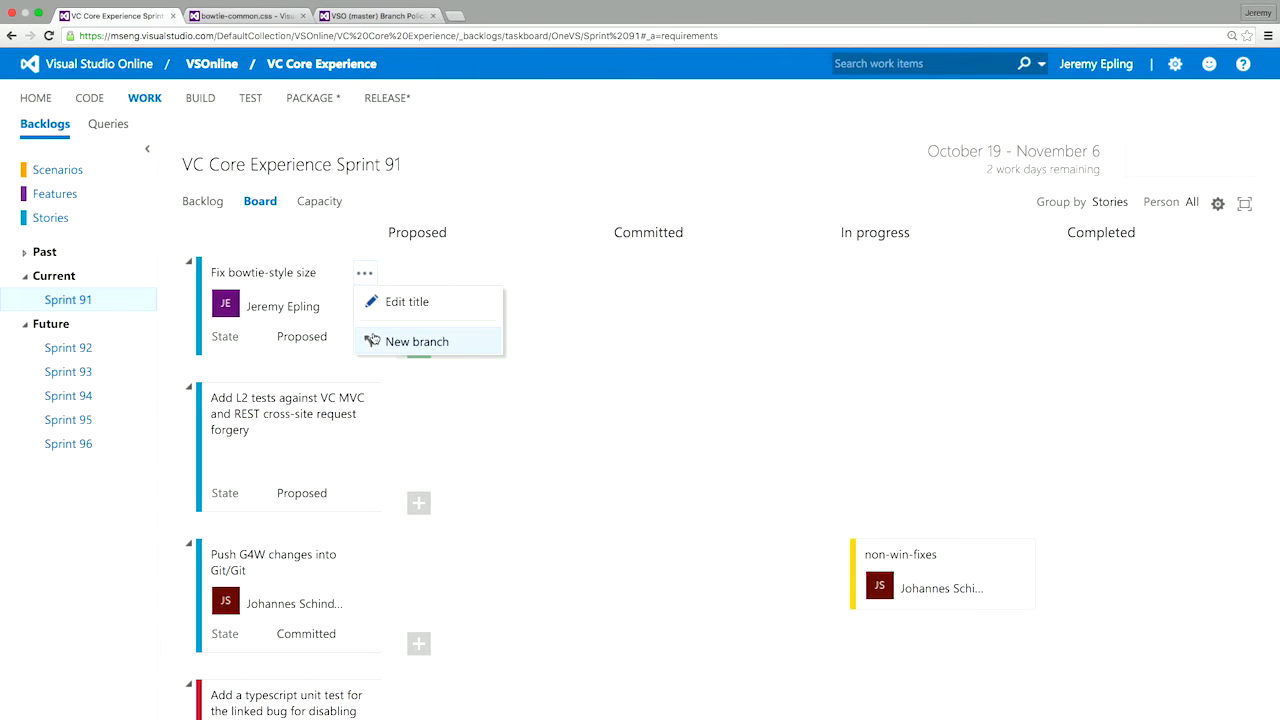
pyautogui.moveTo(416, 340)
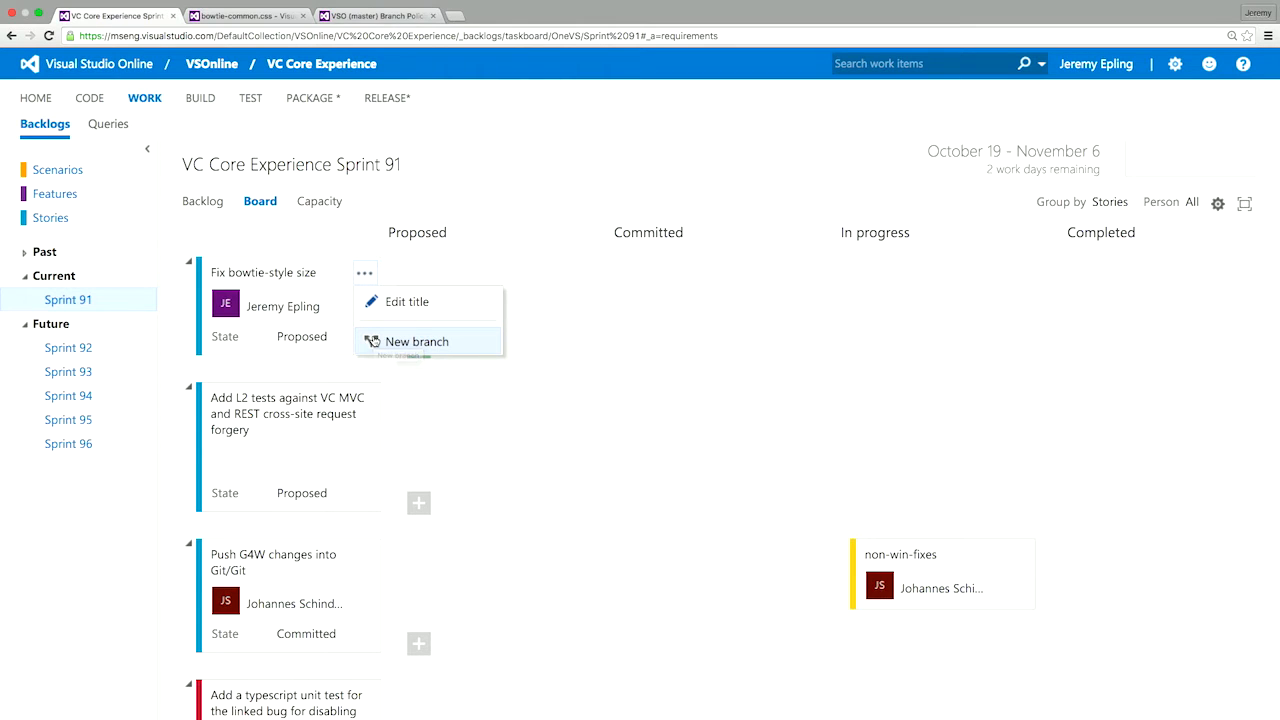
# Create branch 'fix-bowtie' from VSO/master, linked to the Fix bowtie-style size work item
pyautogui.click(416, 340)
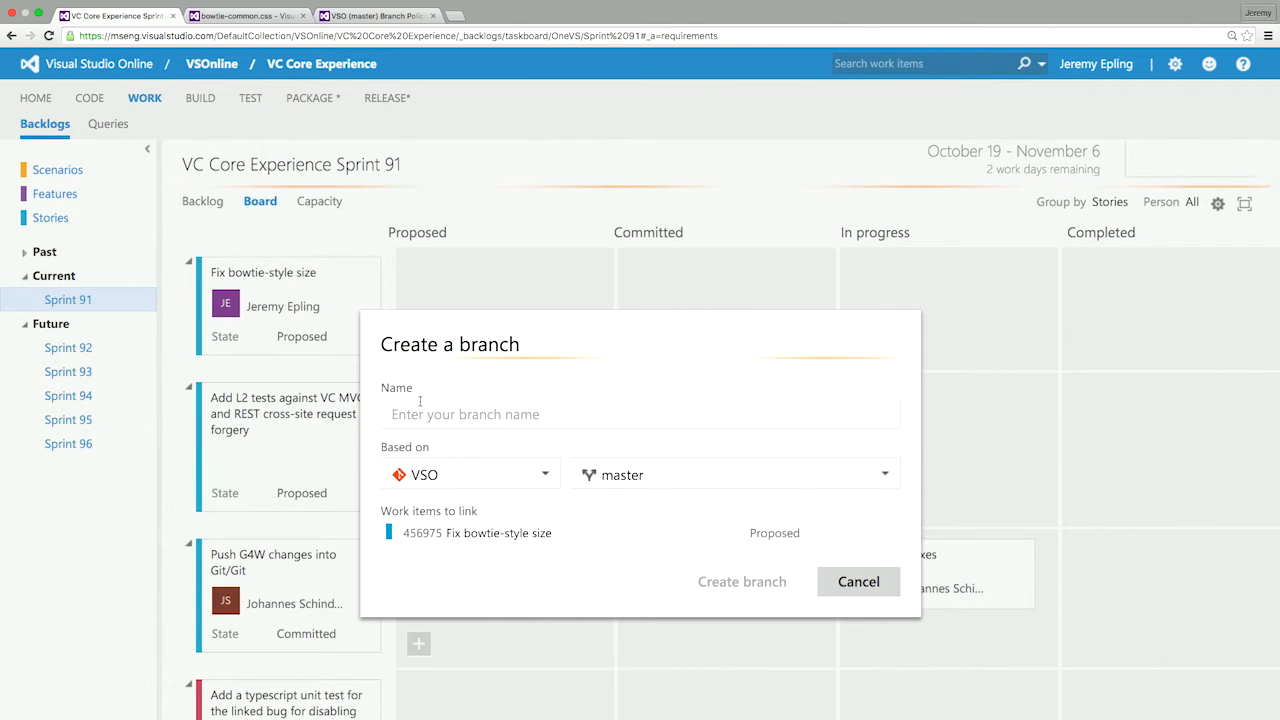
pyautogui.write('f')
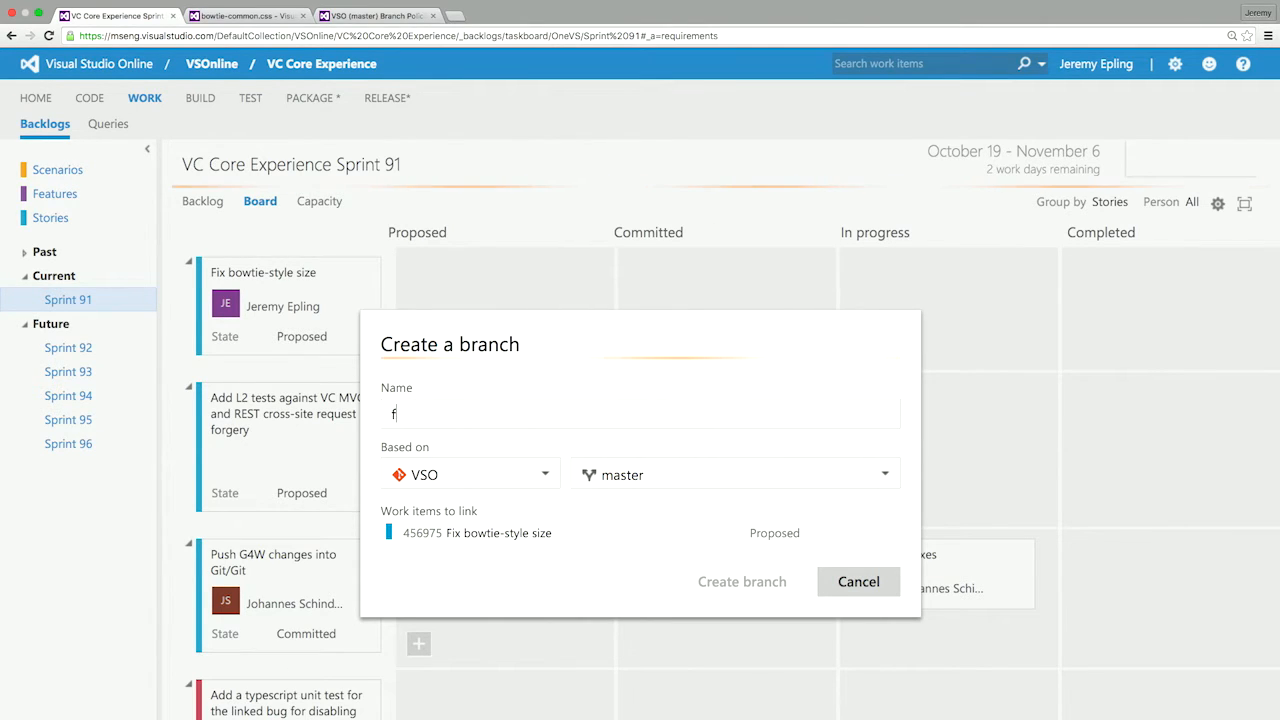
pyautogui.write('ix-re')
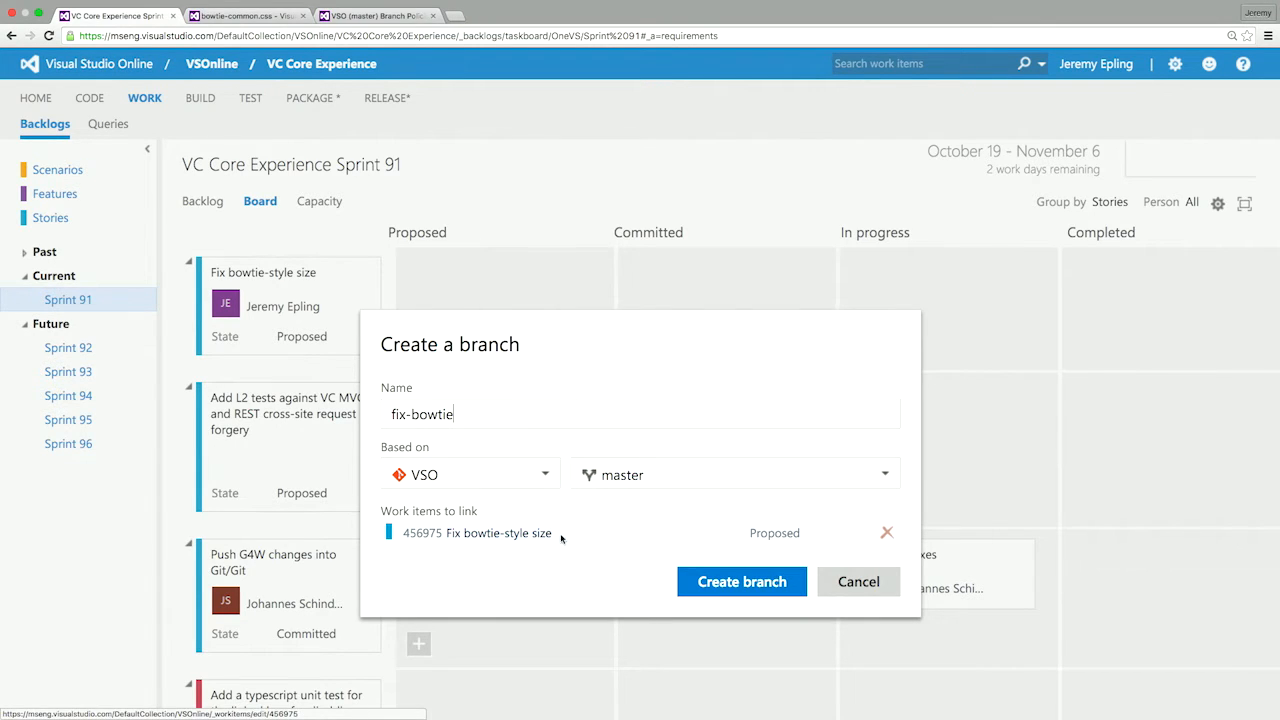
pyautogui.moveTo(532, 564)
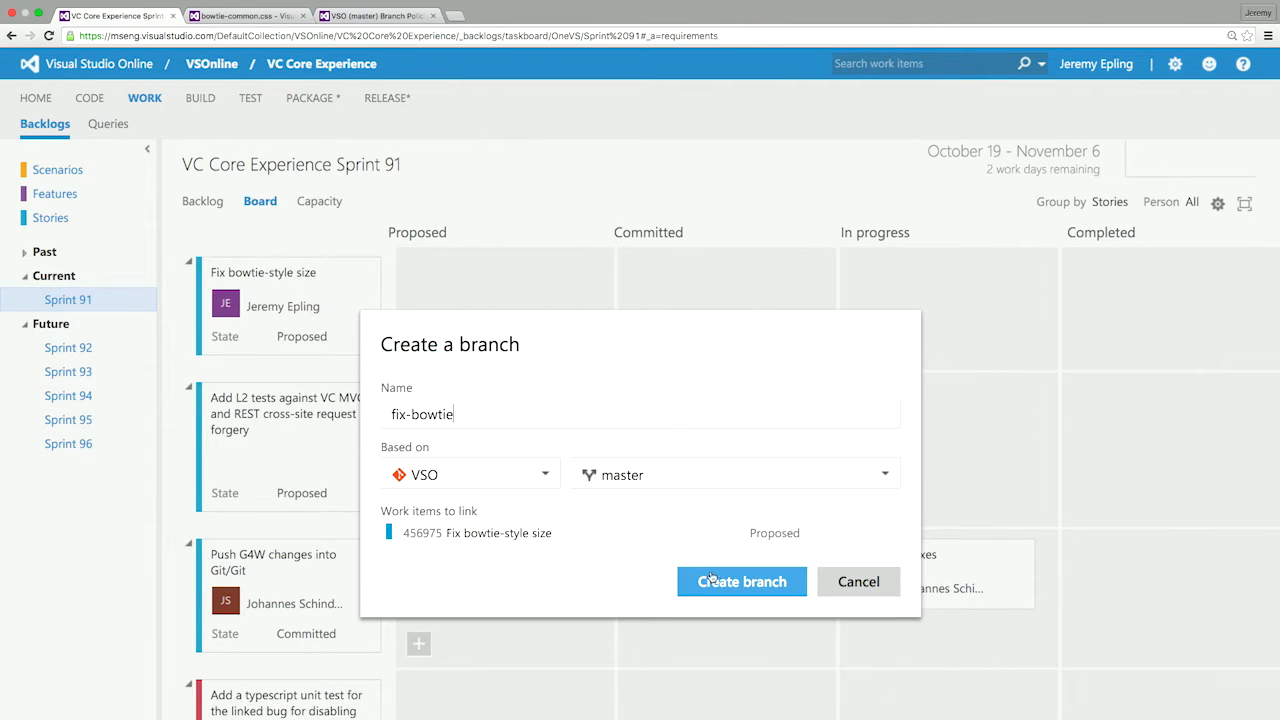
pyautogui.click(740, 580)
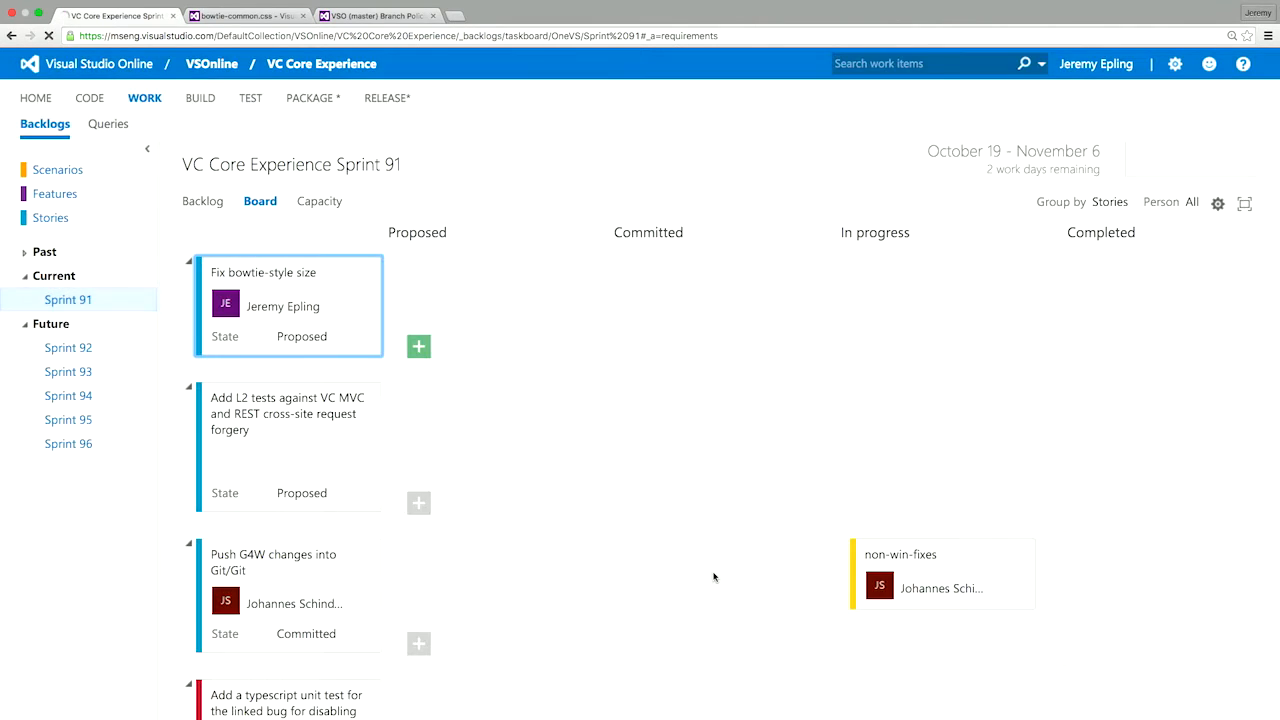
# View the new fix-bowtie branch's folders in the Code Explorer
pyautogui.click(88, 96)
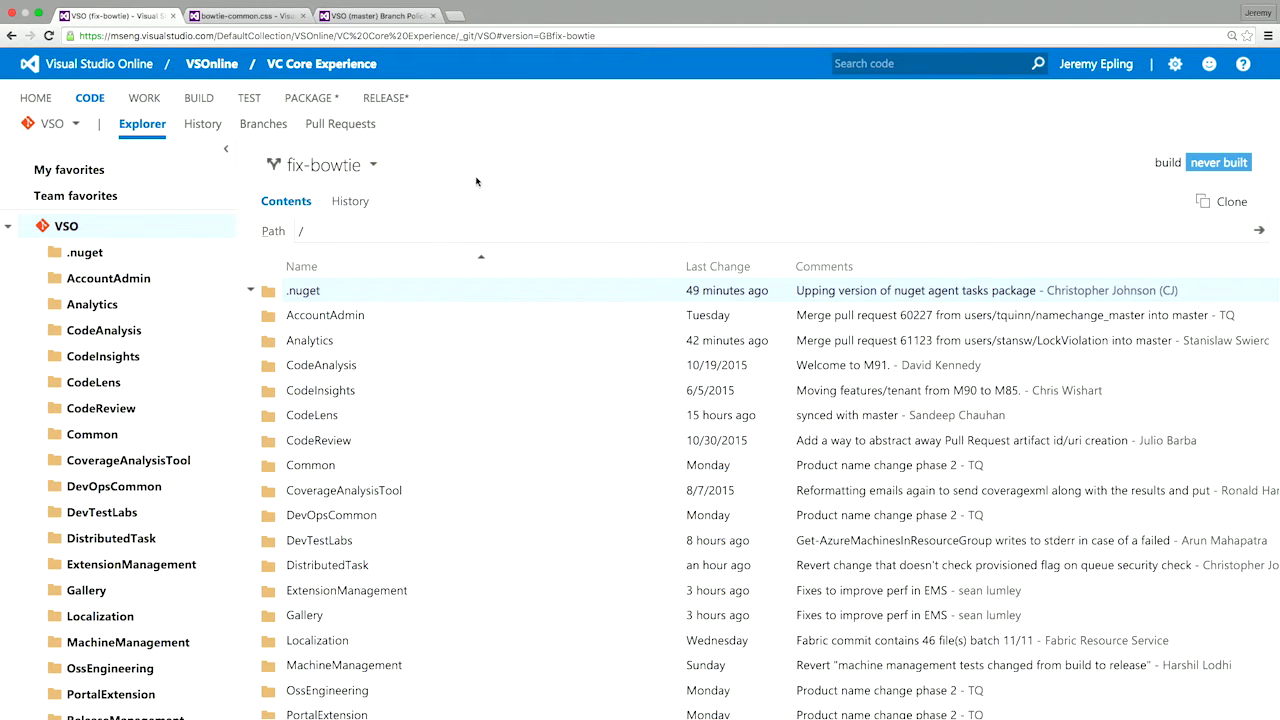
pyautogui.moveTo(724, 176)
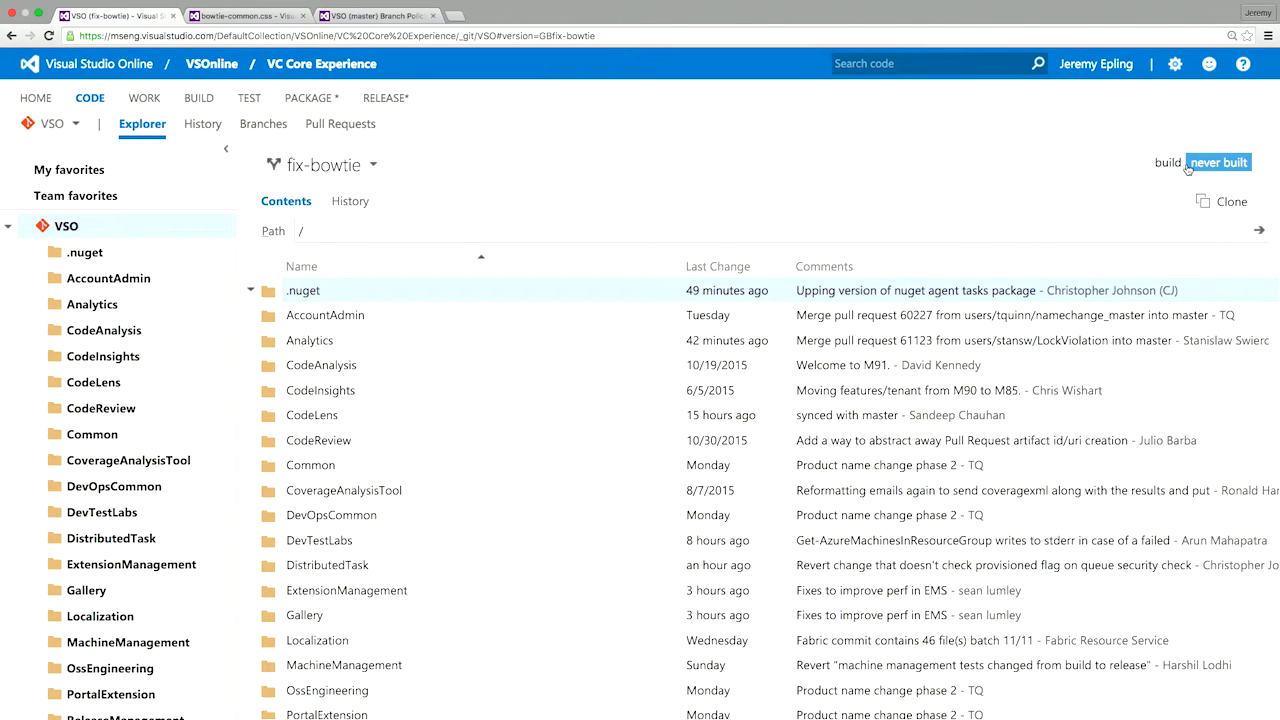
pyautogui.moveTo(1158, 166)
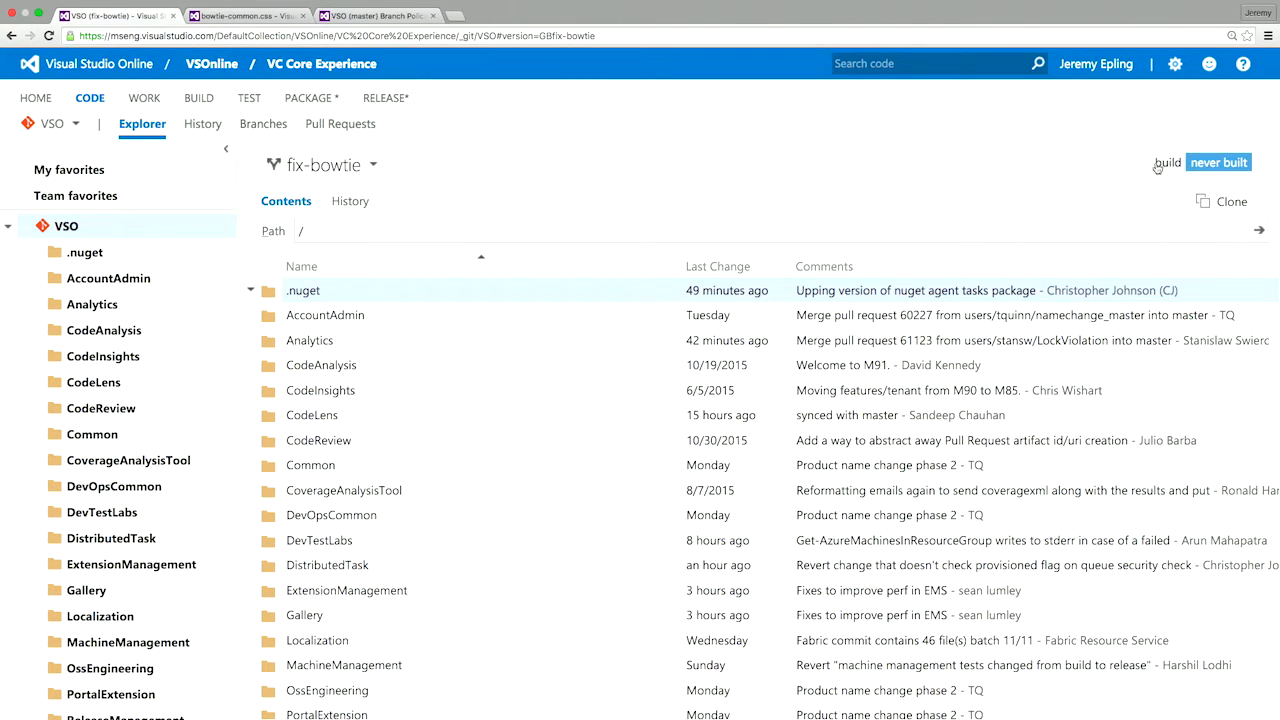
pyautogui.moveTo(990, 168)
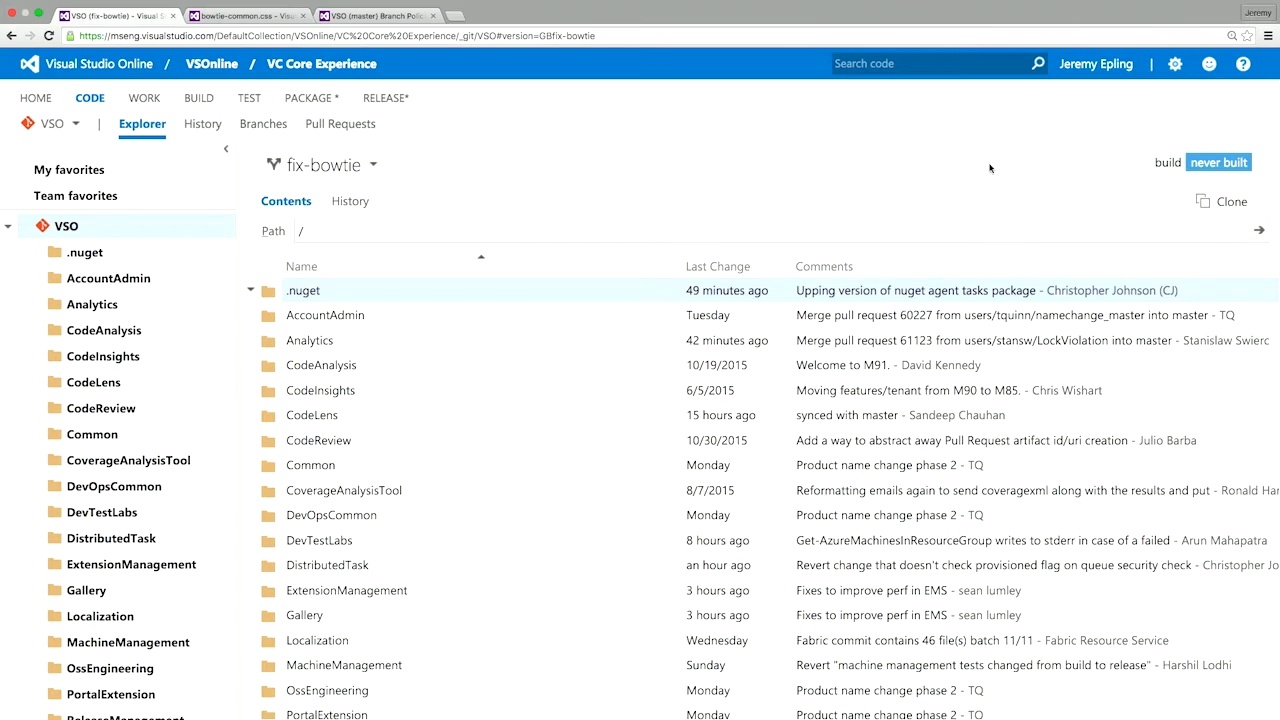
pyautogui.moveTo(690, 152)
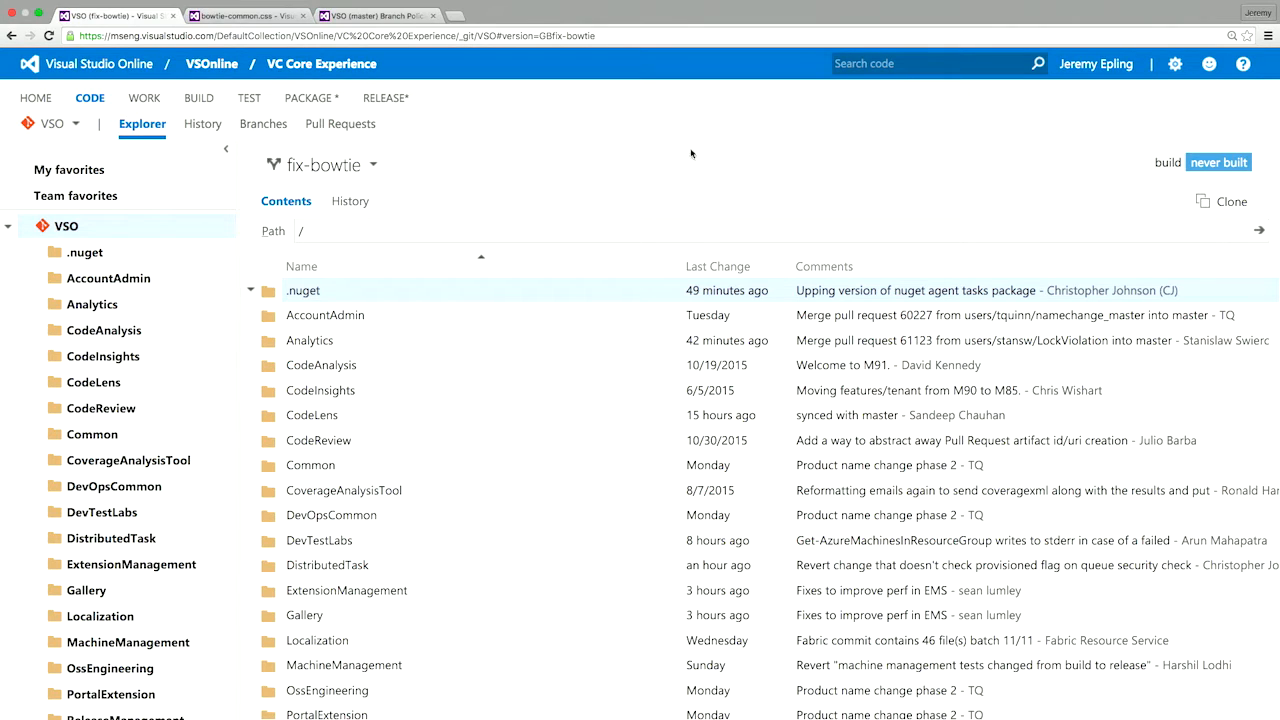
pyautogui.moveTo(612, 160)
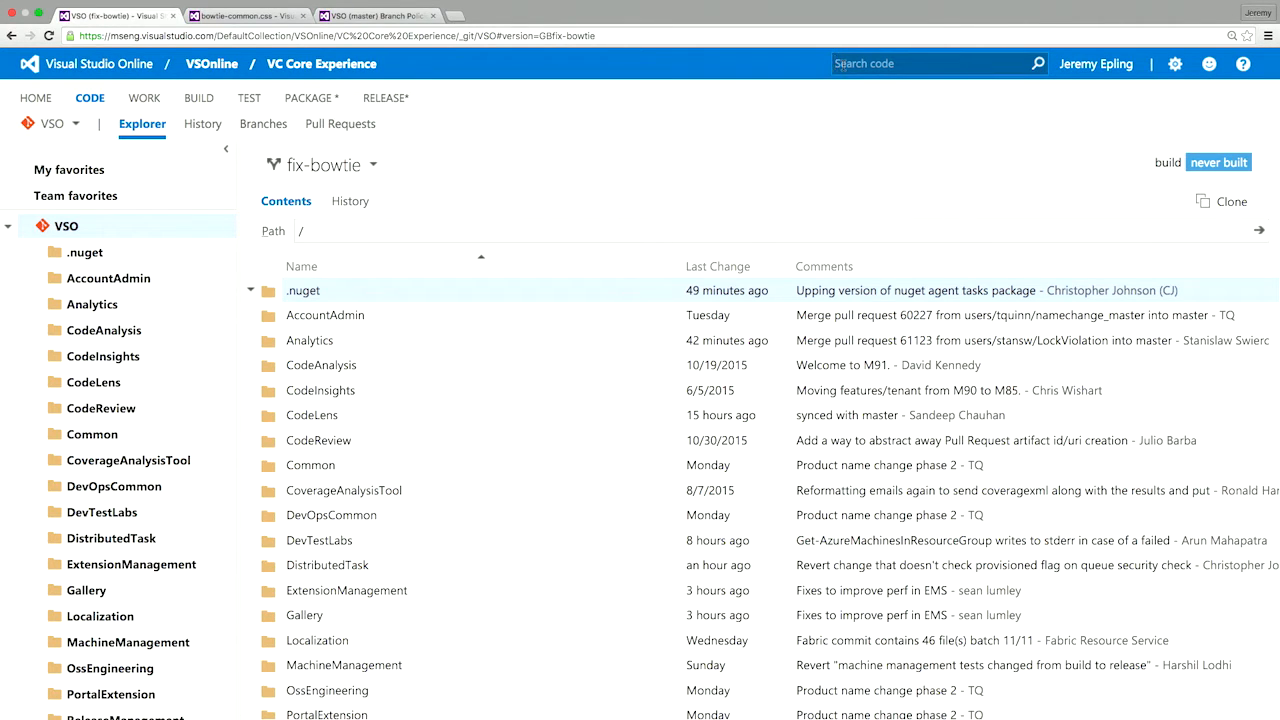
# Search the code for 'bowtie-style' and preview the matches in bowtie-common.css
pyautogui.write('bowtie-style')
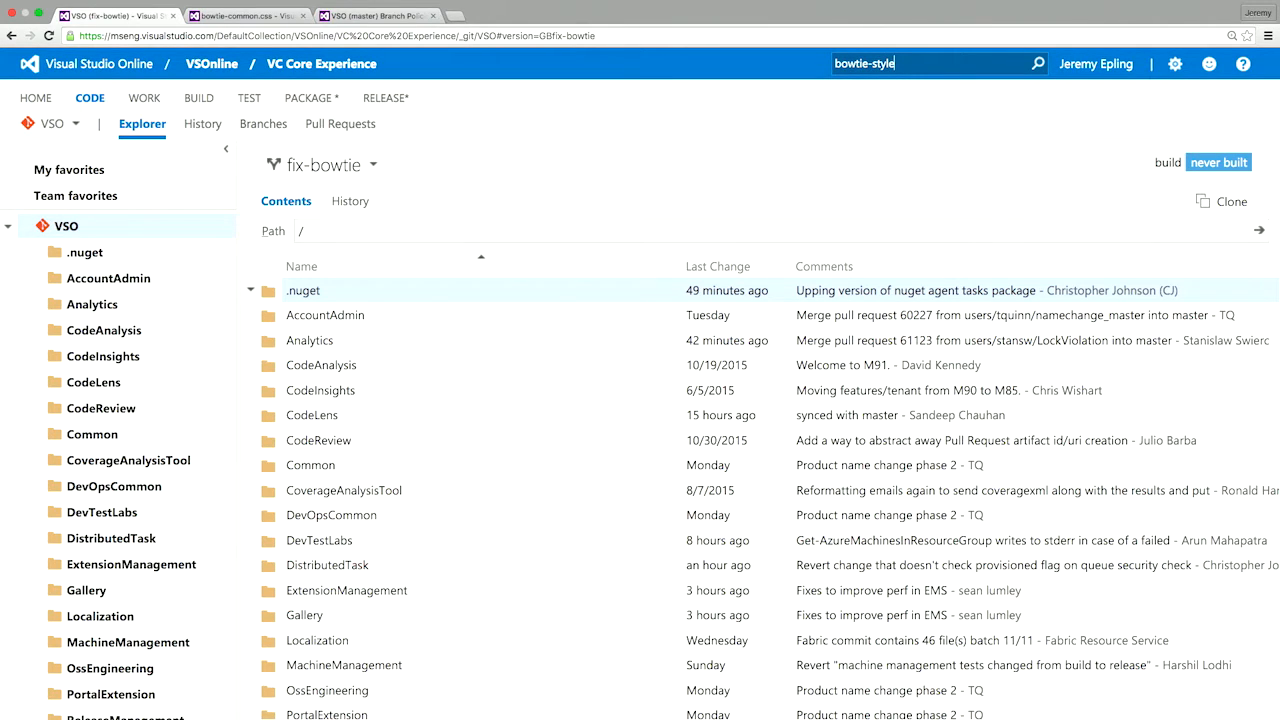
pyautogui.click(1008, 62)
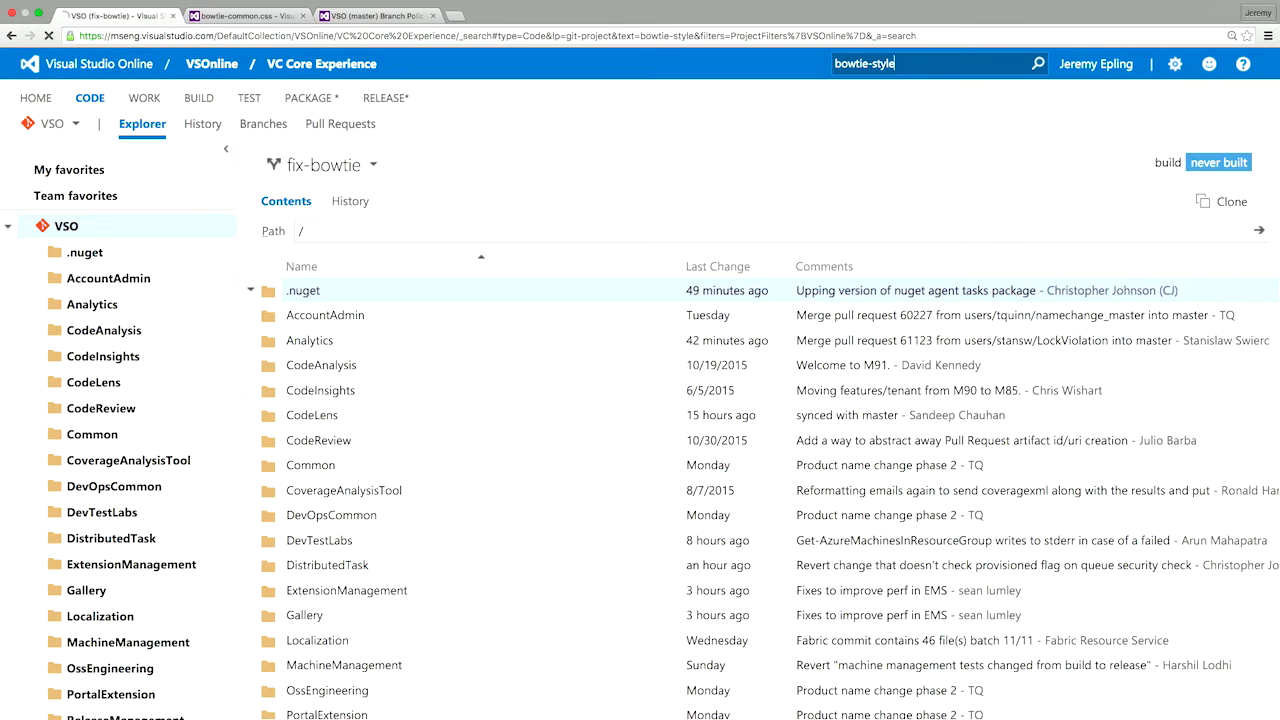
pyautogui.press('Return')
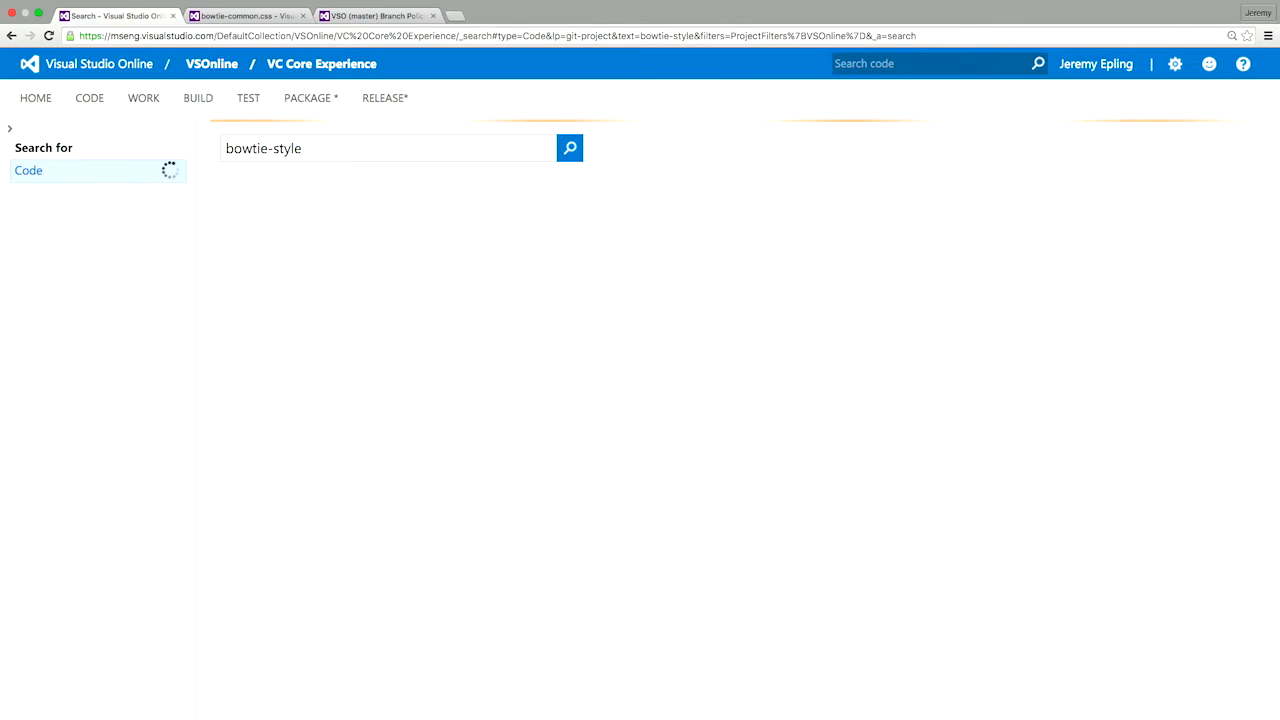
pyautogui.click(568, 148)
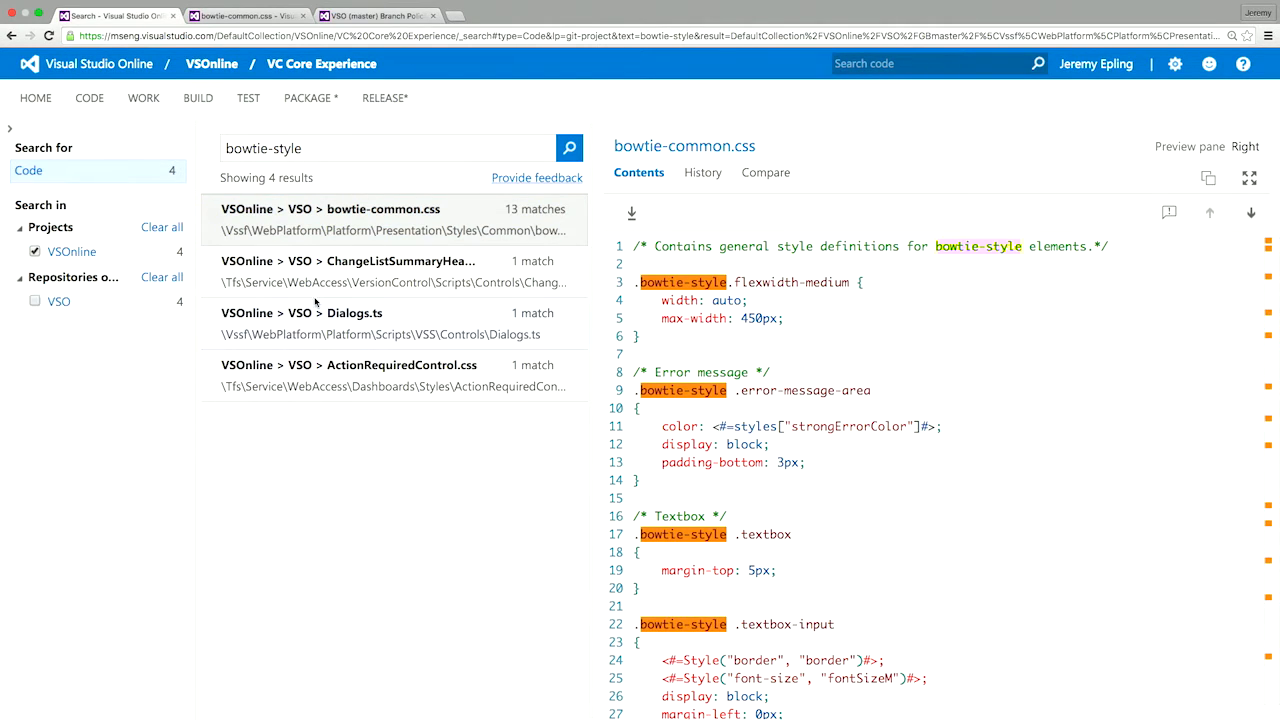
pyautogui.moveTo(312, 300)
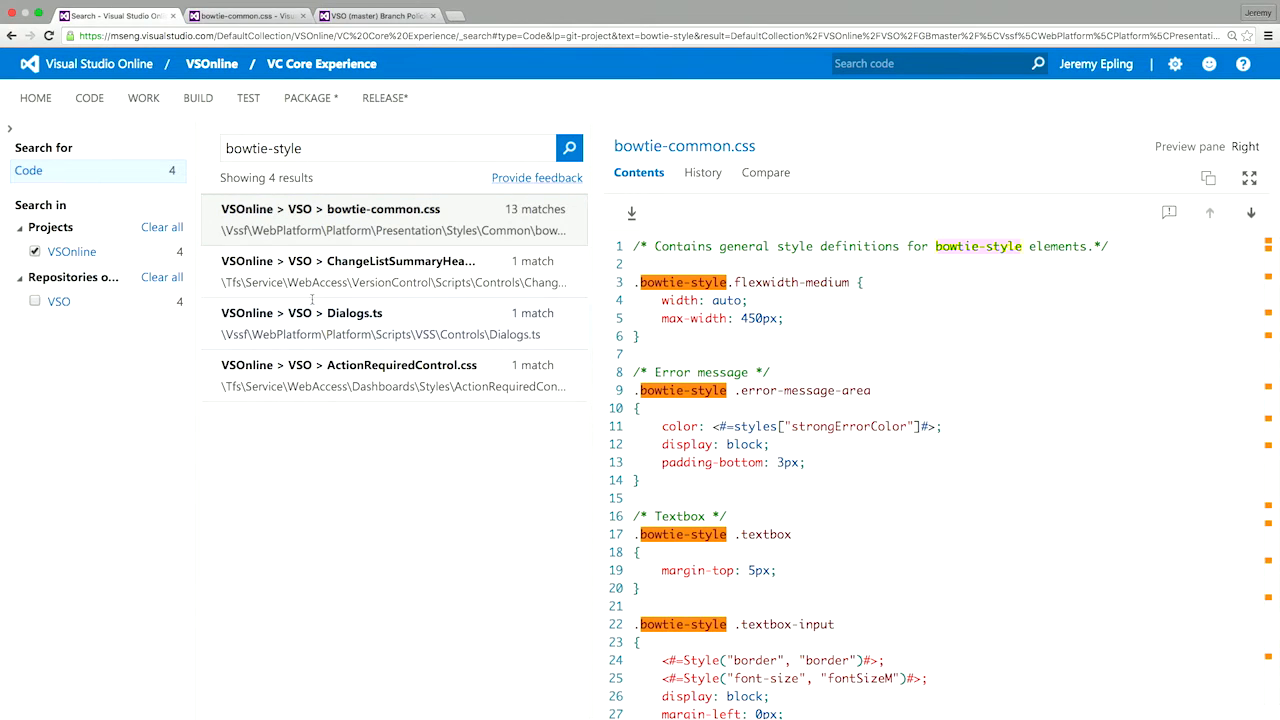
pyautogui.moveTo(390, 218)
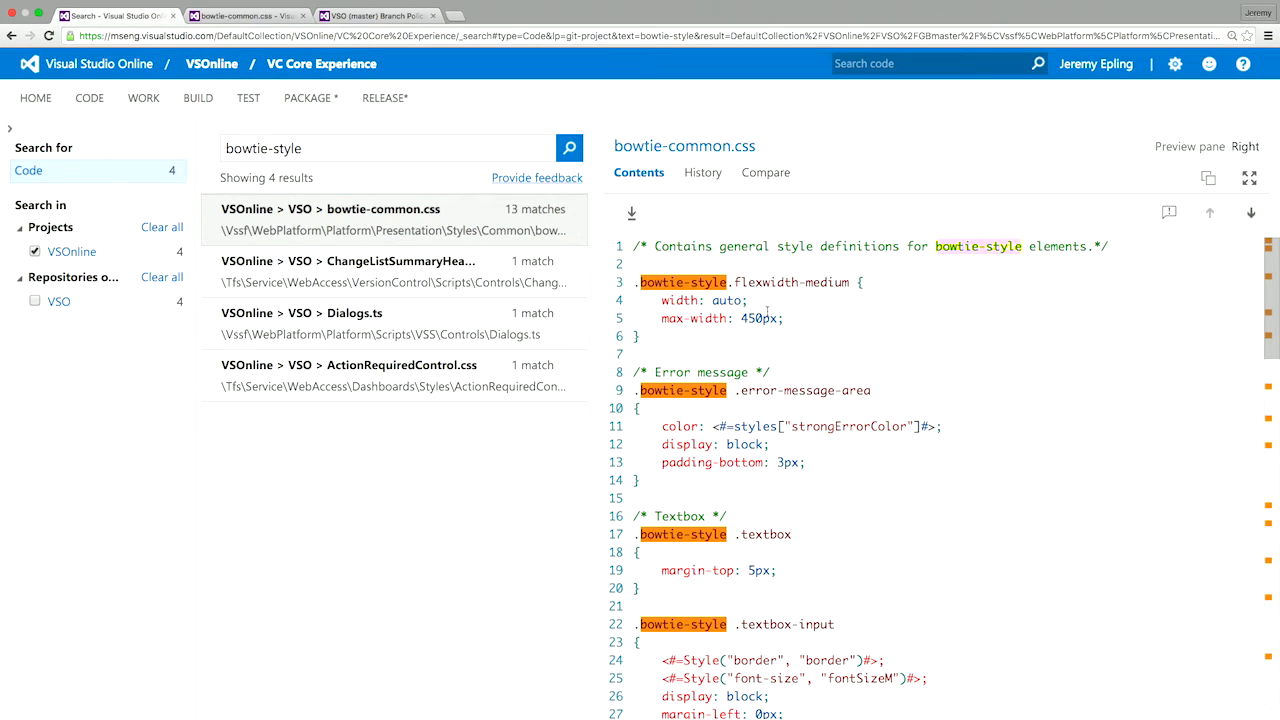
pyautogui.moveTo(684, 146)
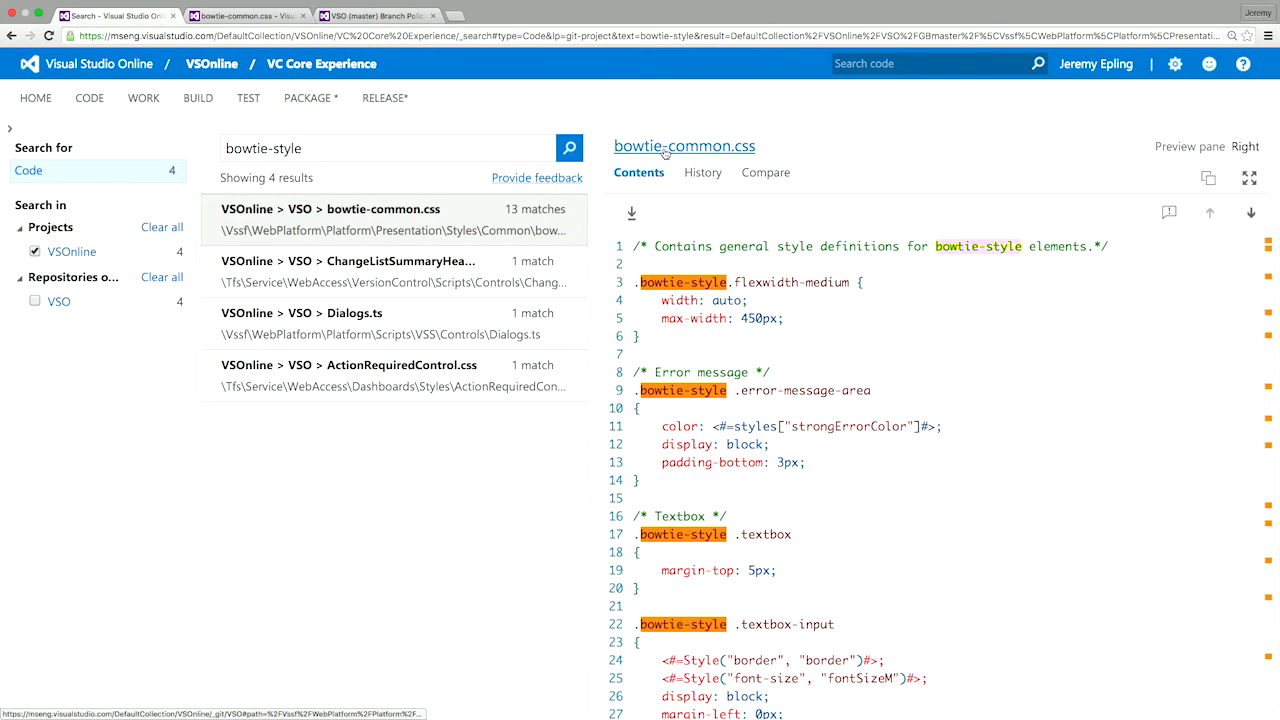
# Edit bowtie-common.css on fix-bowtie, changing max-width from 450px to 500px, and commit it
pyautogui.click(684, 146)
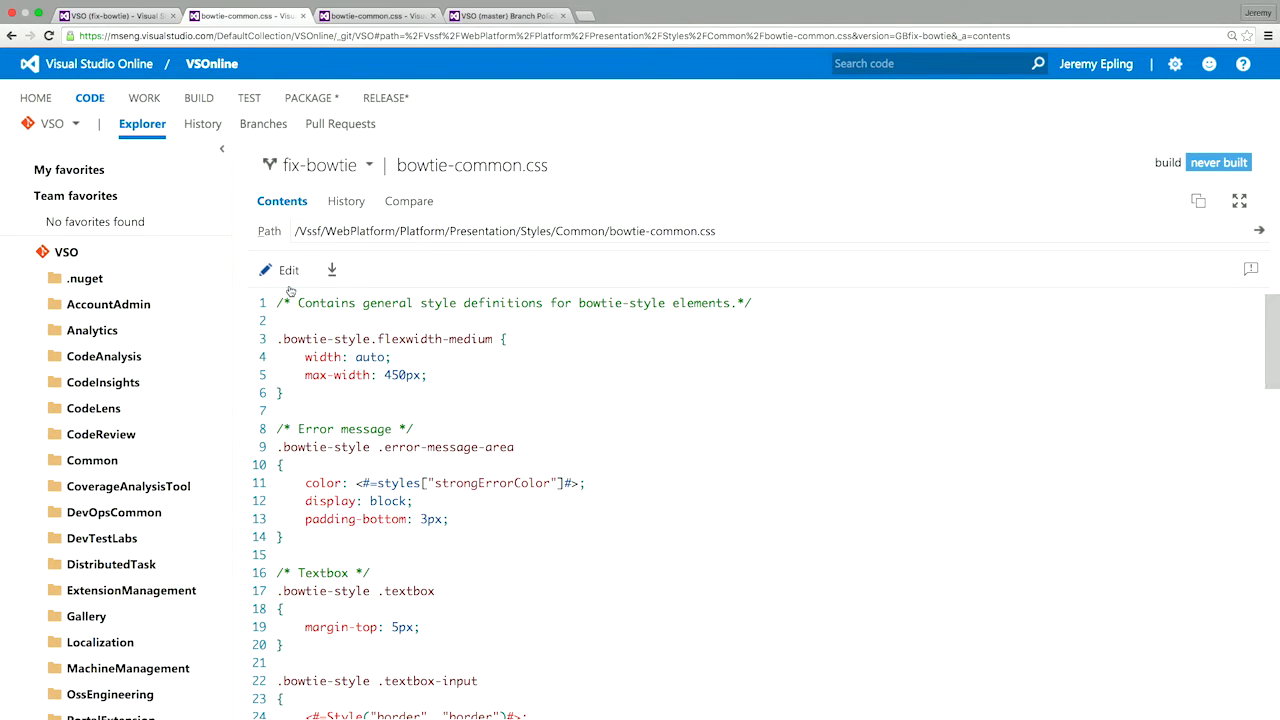
pyautogui.click(288, 270)
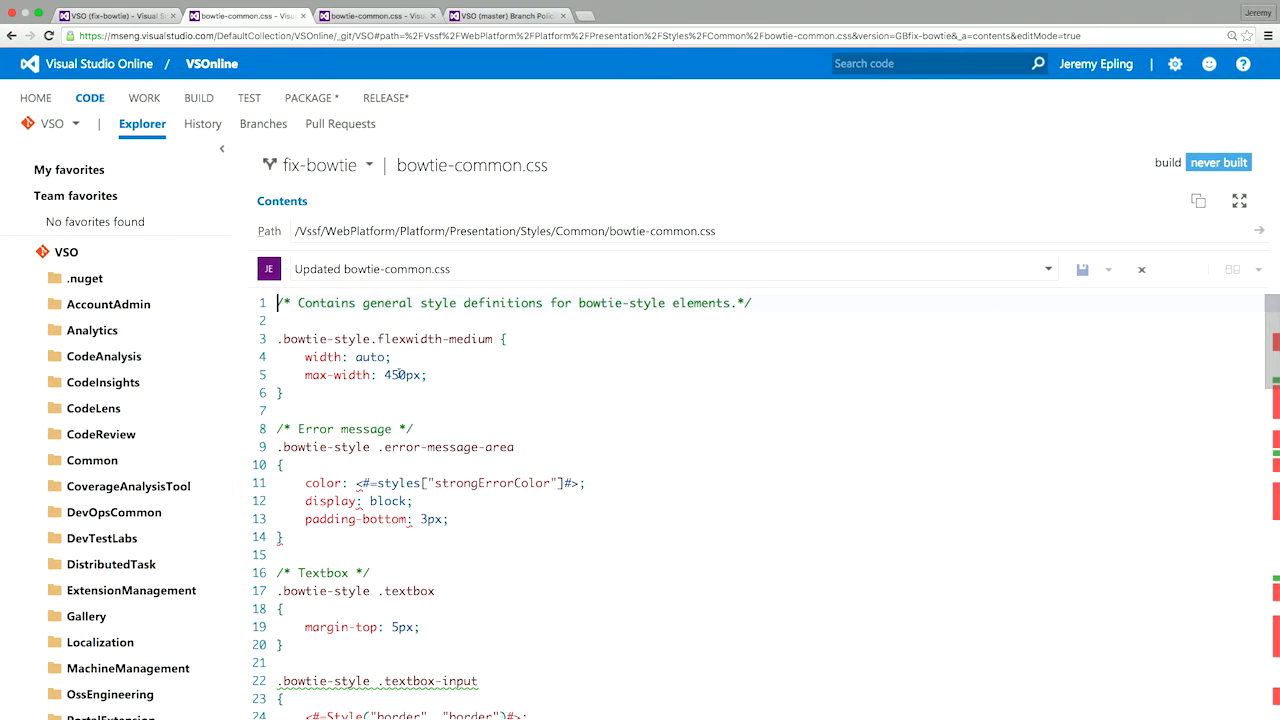
pyautogui.doubleClick(404, 374)
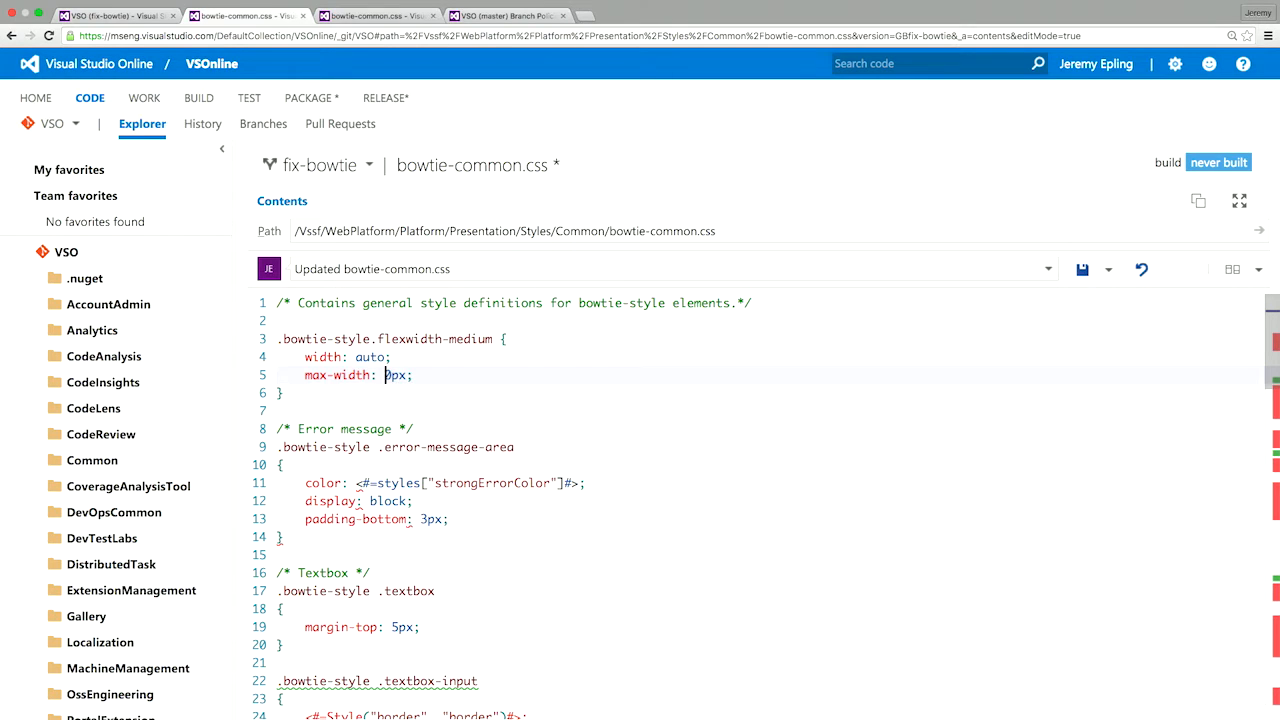
pyautogui.write('50')
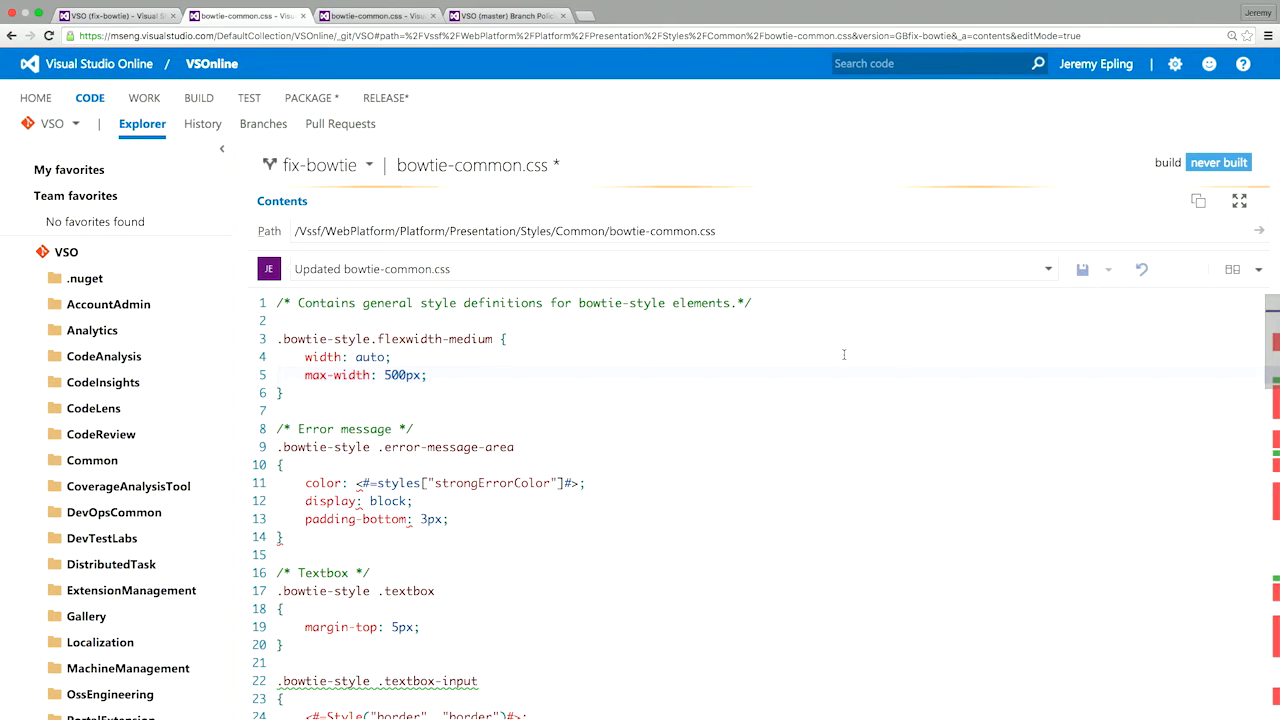
pyautogui.click(1082, 268)
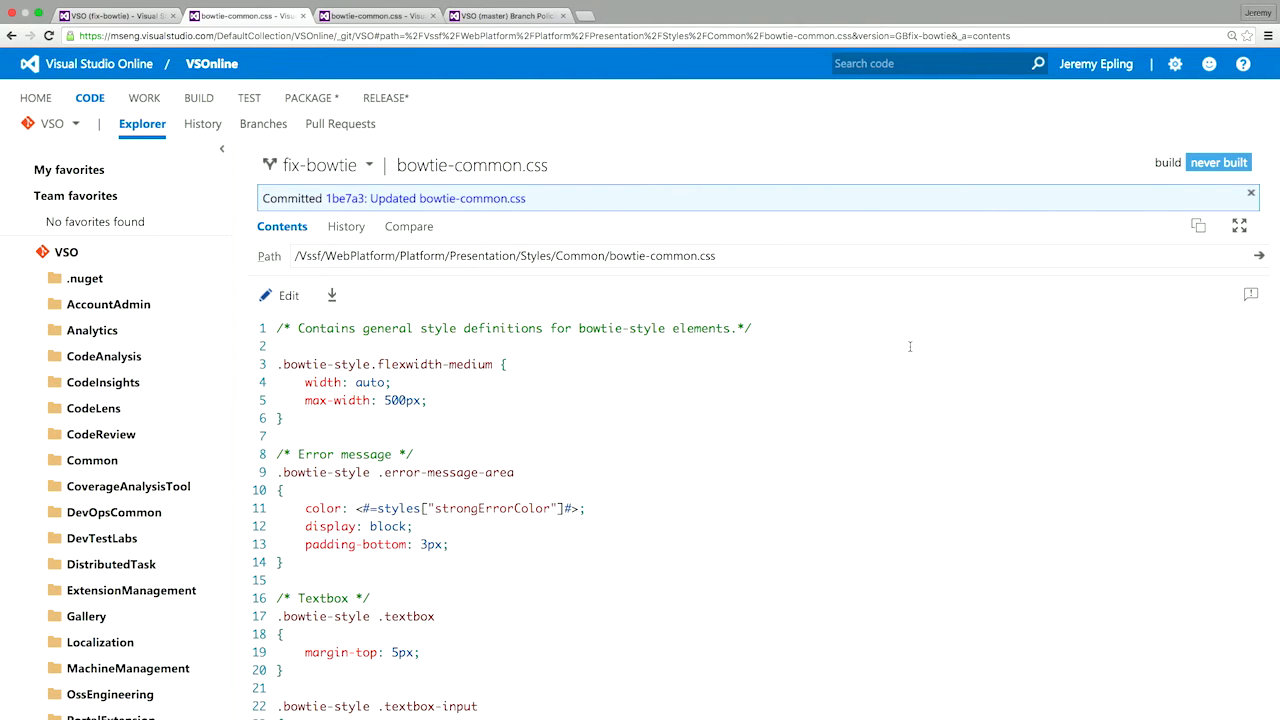
# Start a pull request from fix-bowtie into master titled 'Updated bowtie-common.css'
pyautogui.click(48, 36)
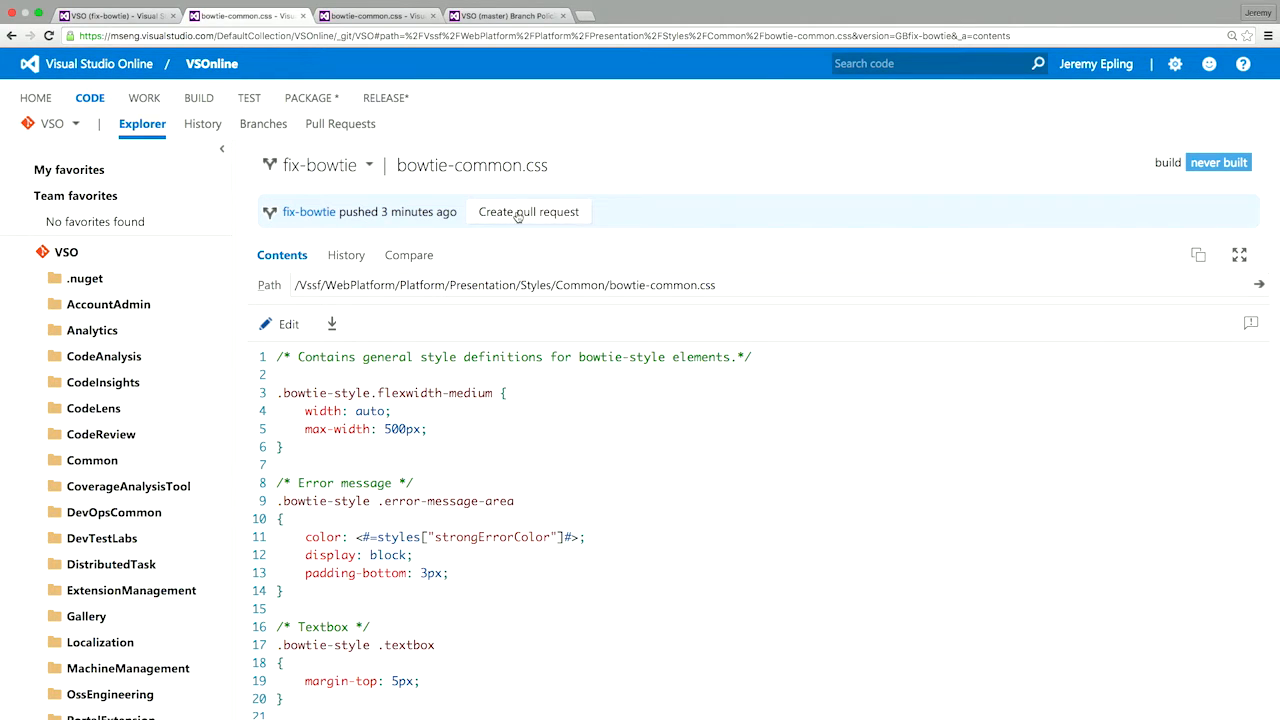
pyautogui.click(528, 212)
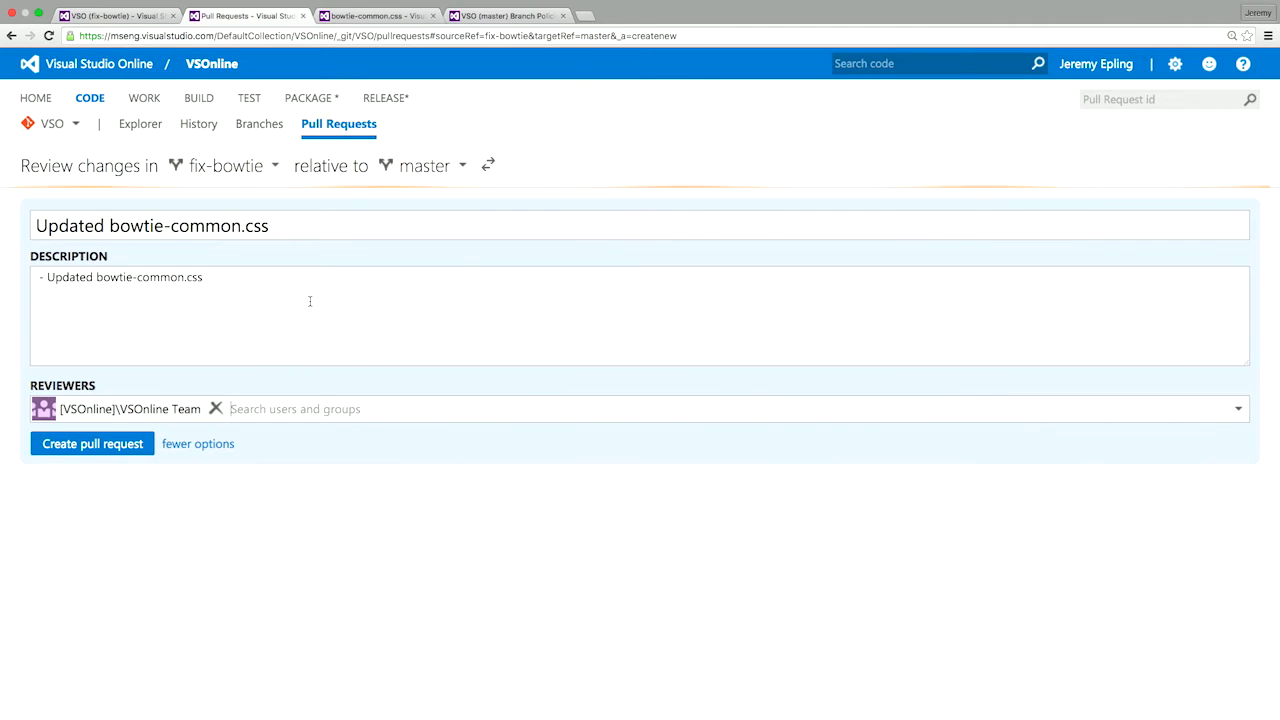
pyautogui.click(308, 300)
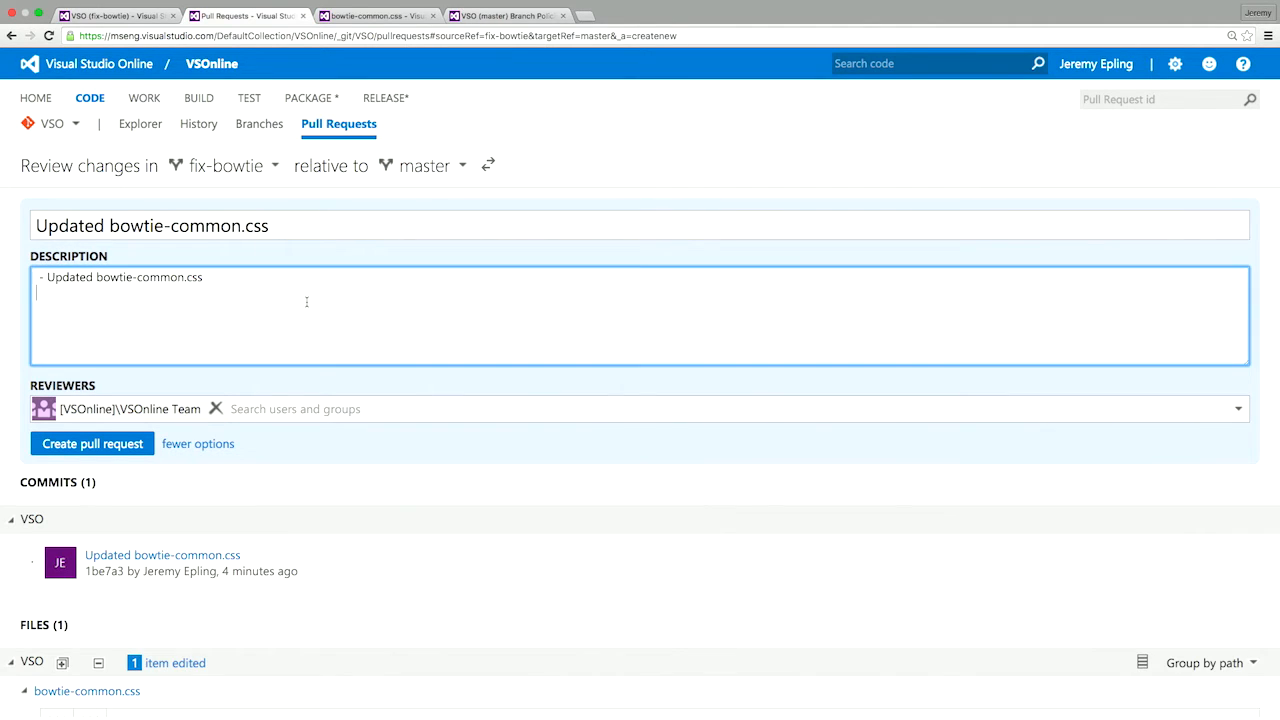
pyautogui.moveTo(96, 232)
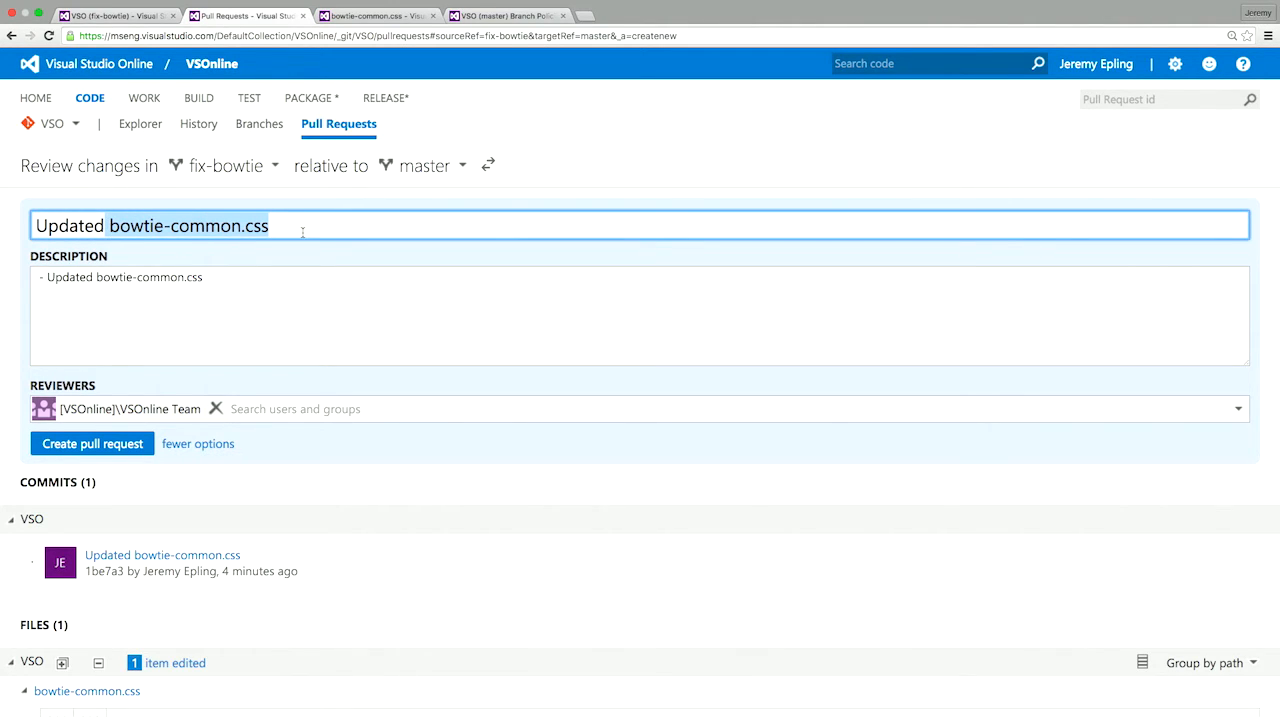
pyautogui.scroll(-3)
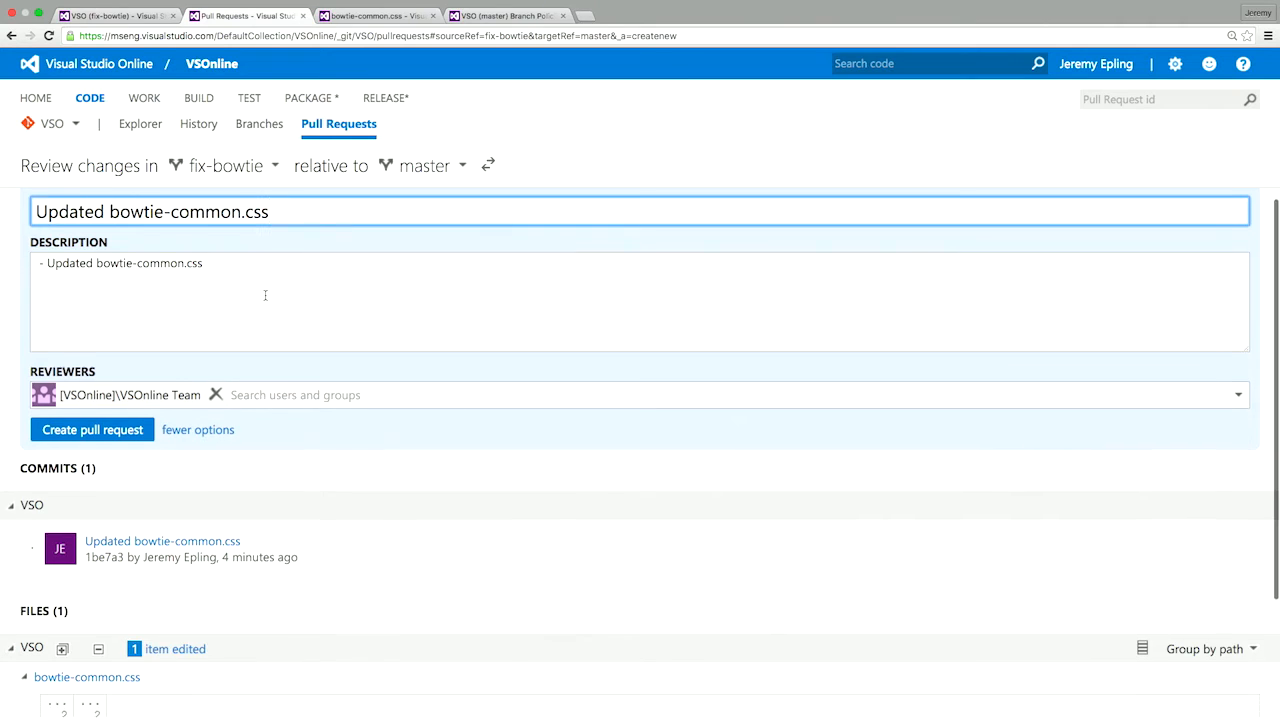
pyautogui.scroll(-3)
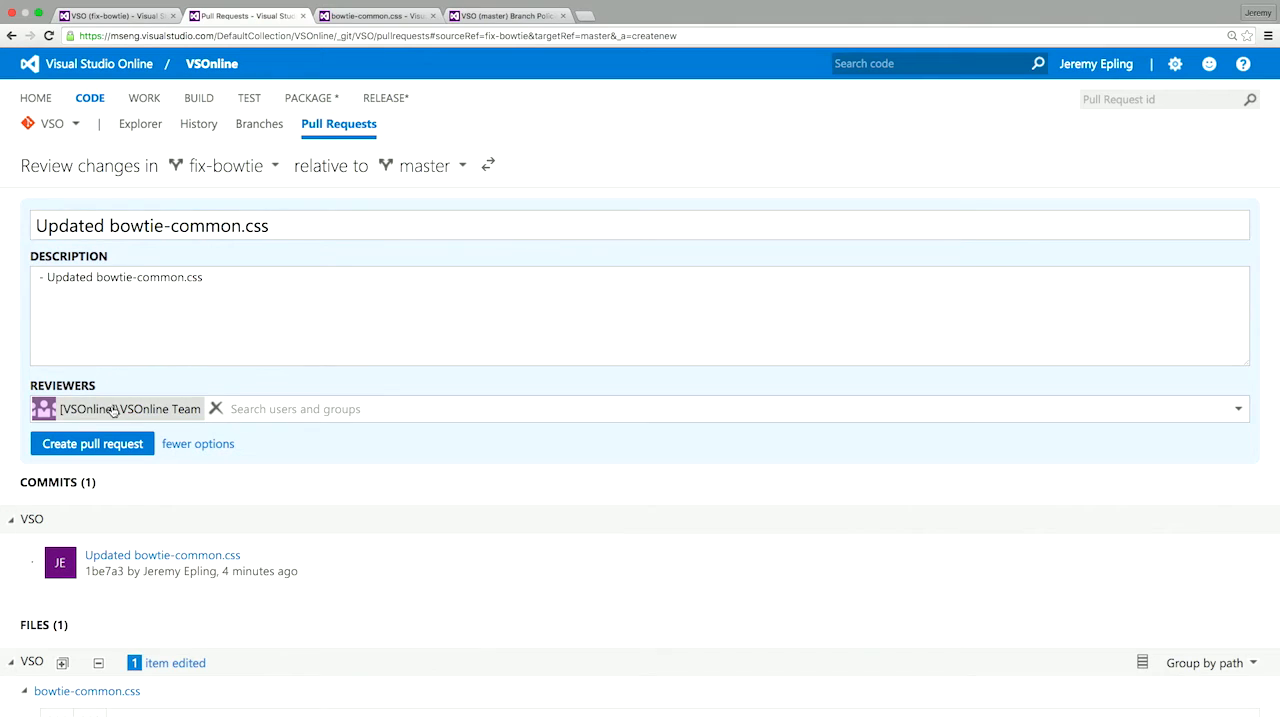
pyautogui.moveTo(130, 408)
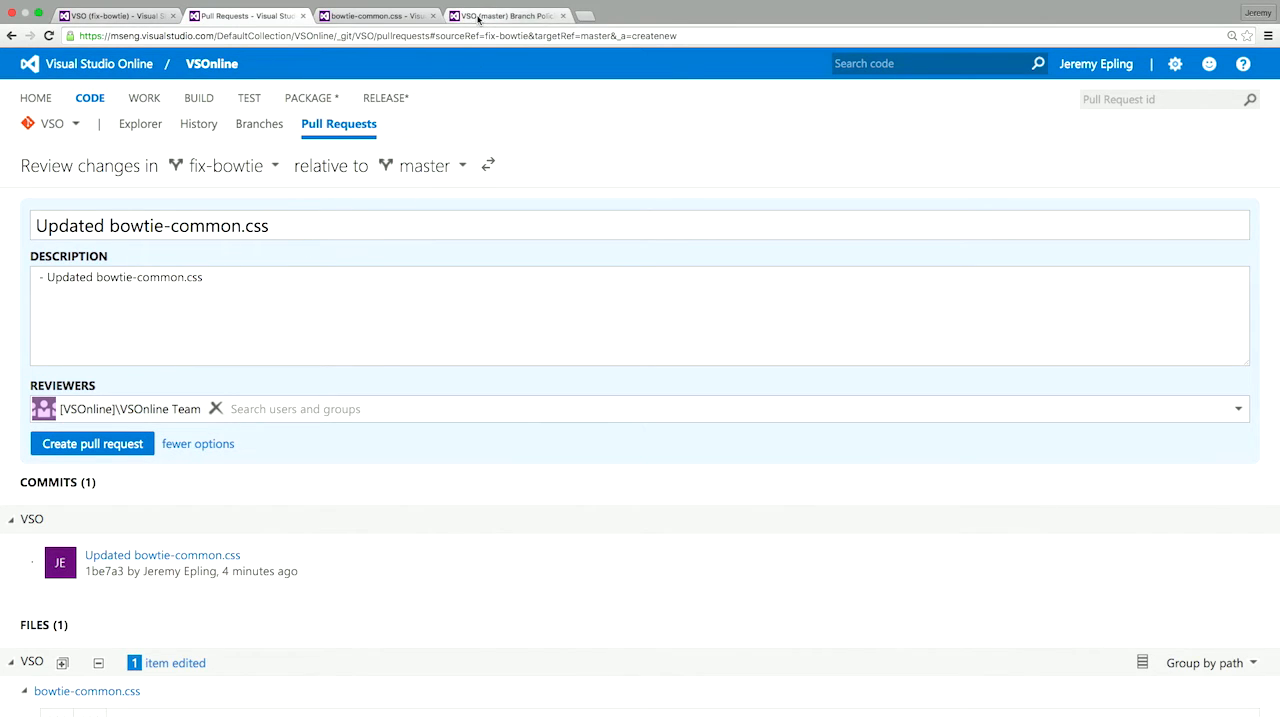
# Review master's path-specific required reviewers in Branch Policies, then return to the draft pull request
pyautogui.click(504, 16)
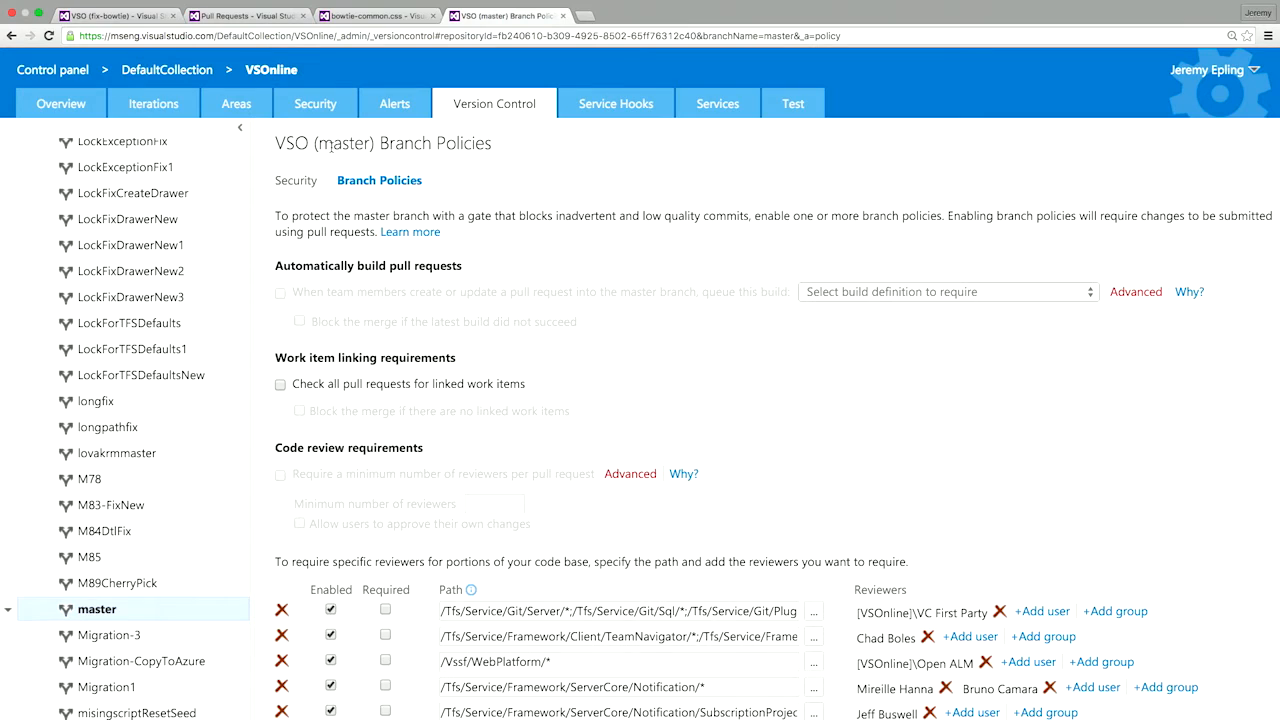
pyautogui.moveTo(384, 148)
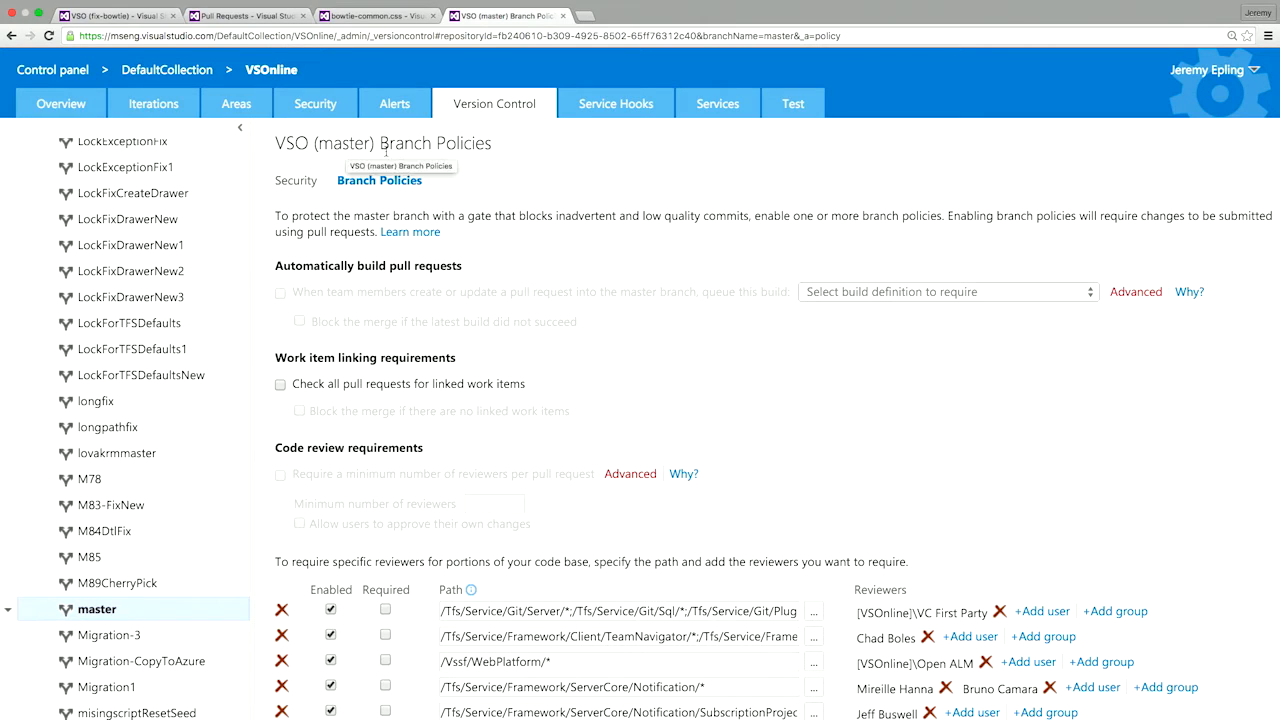
pyautogui.moveTo(576, 264)
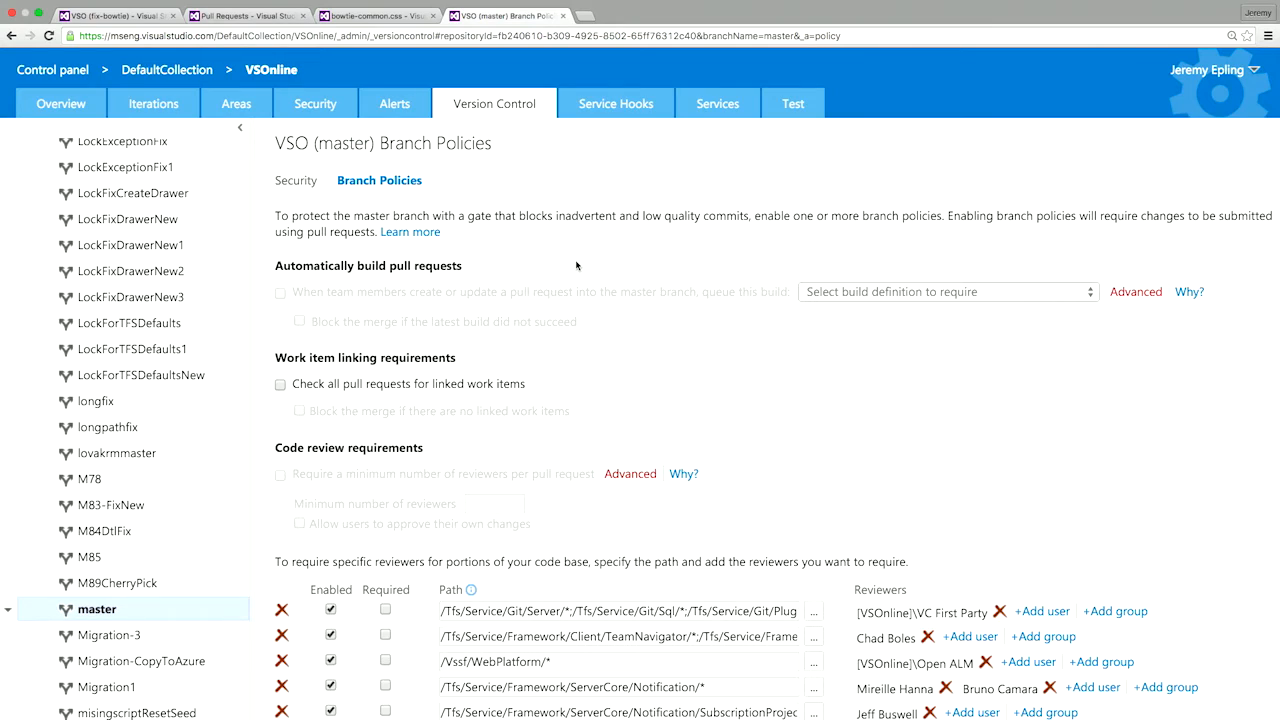
pyautogui.moveTo(550, 284)
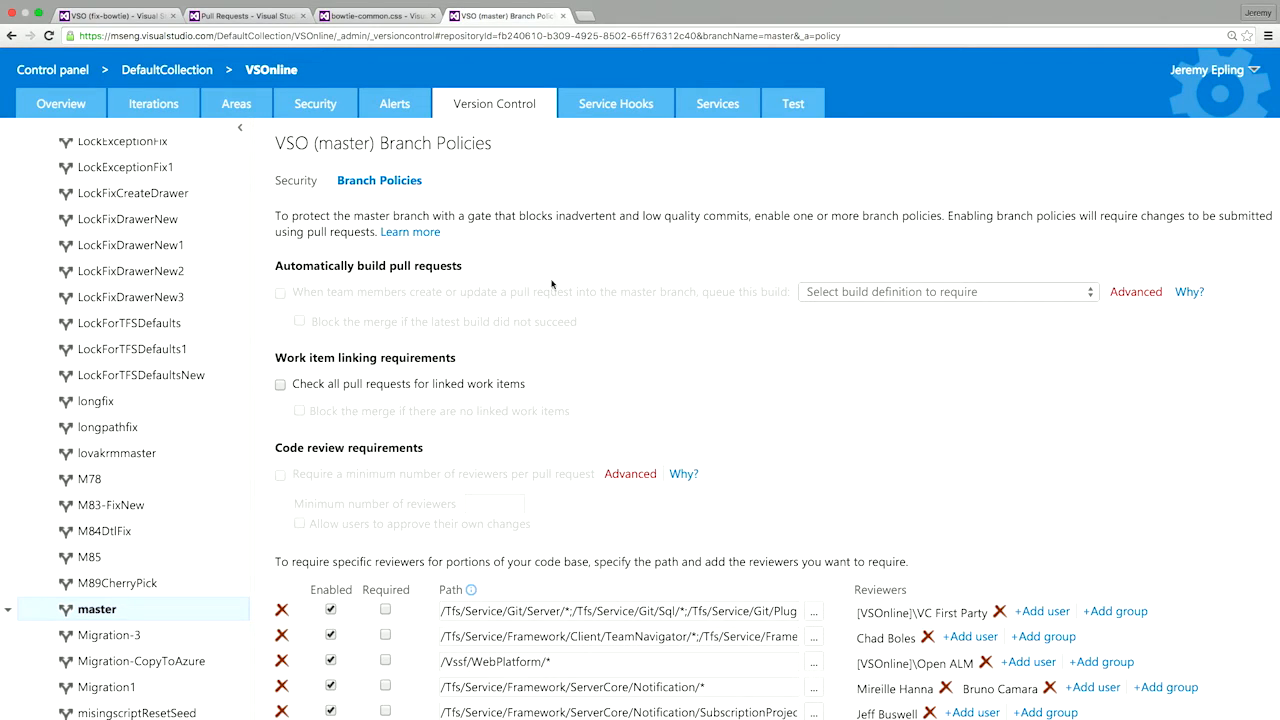
pyautogui.moveTo(380, 278)
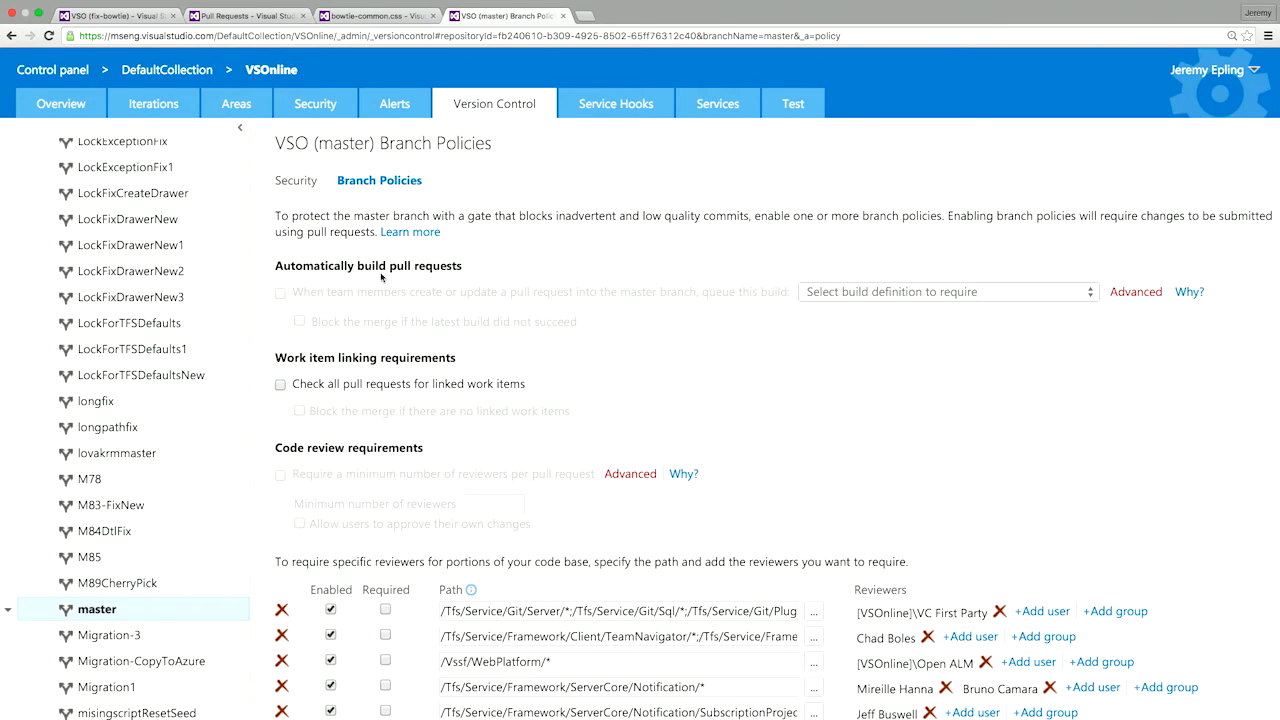
pyautogui.moveTo(404, 300)
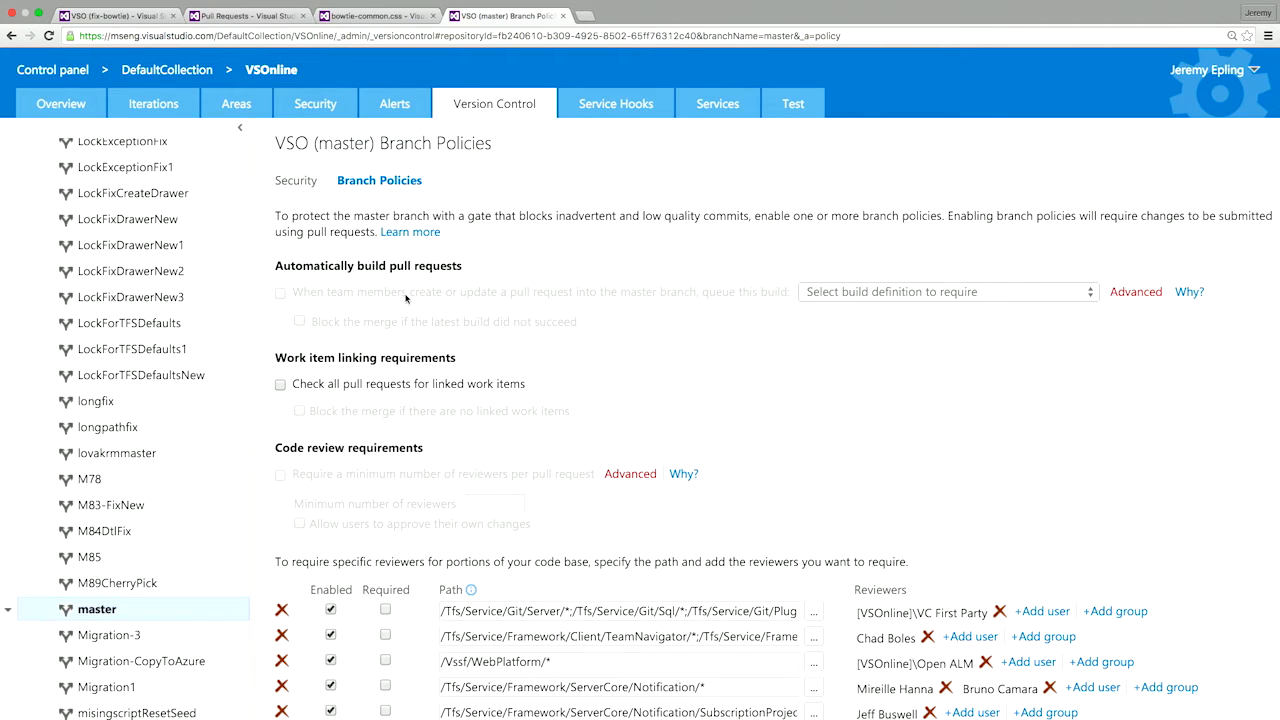
pyautogui.moveTo(436, 426)
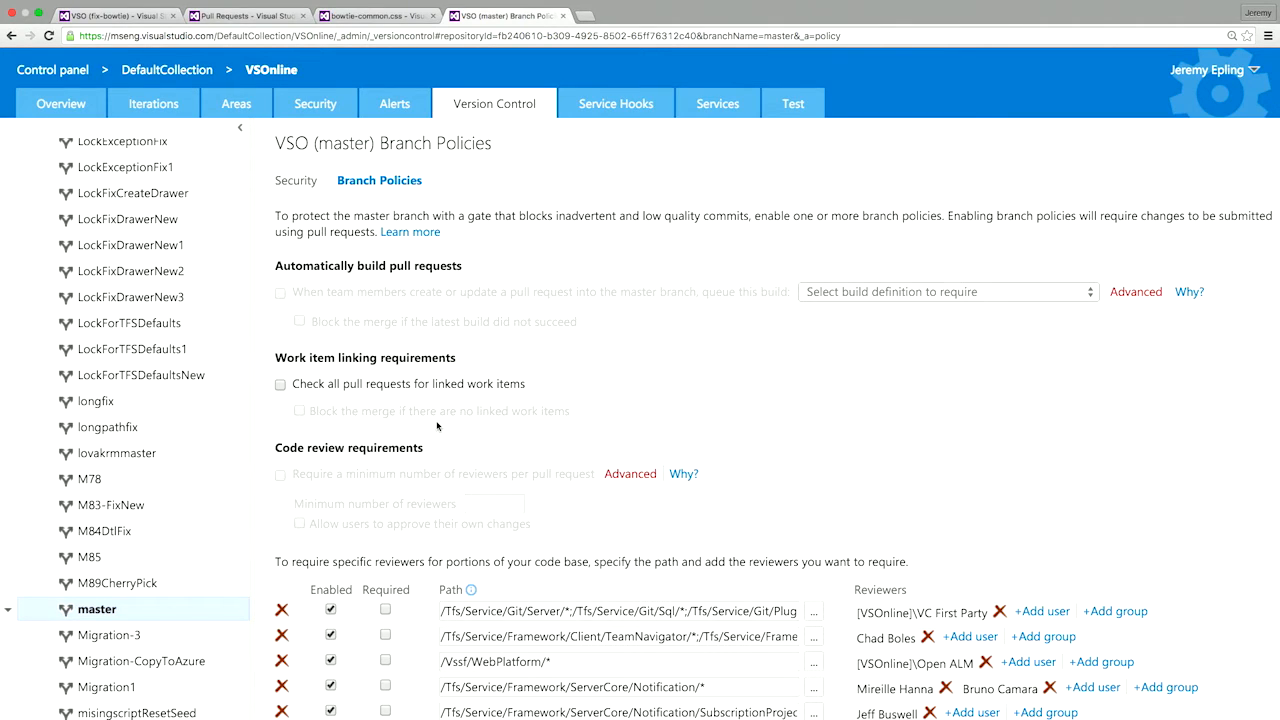
pyautogui.moveTo(352, 496)
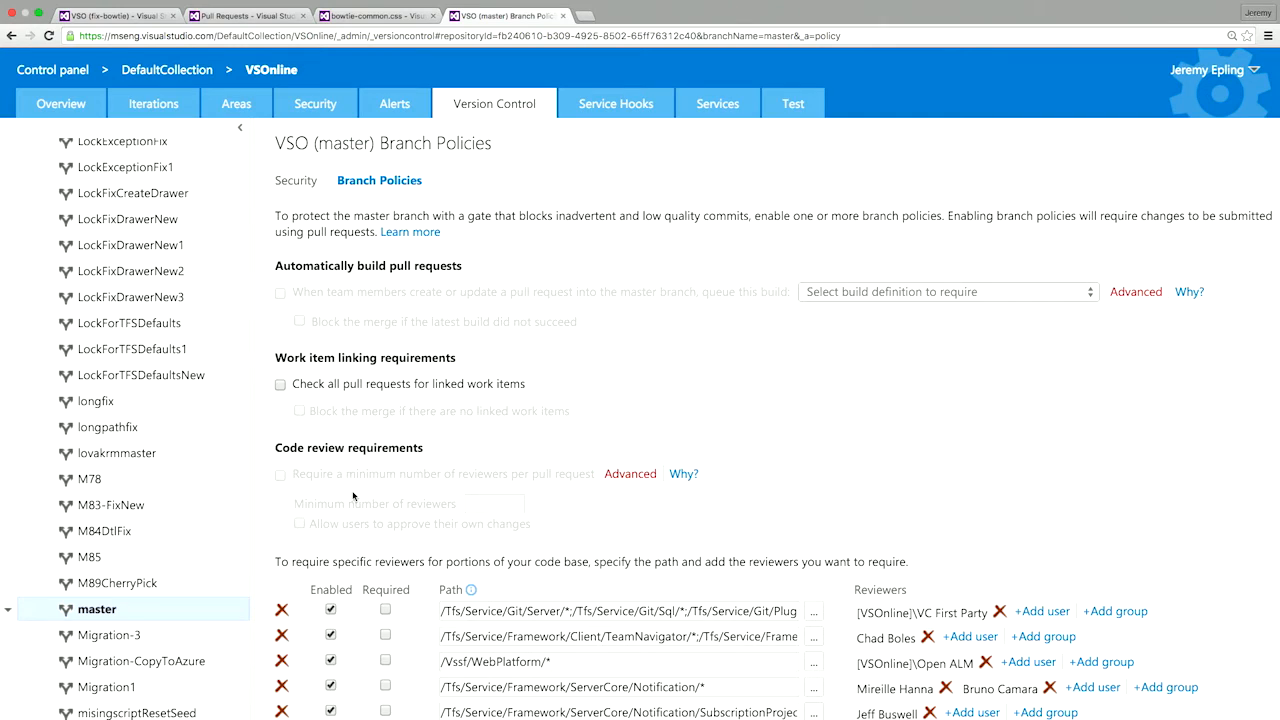
pyautogui.moveTo(768, 502)
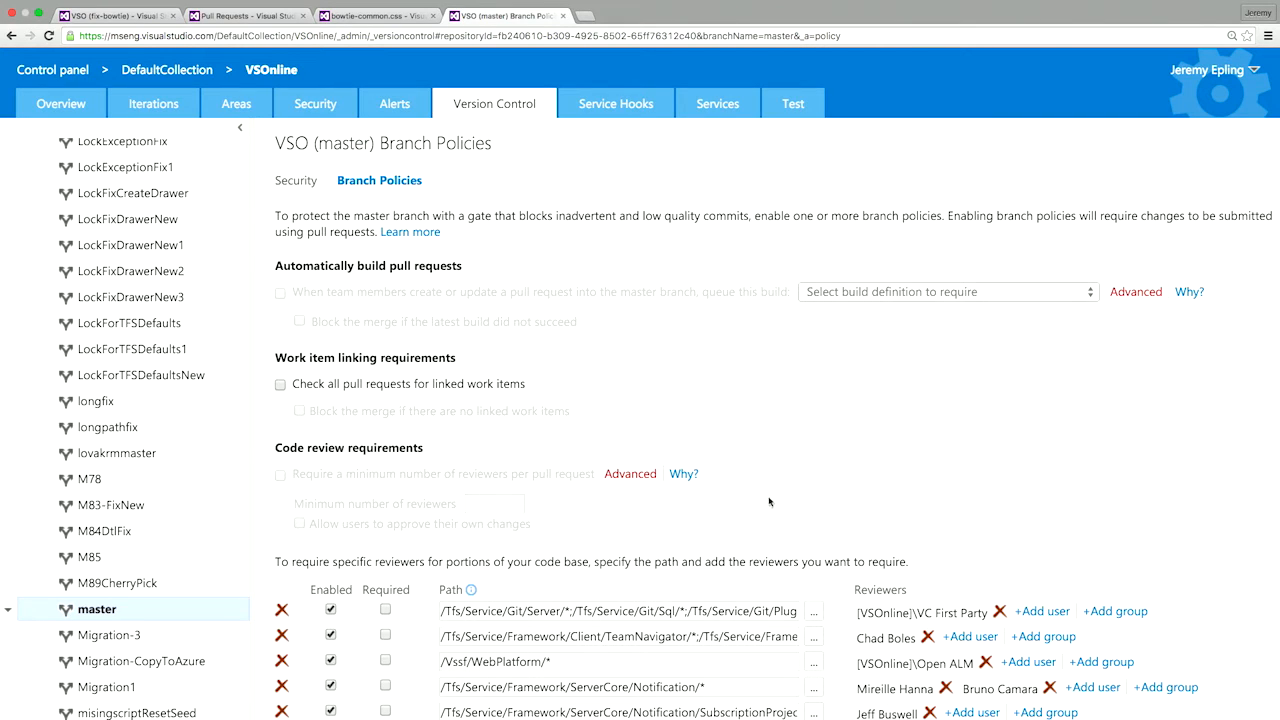
pyautogui.scroll(-3)
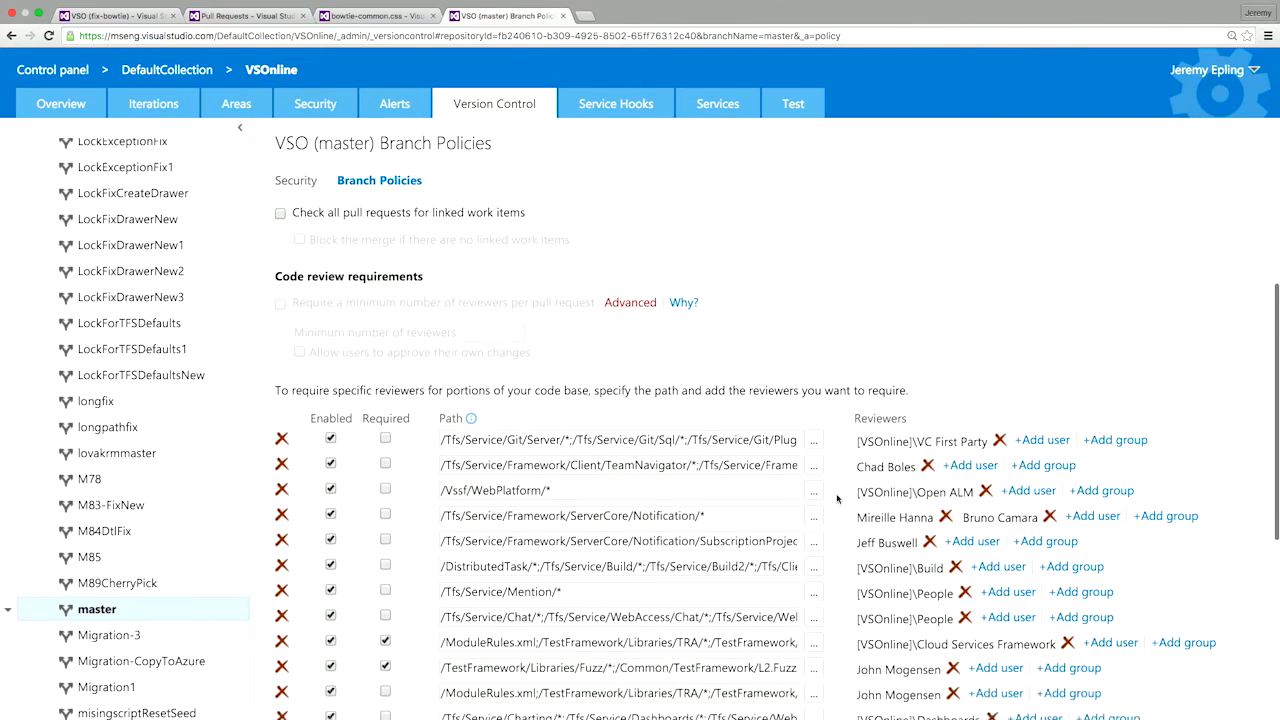
pyautogui.scroll(3)
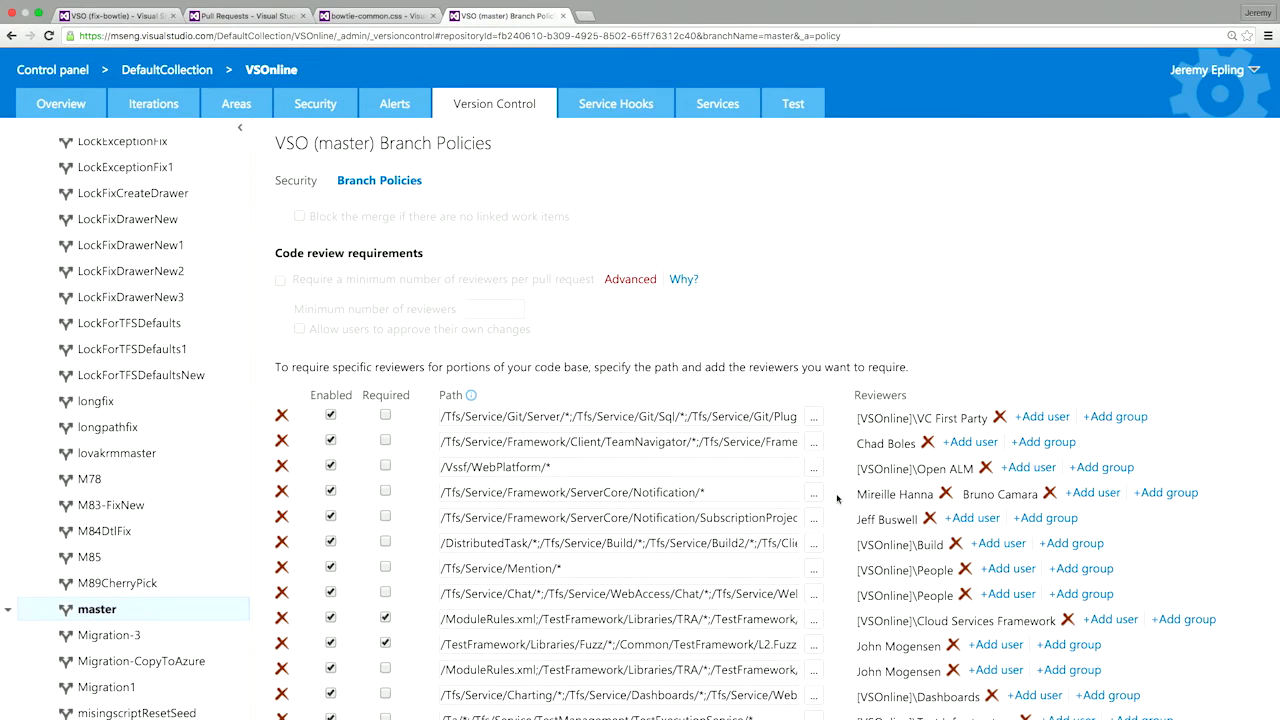
pyautogui.moveTo(850, 428)
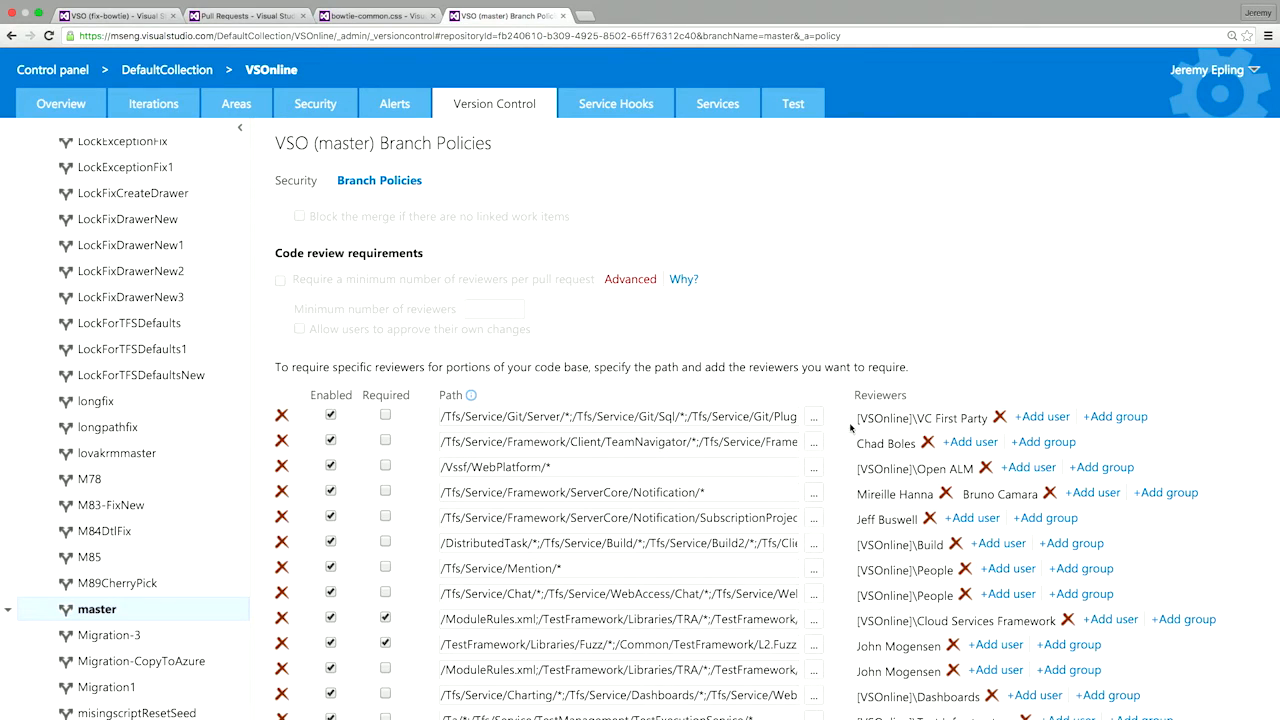
pyautogui.moveTo(904, 418)
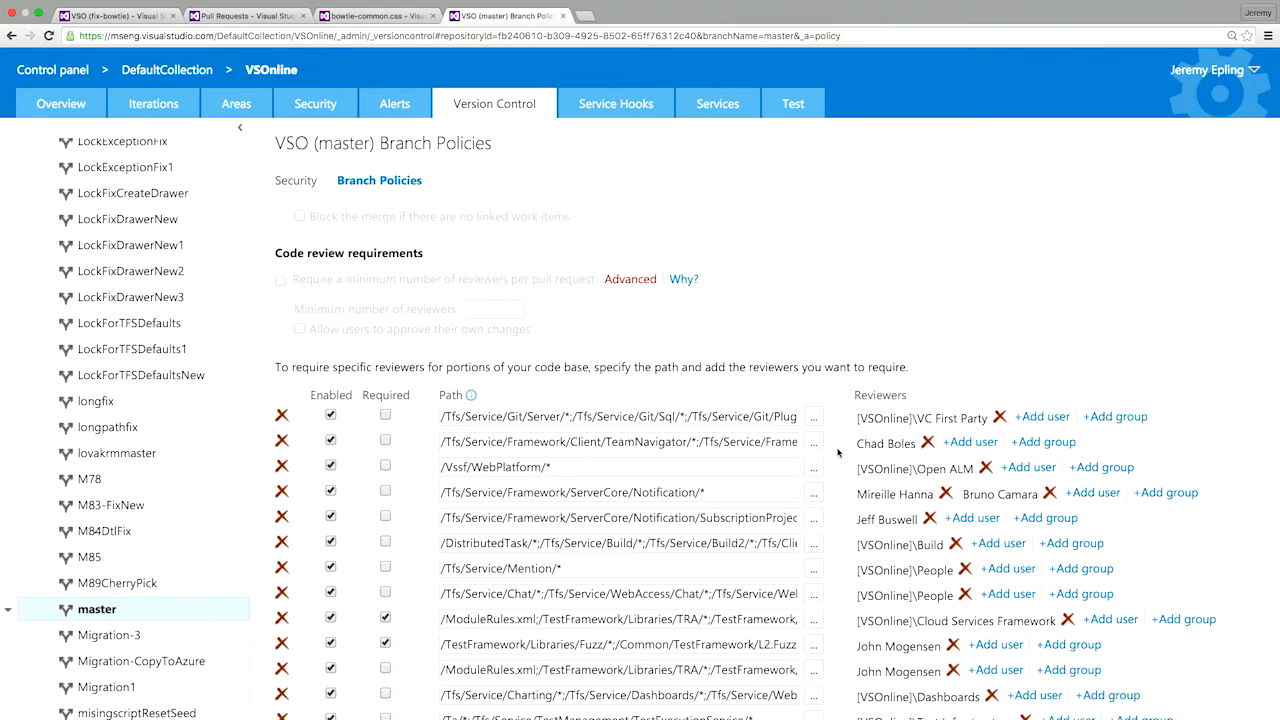
pyautogui.moveTo(780, 444)
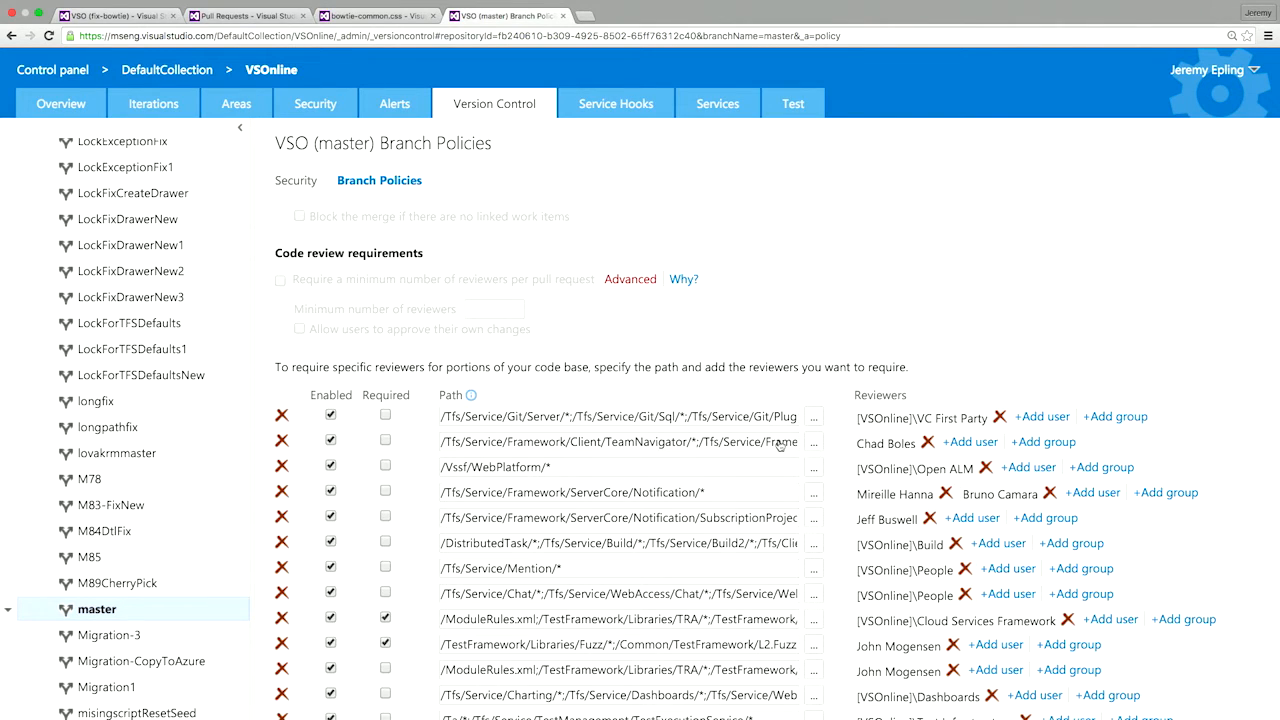
pyautogui.click(244, 16)
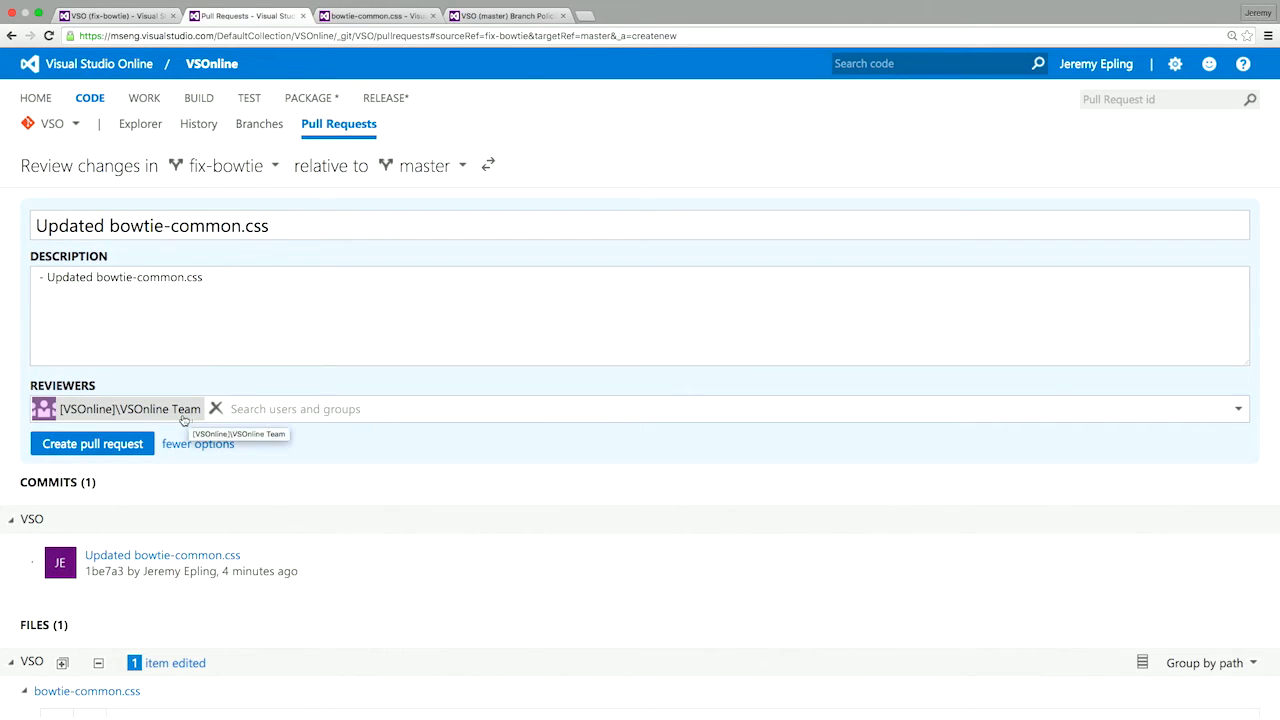
# Check the bowtie-common.css max-width diff and create the fix-bowtie pull request (61409)
pyautogui.scroll(-3)
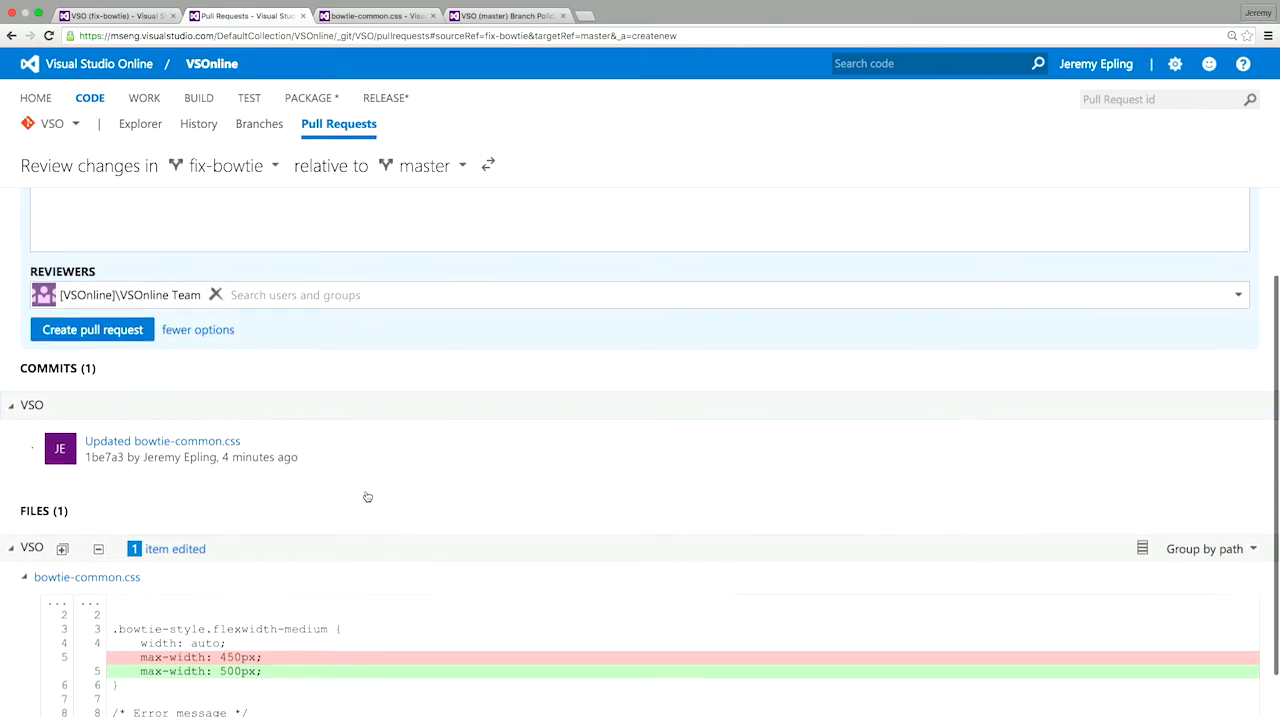
pyautogui.scroll(-3)
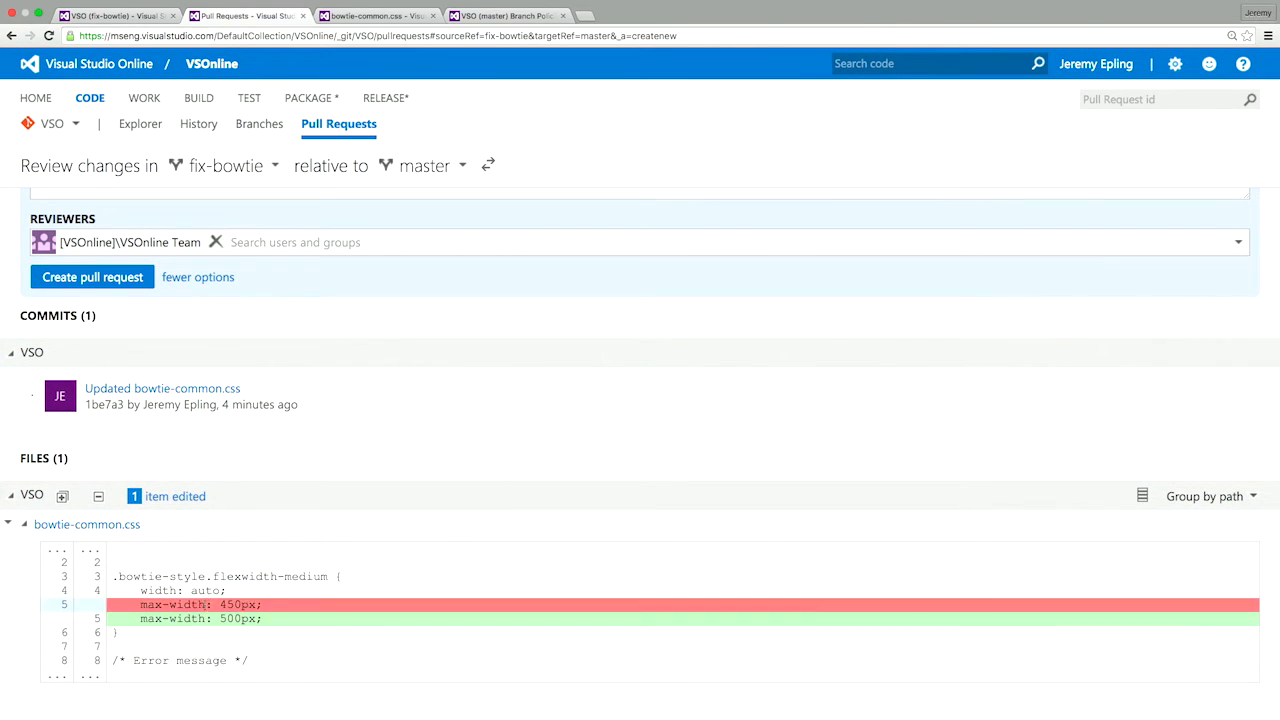
pyautogui.scroll(3)
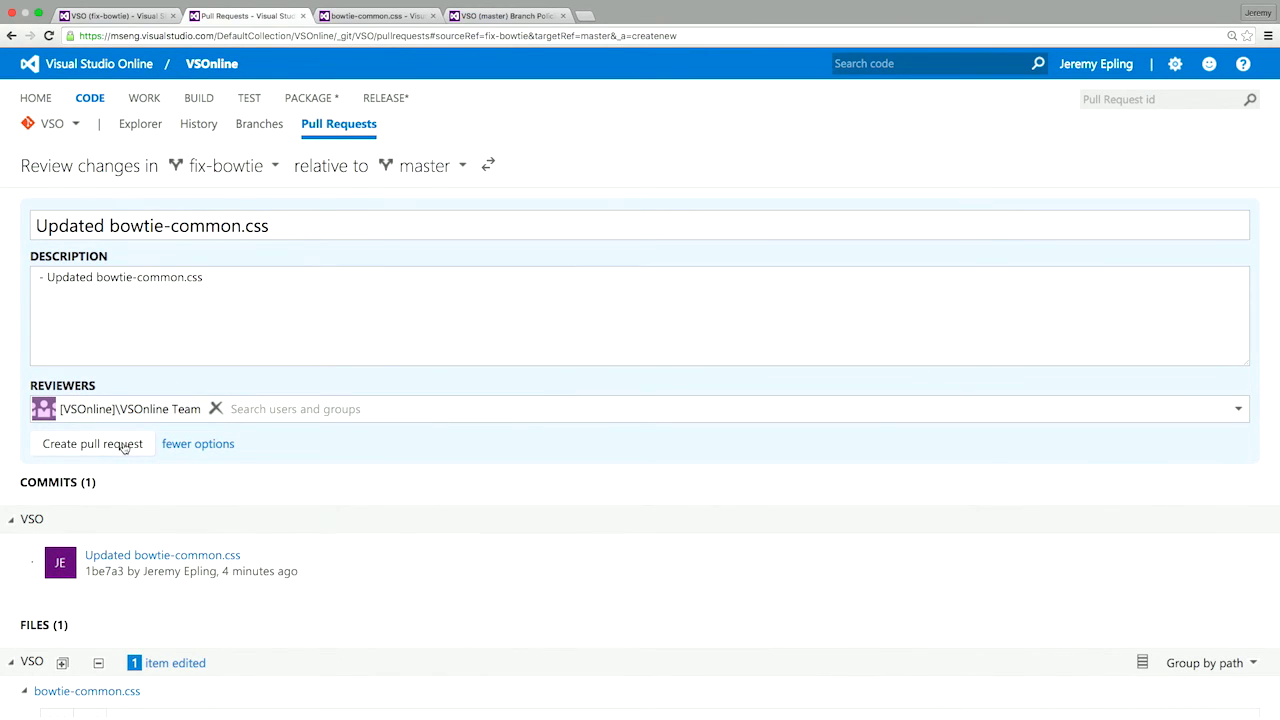
pyautogui.click(92, 444)
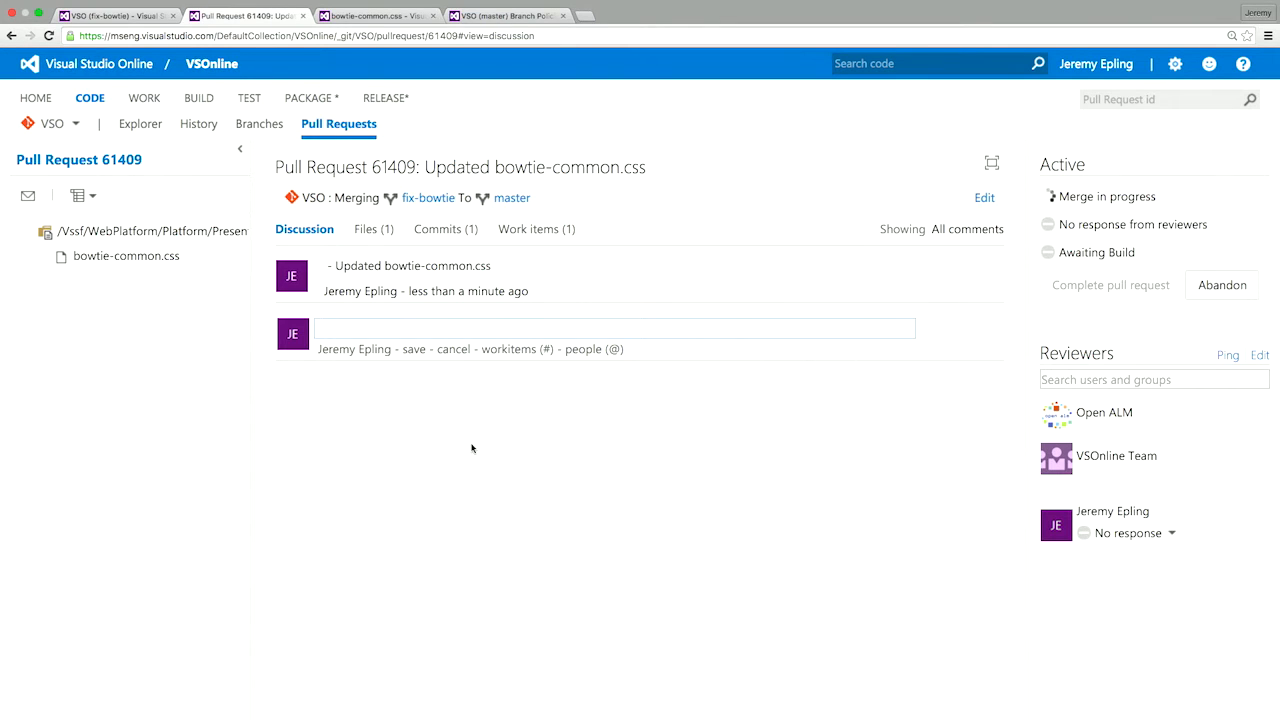
pyautogui.moveTo(952, 356)
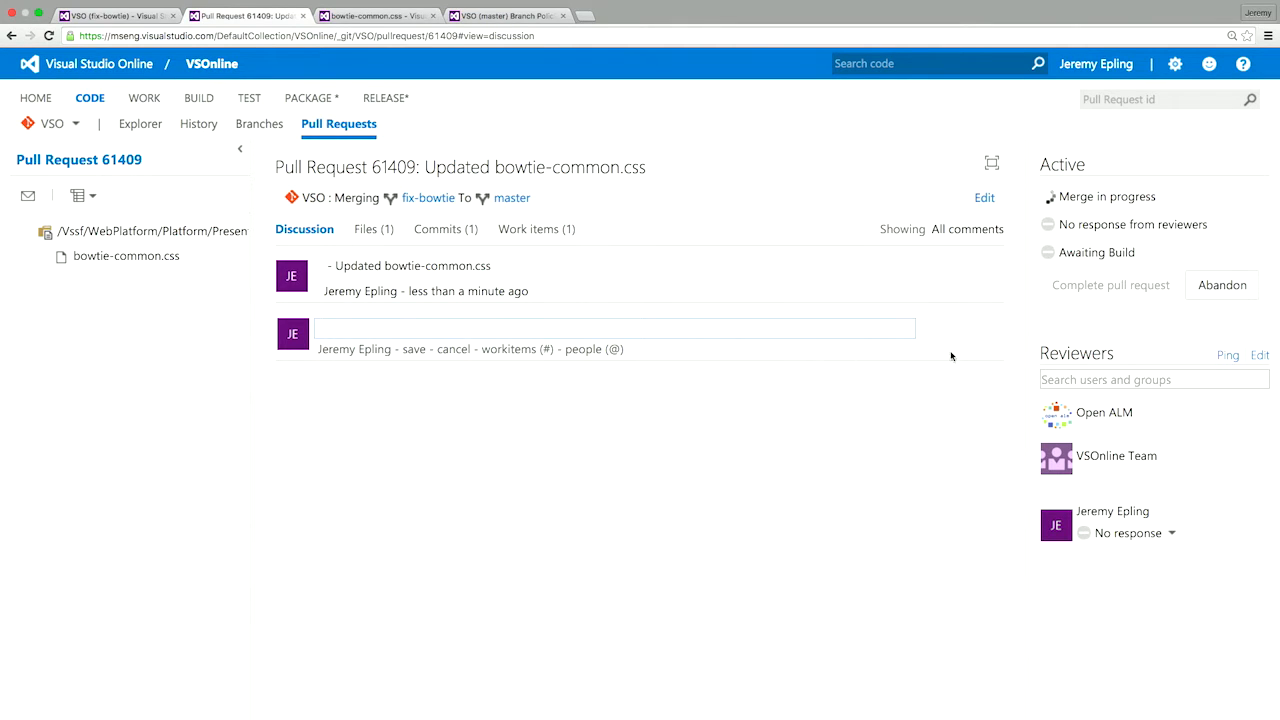
pyautogui.moveTo(1076, 210)
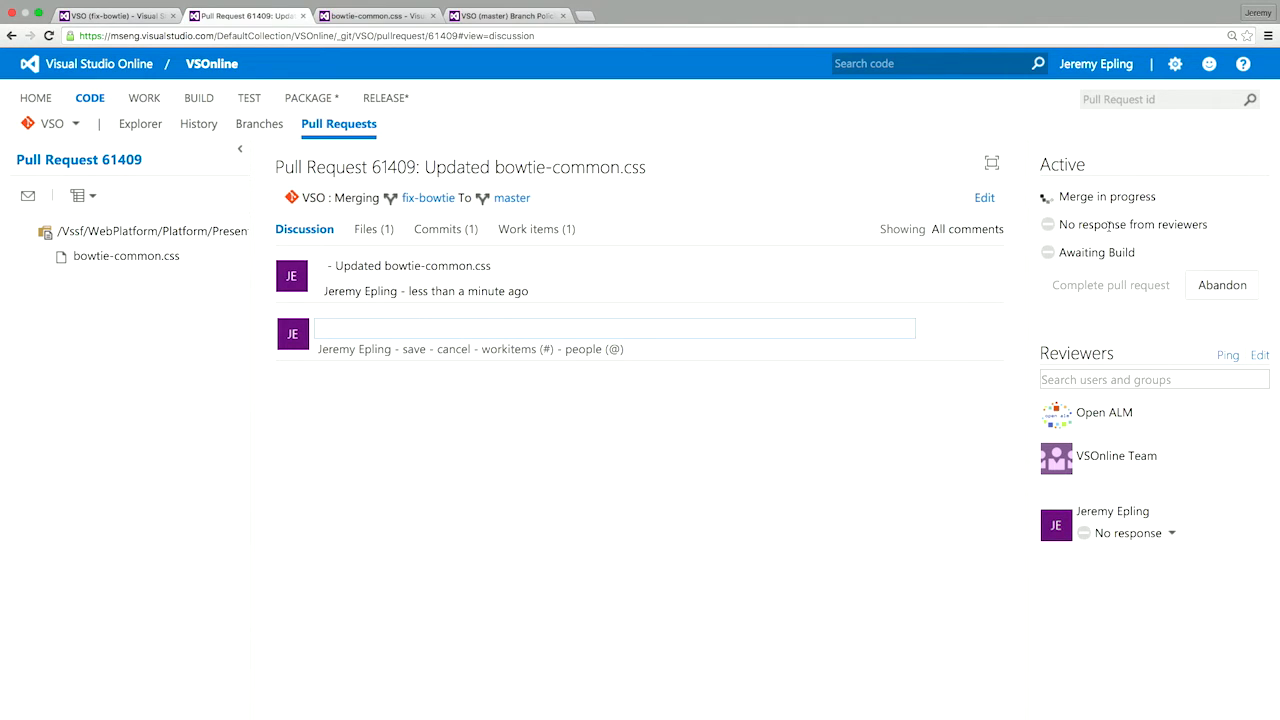
pyautogui.moveTo(1108, 424)
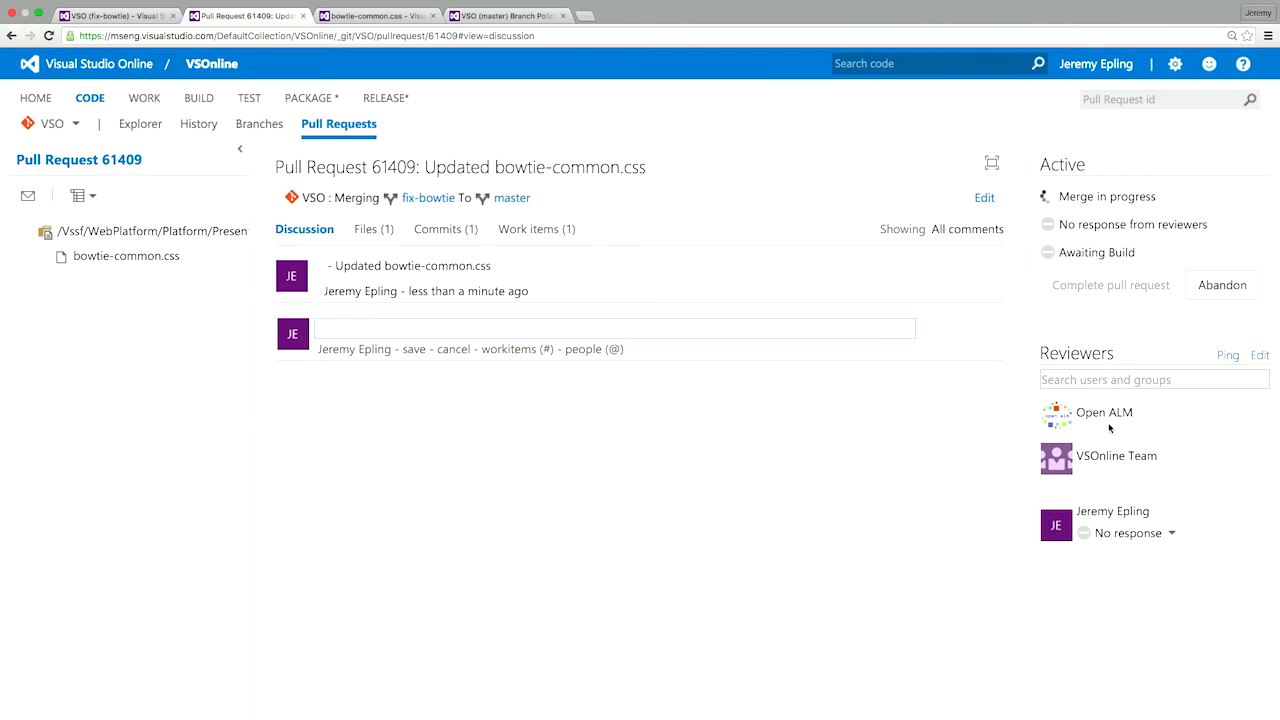
pyautogui.moveTo(1100, 504)
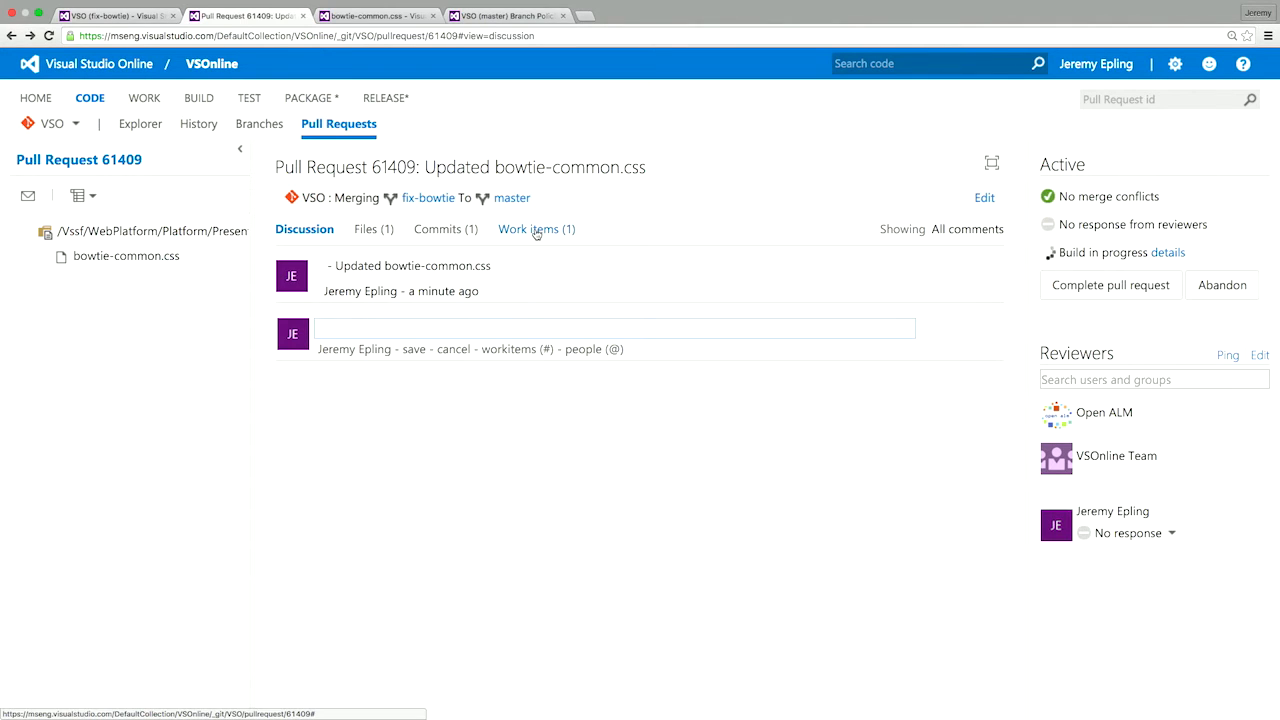
# Show the work items linked to pull request 61409 (user story 456975)
pyautogui.click(536, 228)
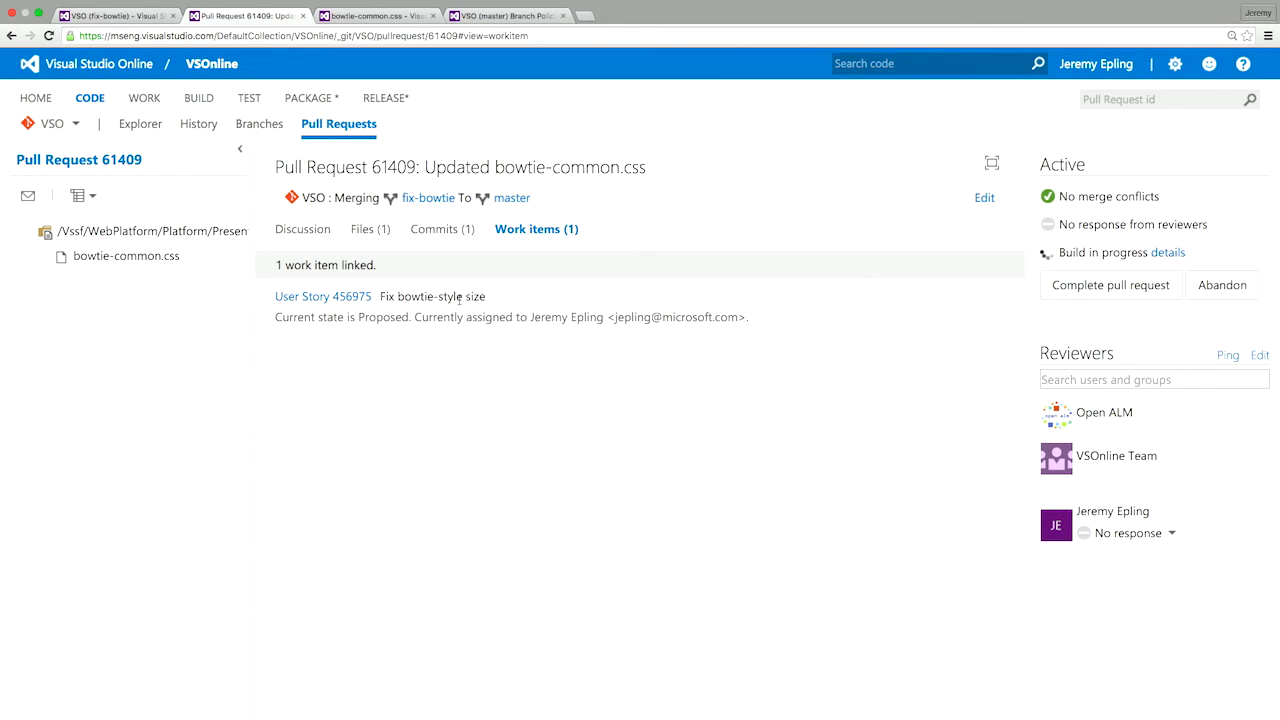
pyautogui.moveTo(442, 228)
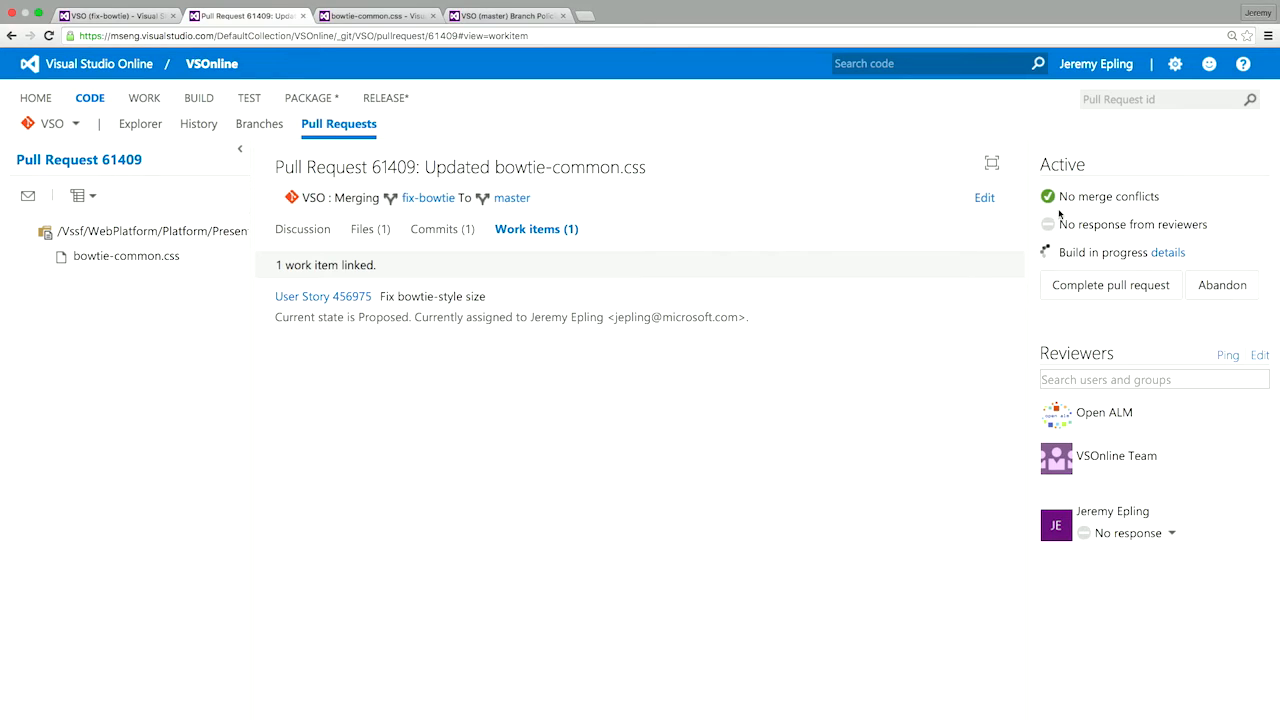
pyautogui.moveTo(636, 238)
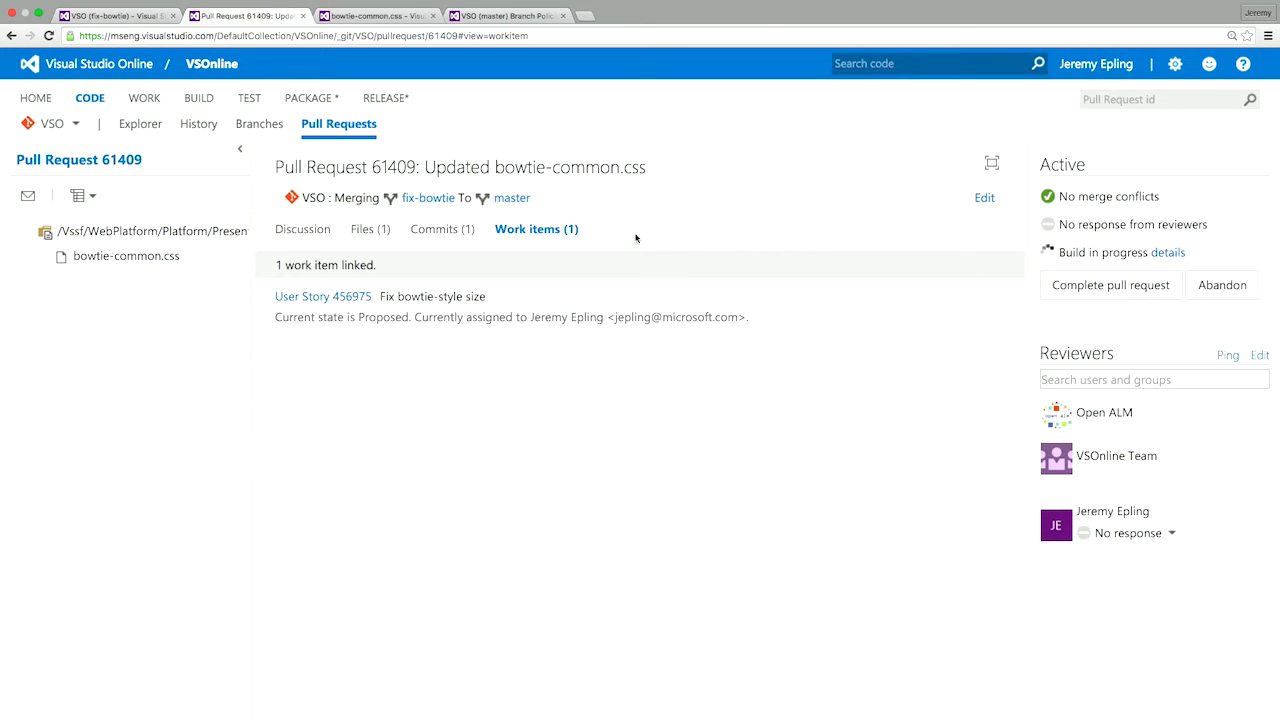
pyautogui.moveTo(452, 136)
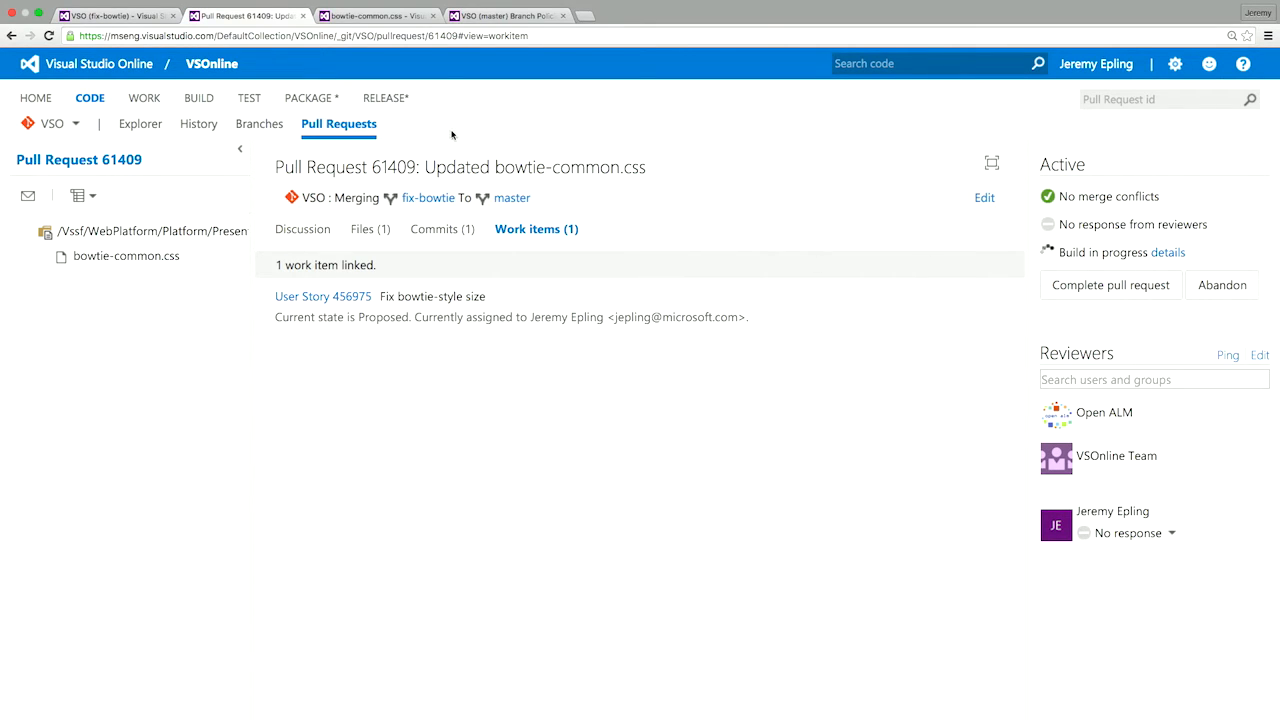
# Return to the pull requests list showing 'Updated bowtie-common.css' (#61409) under mine
pyautogui.click(338, 124)
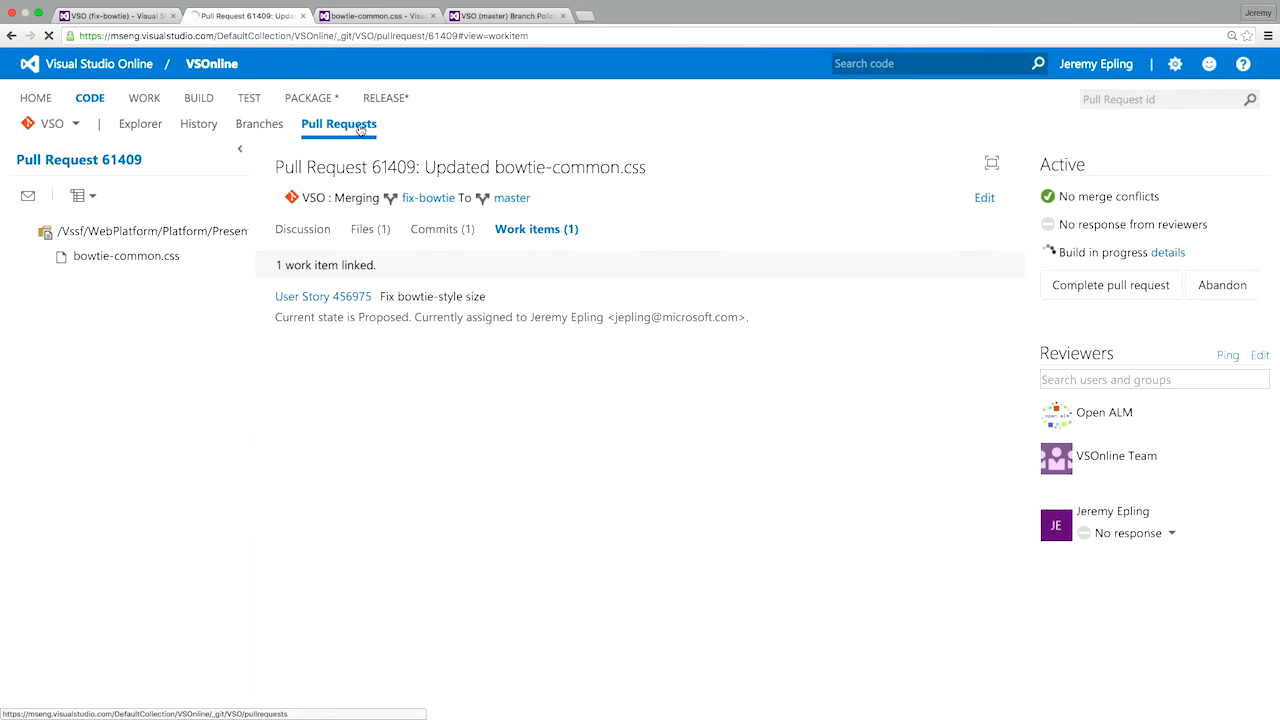
pyautogui.click(338, 124)
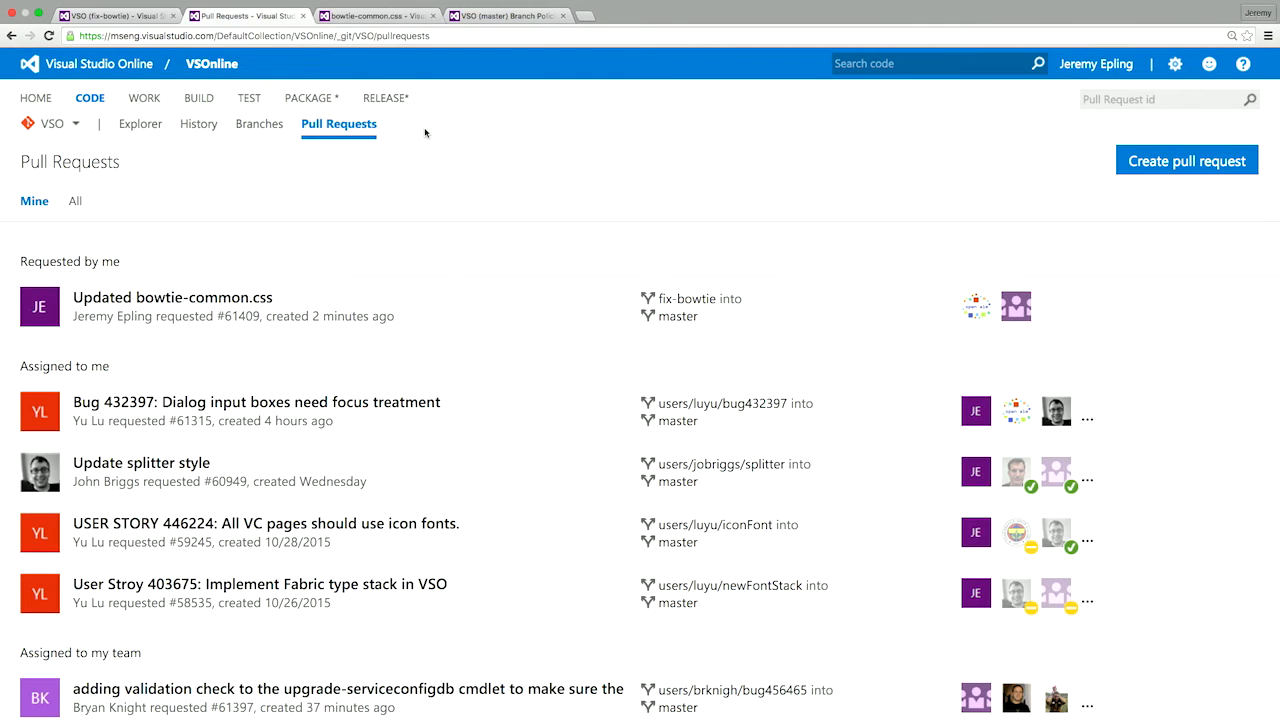
pyautogui.moveTo(428, 184)
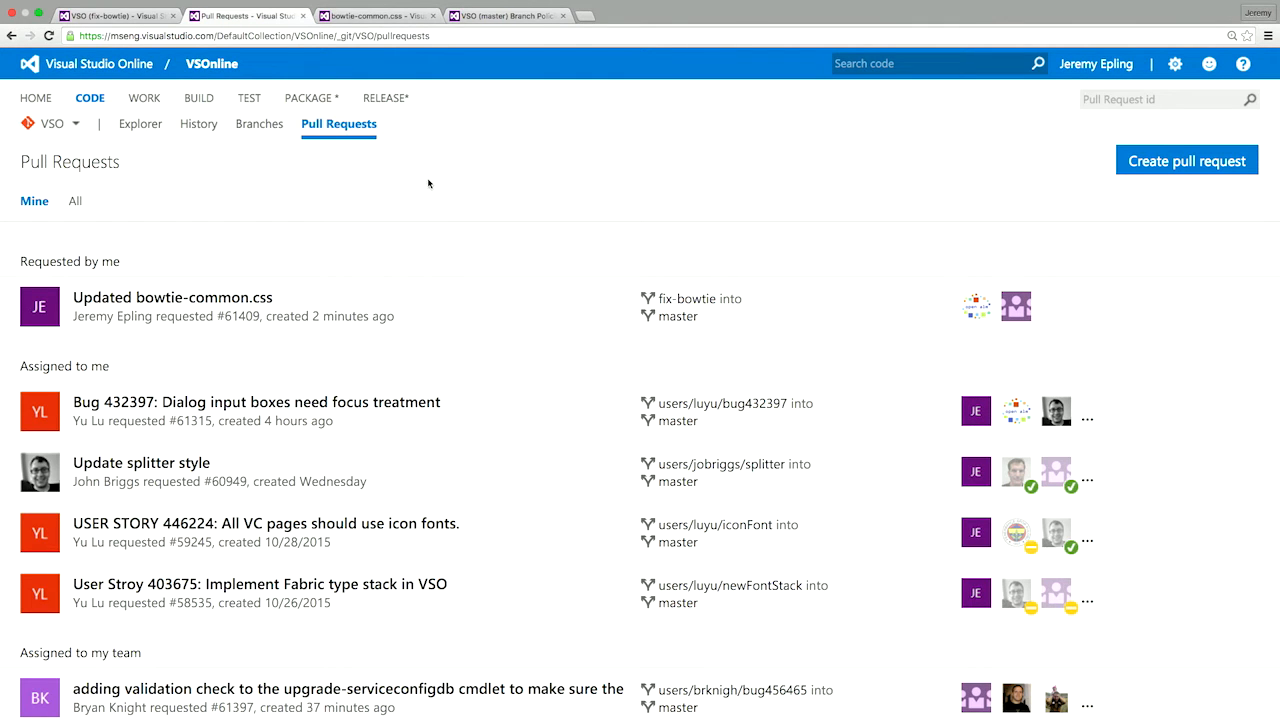
pyautogui.moveTo(442, 194)
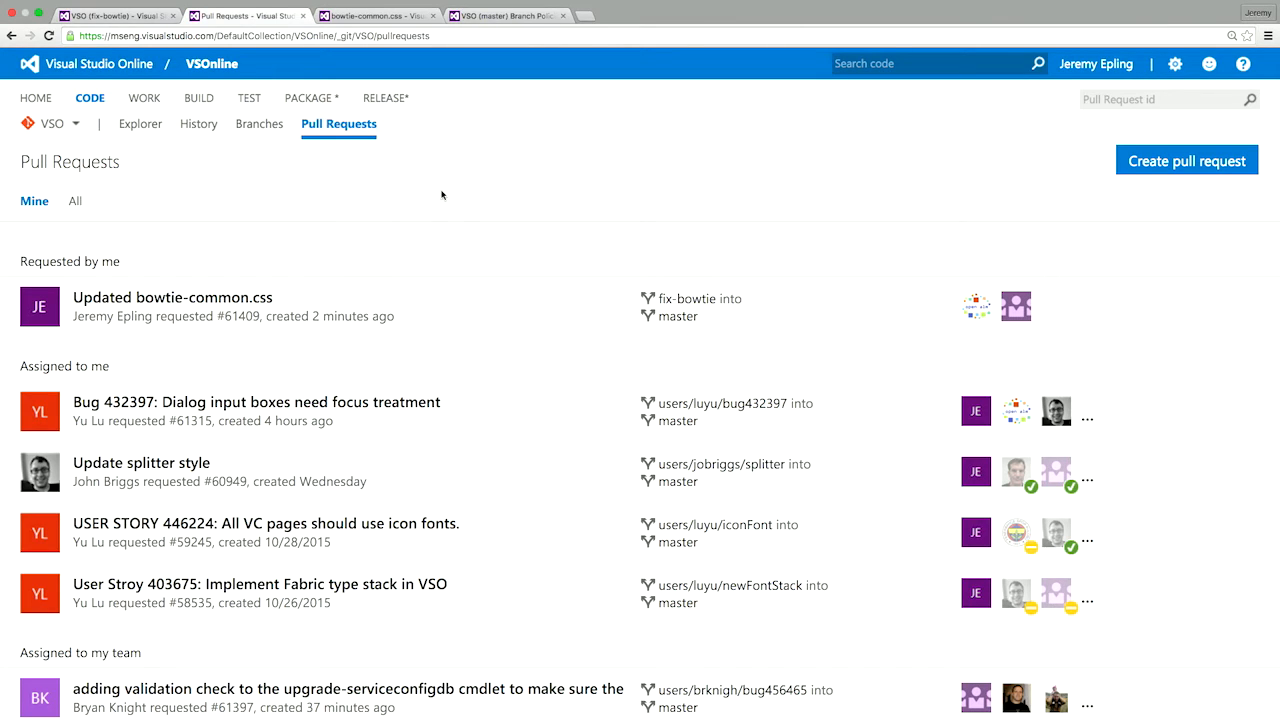
pyautogui.moveTo(470, 282)
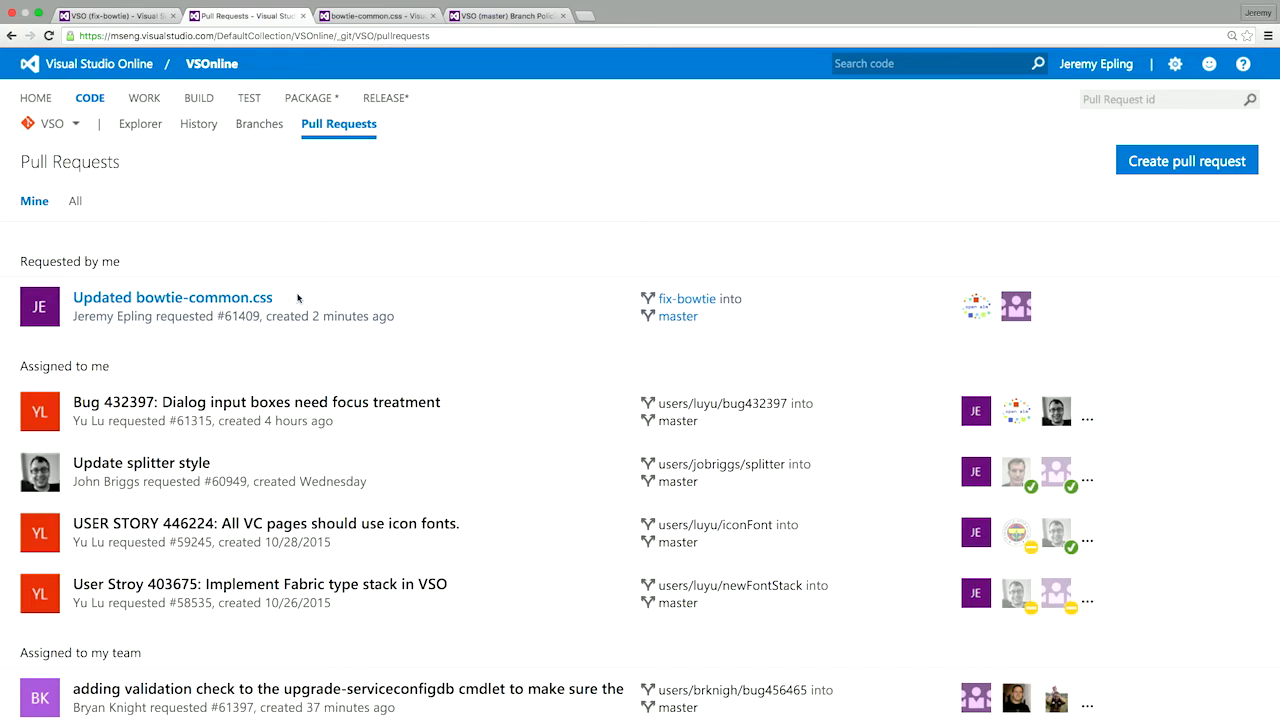
pyautogui.moveTo(406, 300)
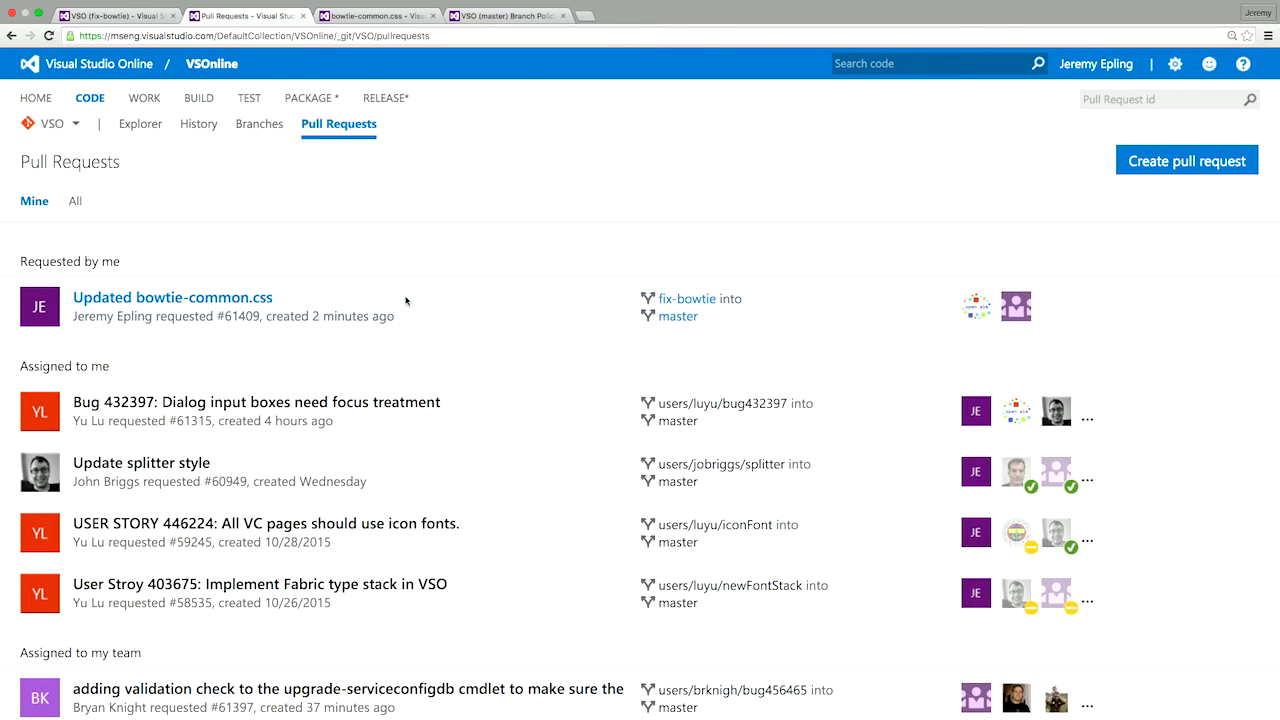
pyautogui.moveTo(688, 298)
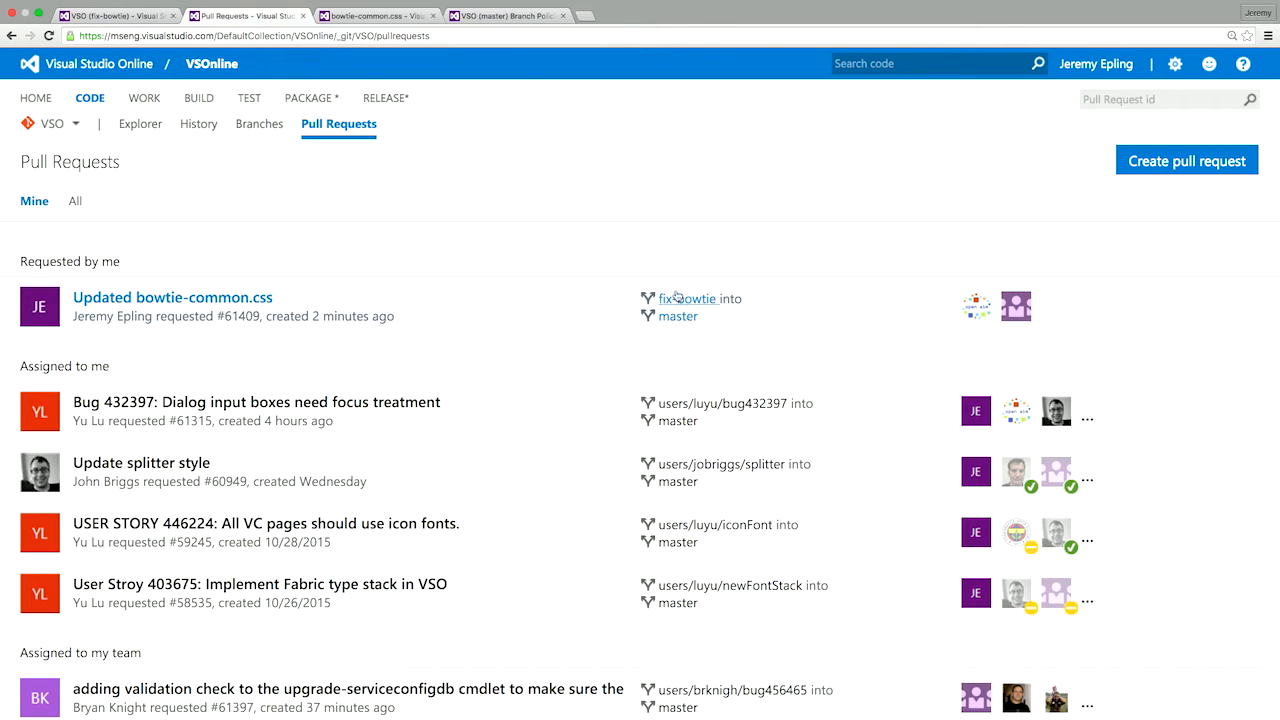
pyautogui.moveTo(836, 332)
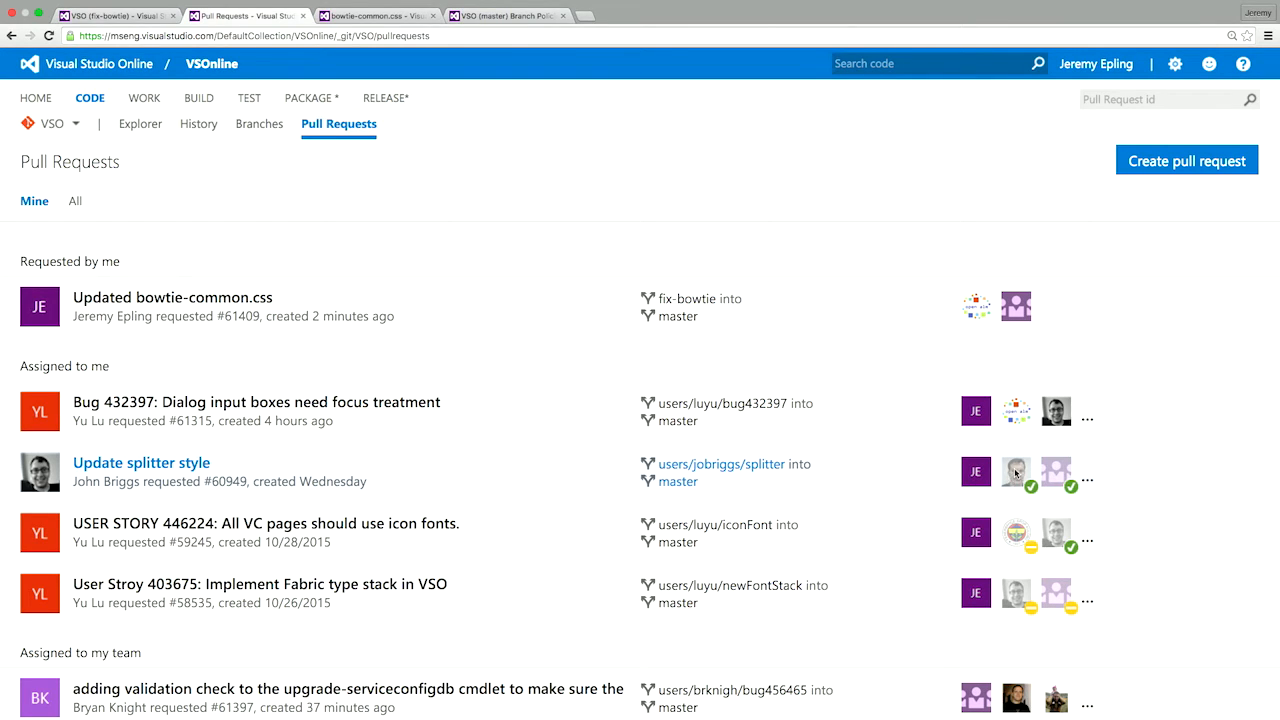
pyautogui.moveTo(1056, 472)
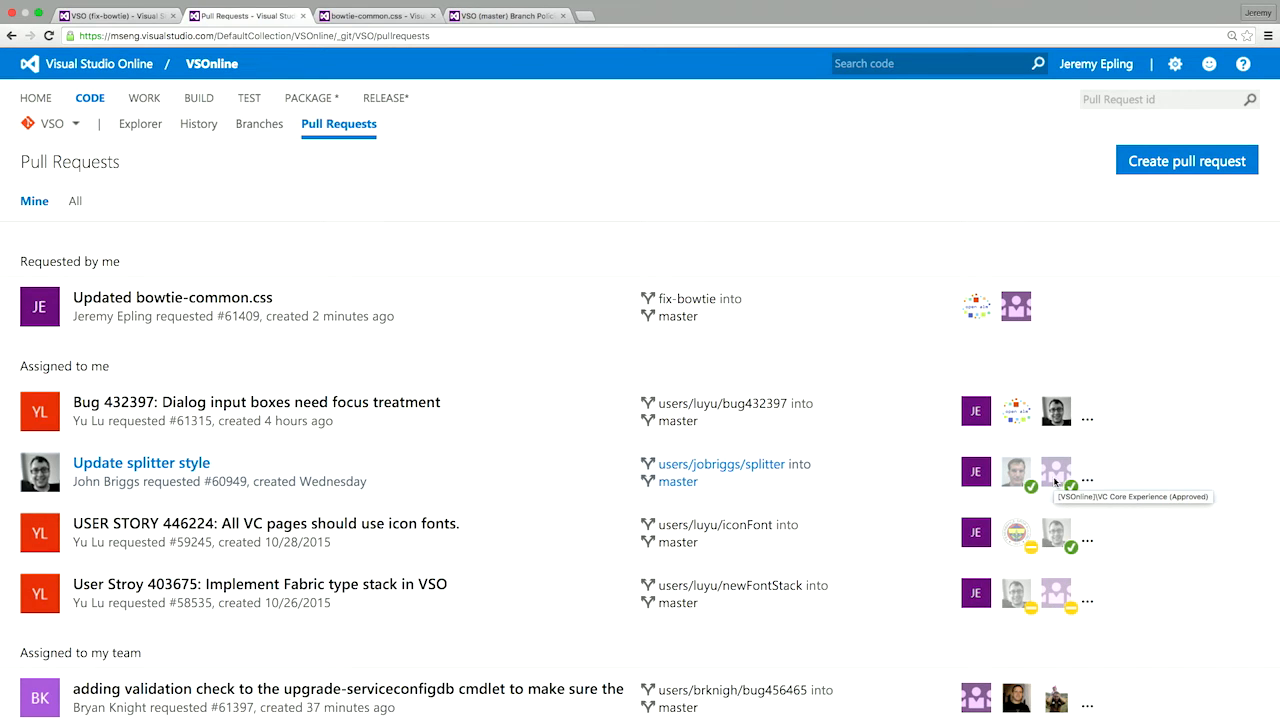
# Scroll down the list of pull requests assigned to me and my team
pyautogui.scroll(-3)
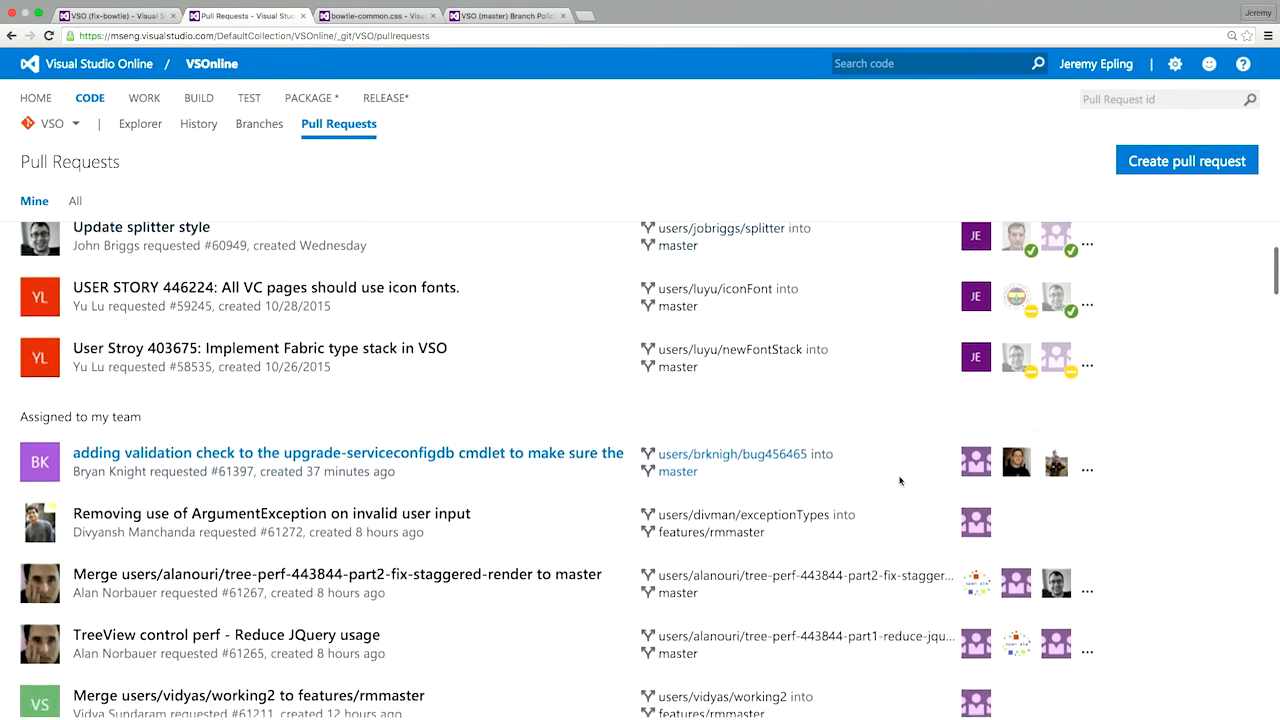
pyautogui.scroll(-3)
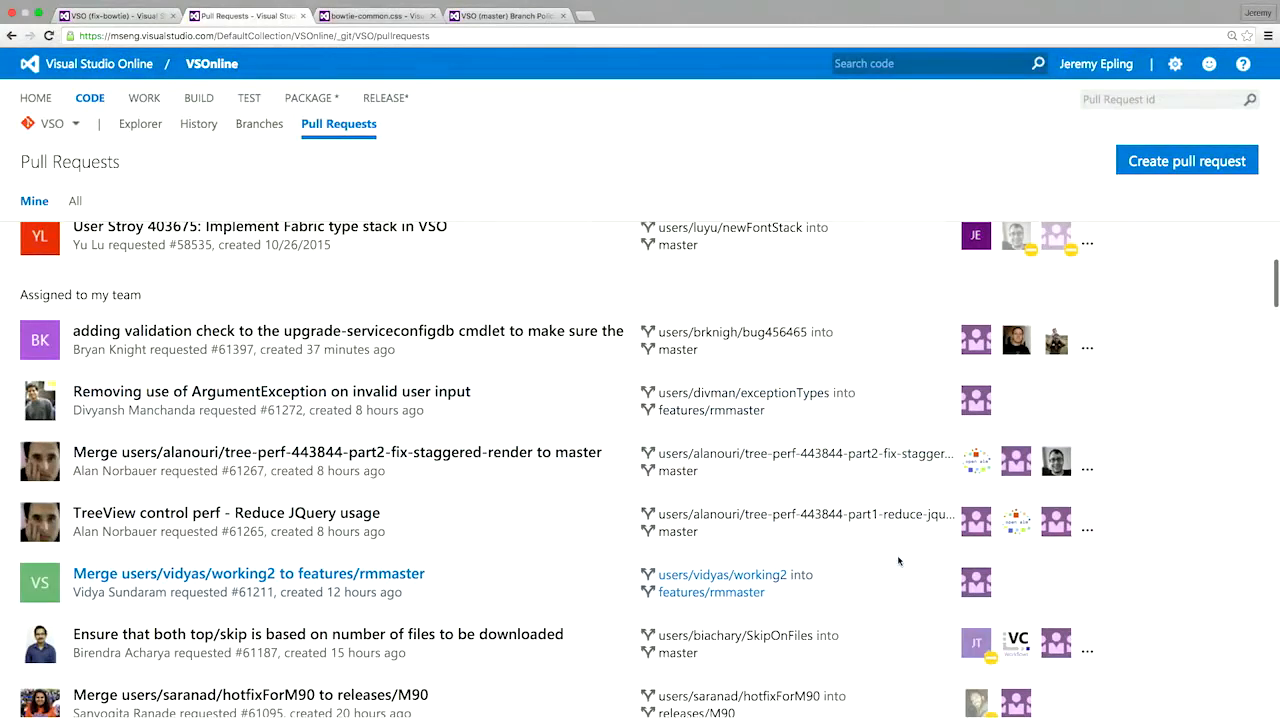
pyautogui.moveTo(912, 348)
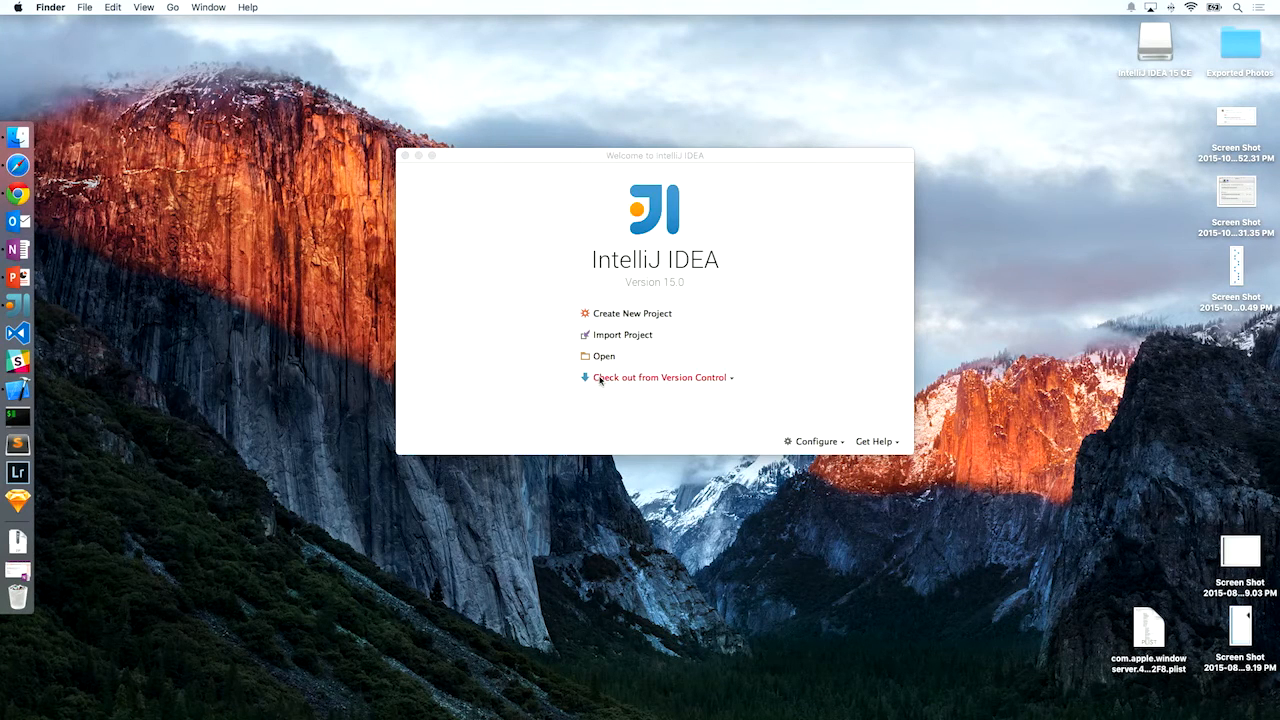
# Check out from Version Control using Team Foundation Git to reach the Visual Studio Online checkout dialog
pyautogui.click(658, 376)
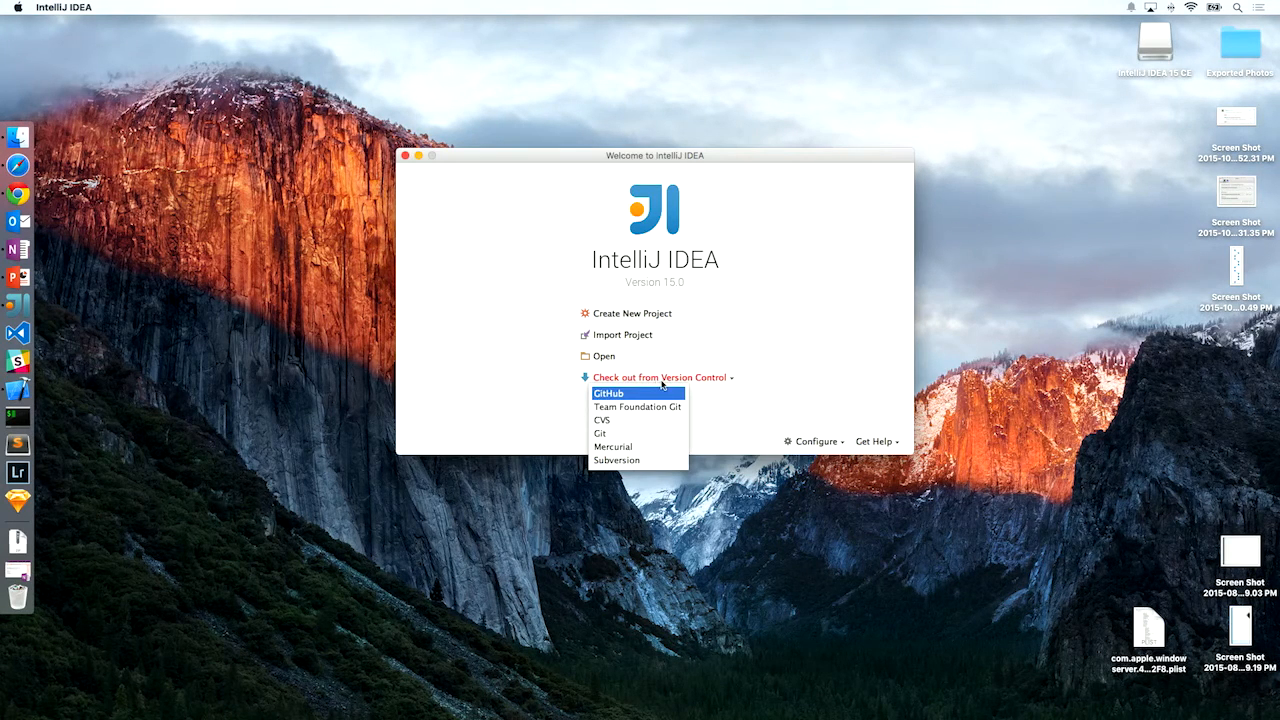
pyautogui.moveTo(636, 406)
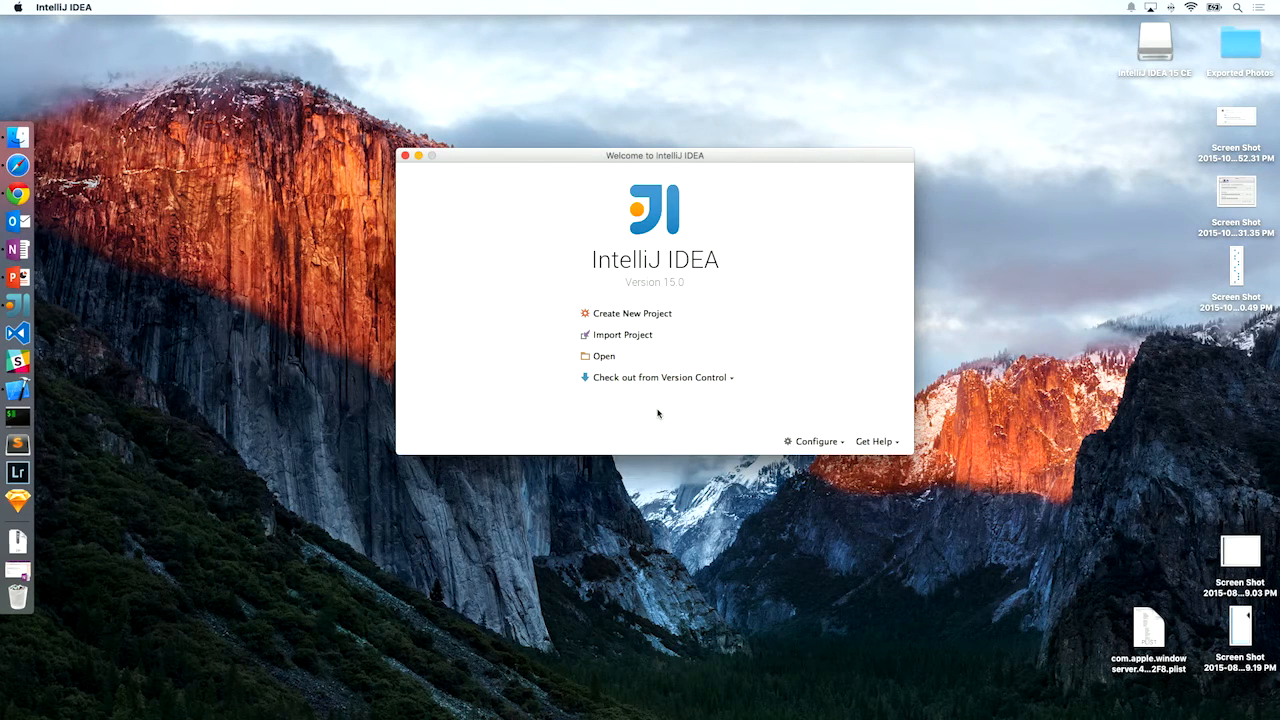
pyautogui.click(654, 376)
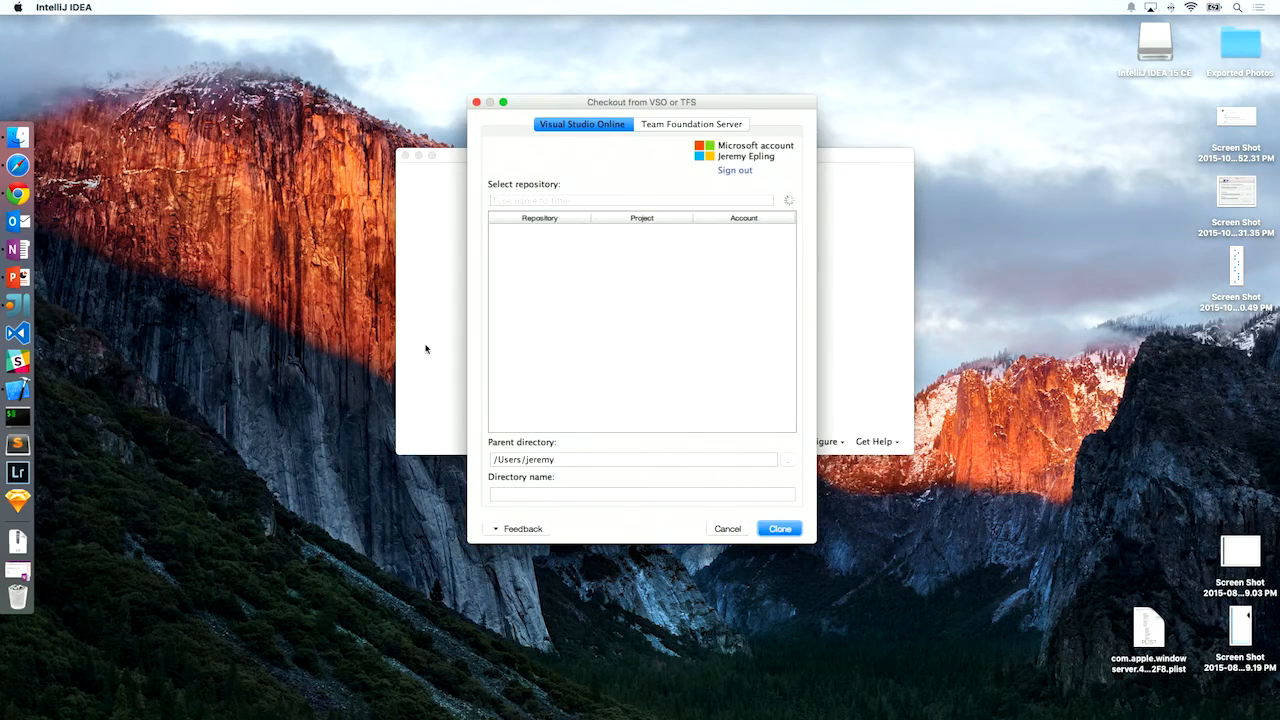
pyautogui.moveTo(490, 182)
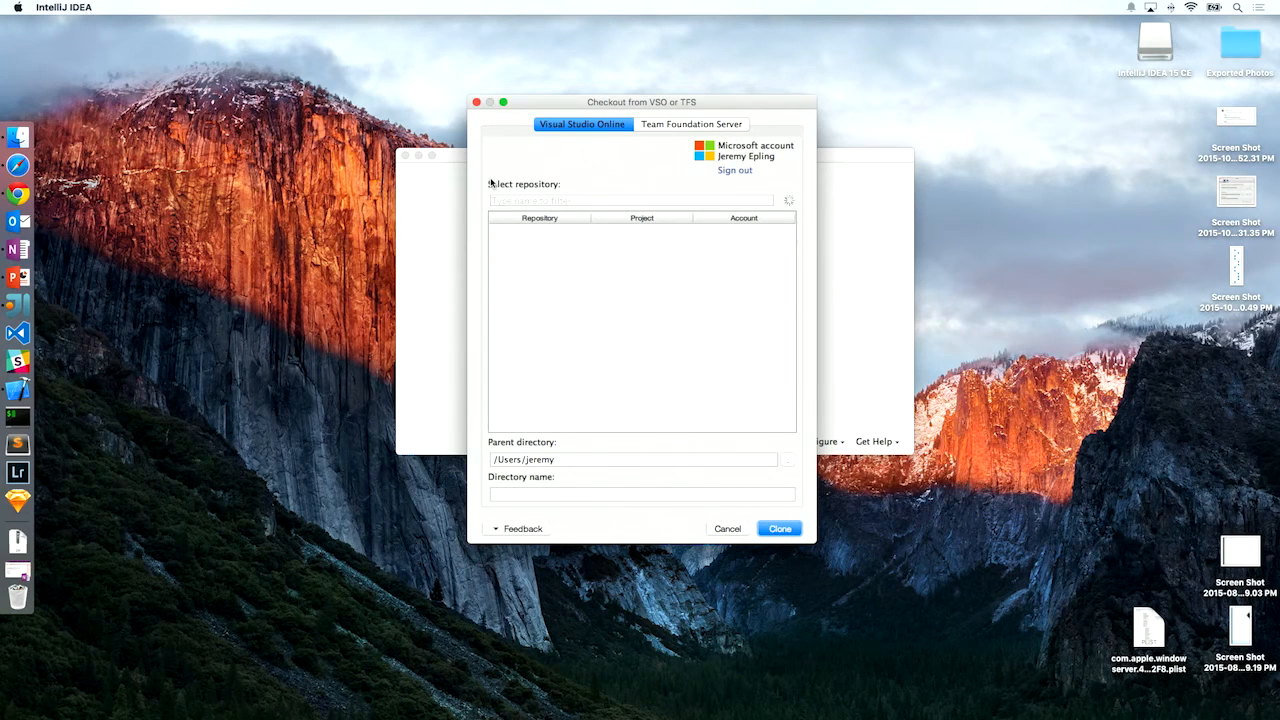
# Clone the ConsoleApp repository into a directory named ConsoleApp4
pyautogui.click(788, 200)
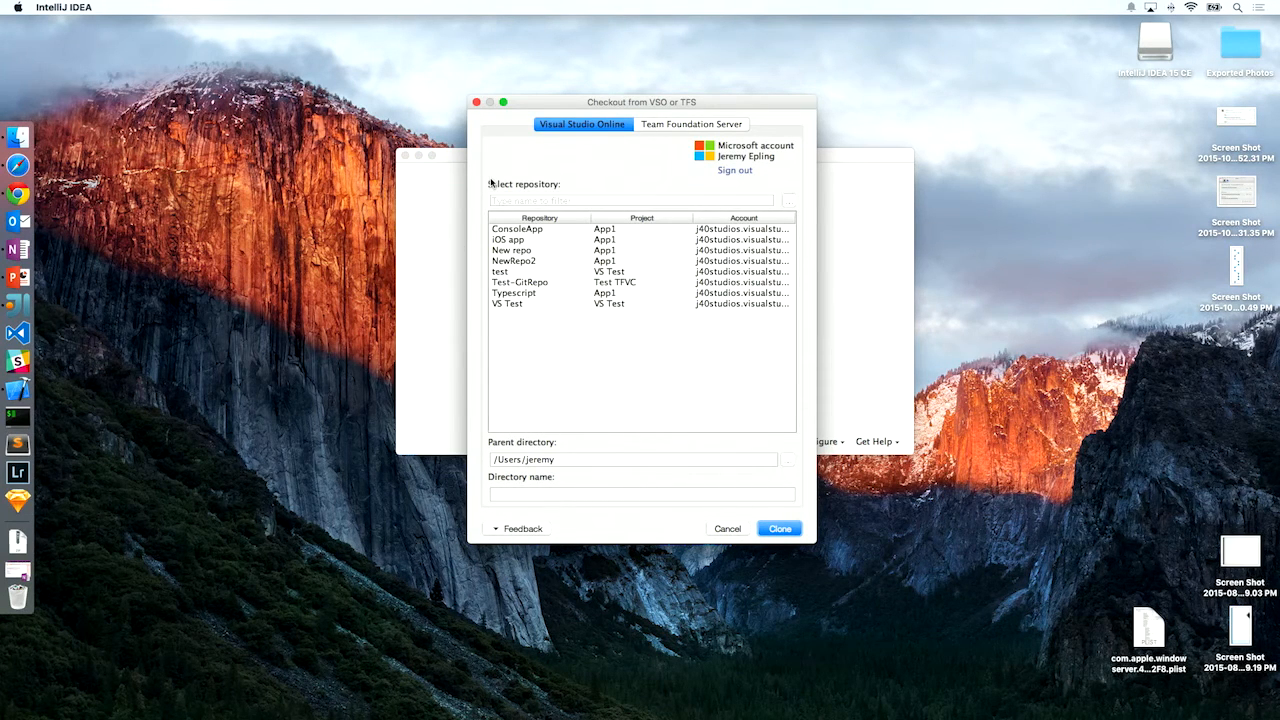
pyautogui.moveTo(736, 160)
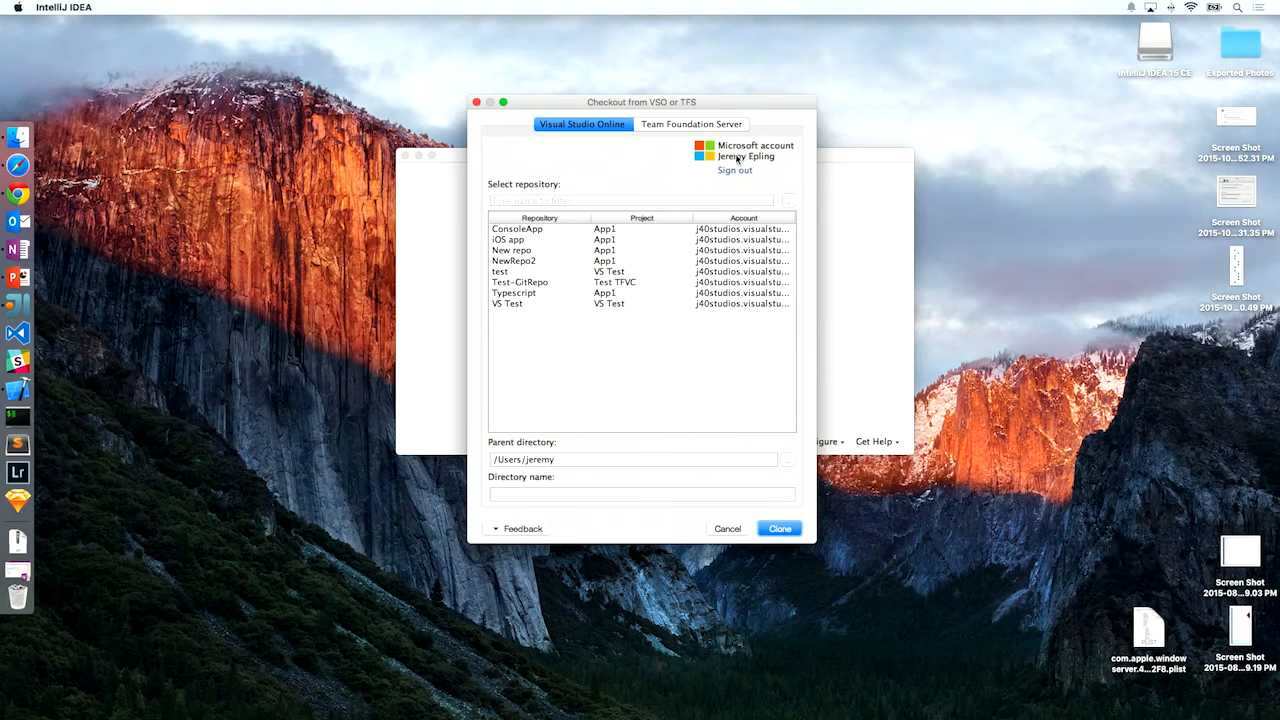
pyautogui.moveTo(580, 238)
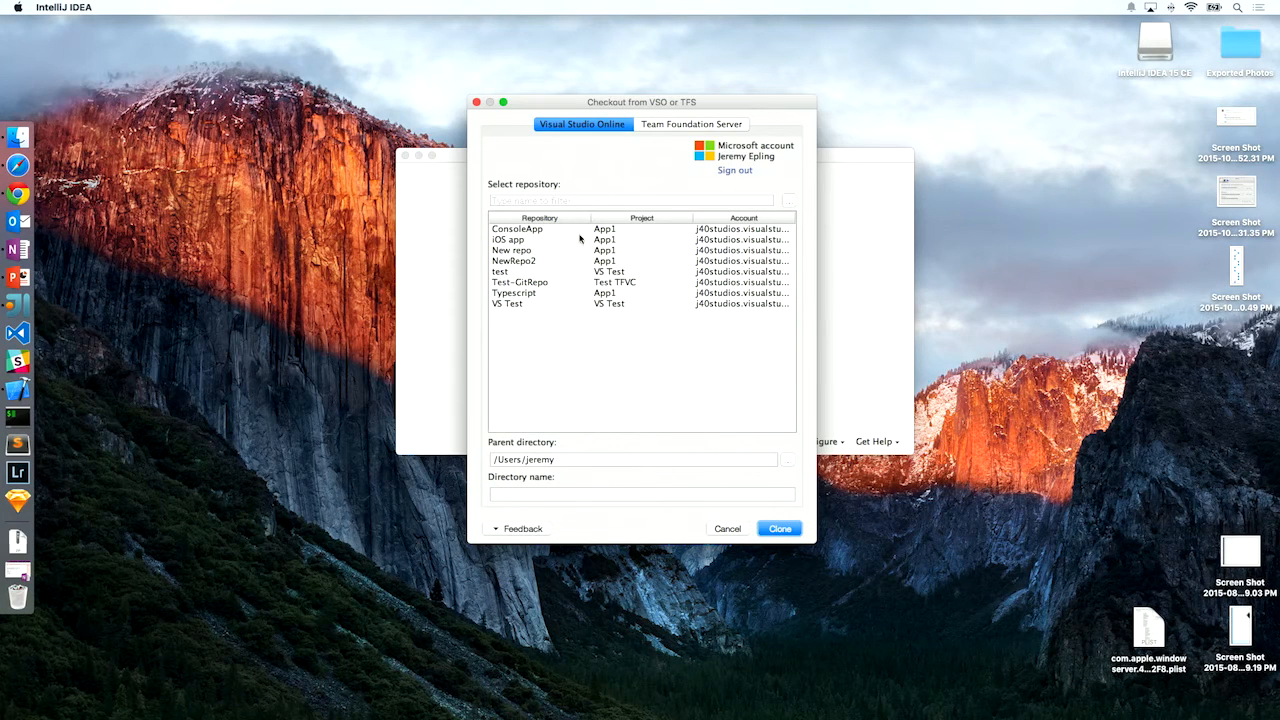
pyautogui.click(516, 240)
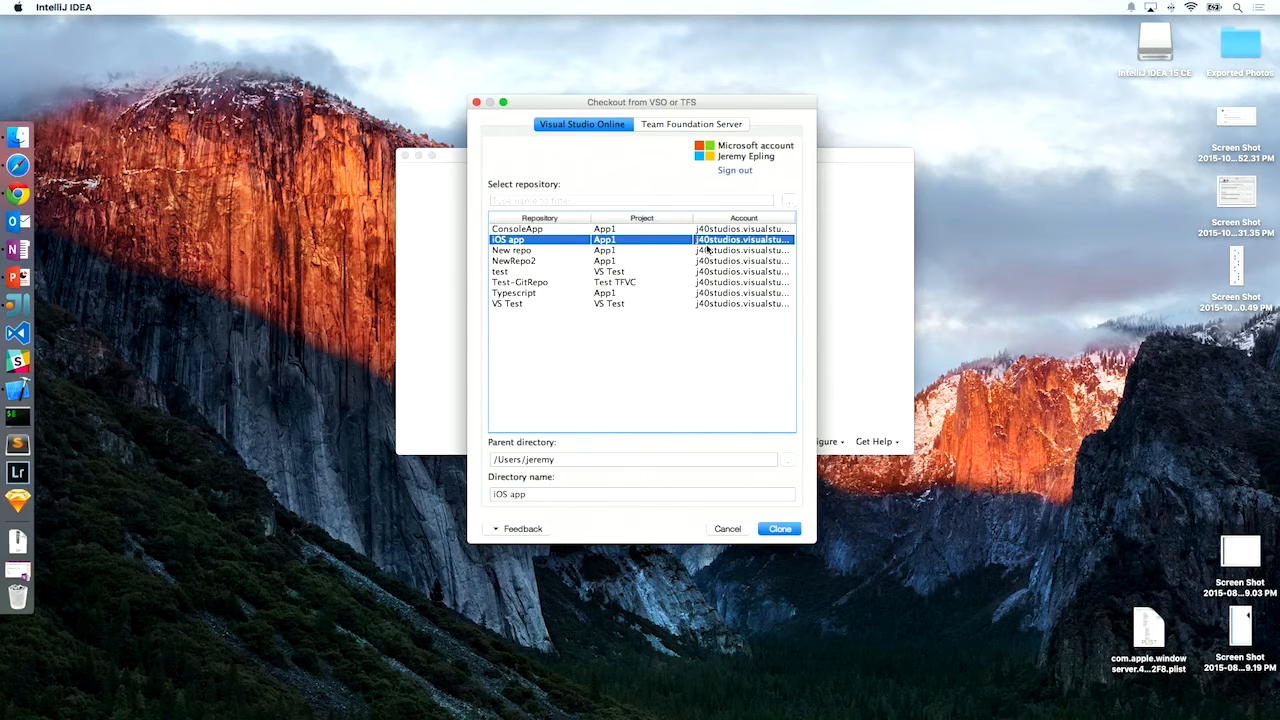
pyautogui.moveTo(522, 312)
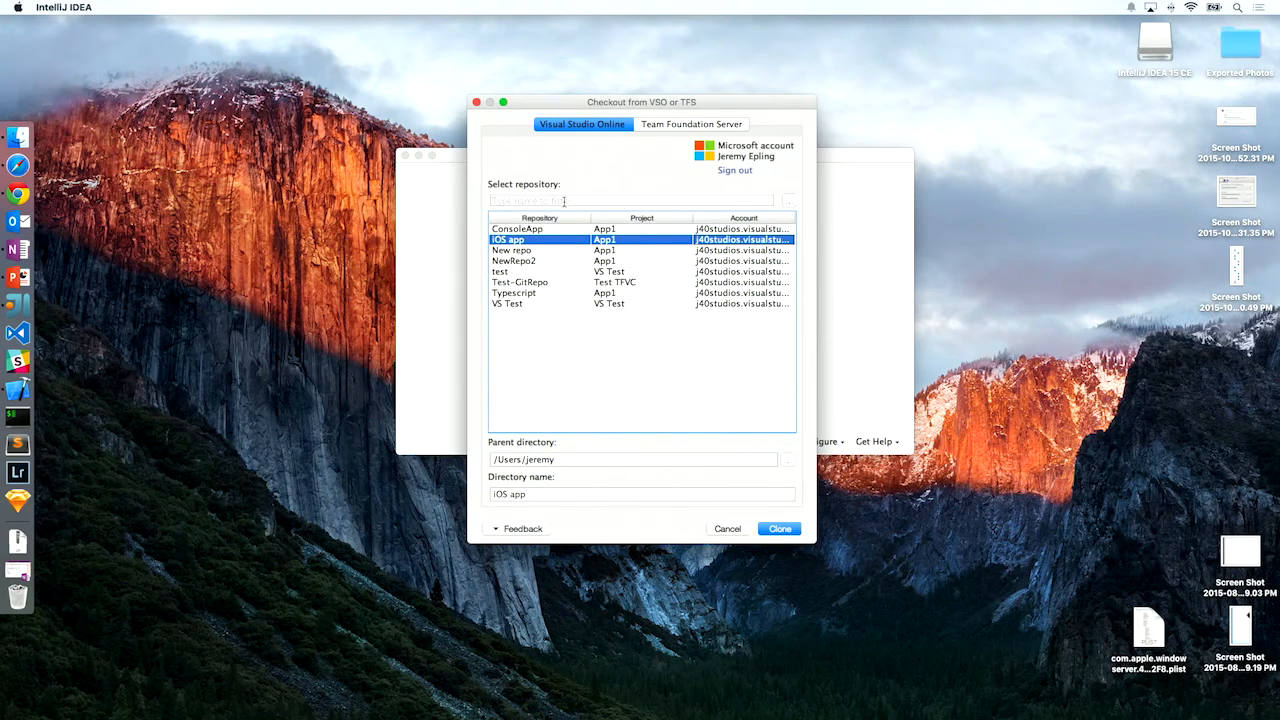
pyautogui.moveTo(538, 248)
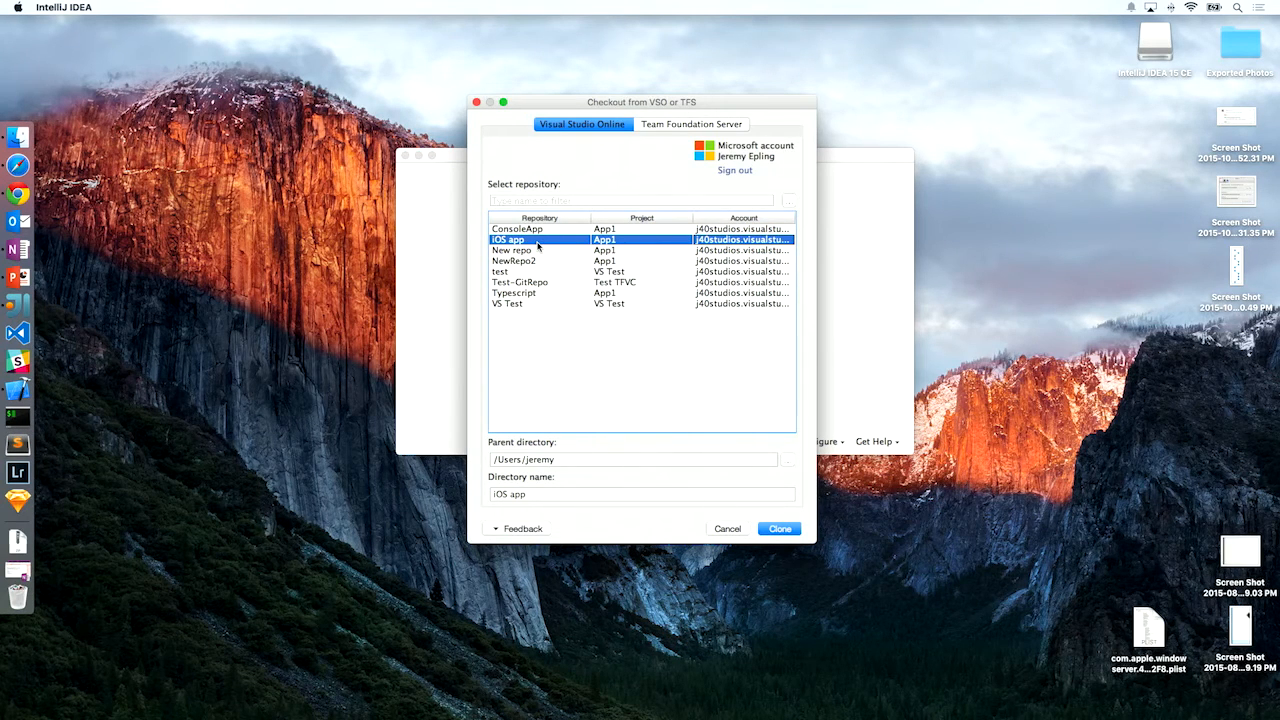
pyautogui.moveTo(540, 232)
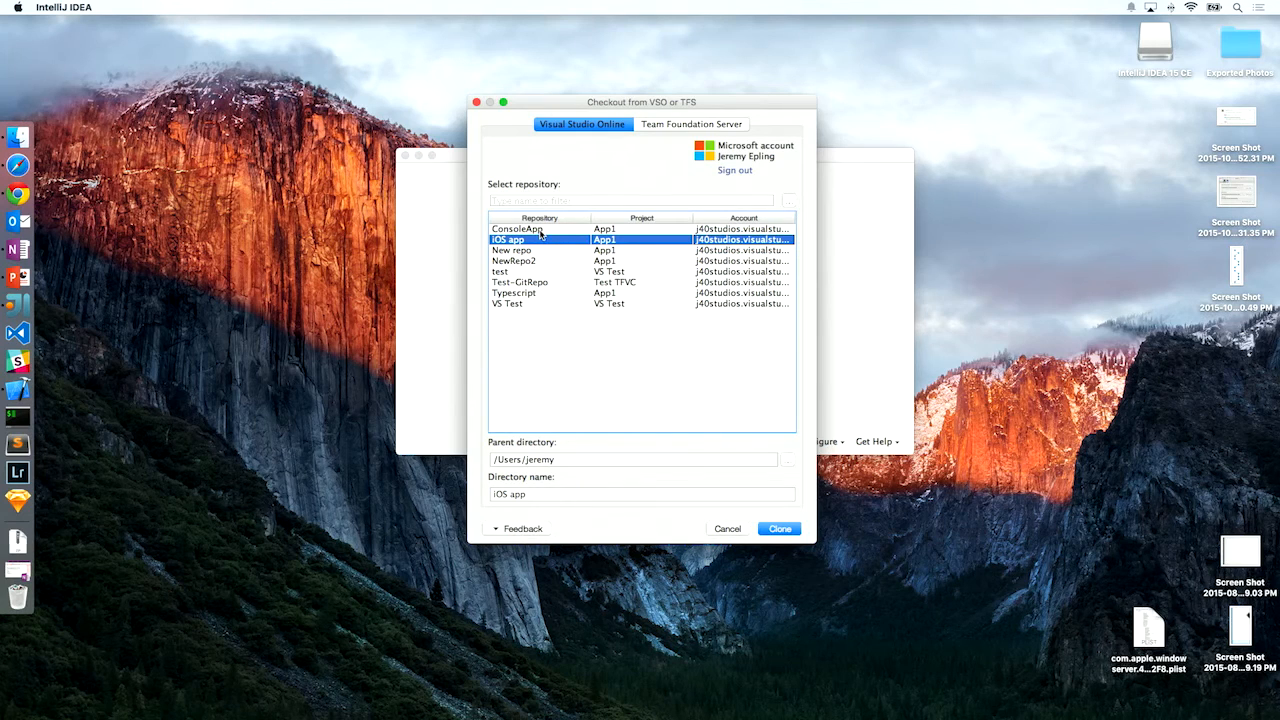
pyautogui.click(518, 228)
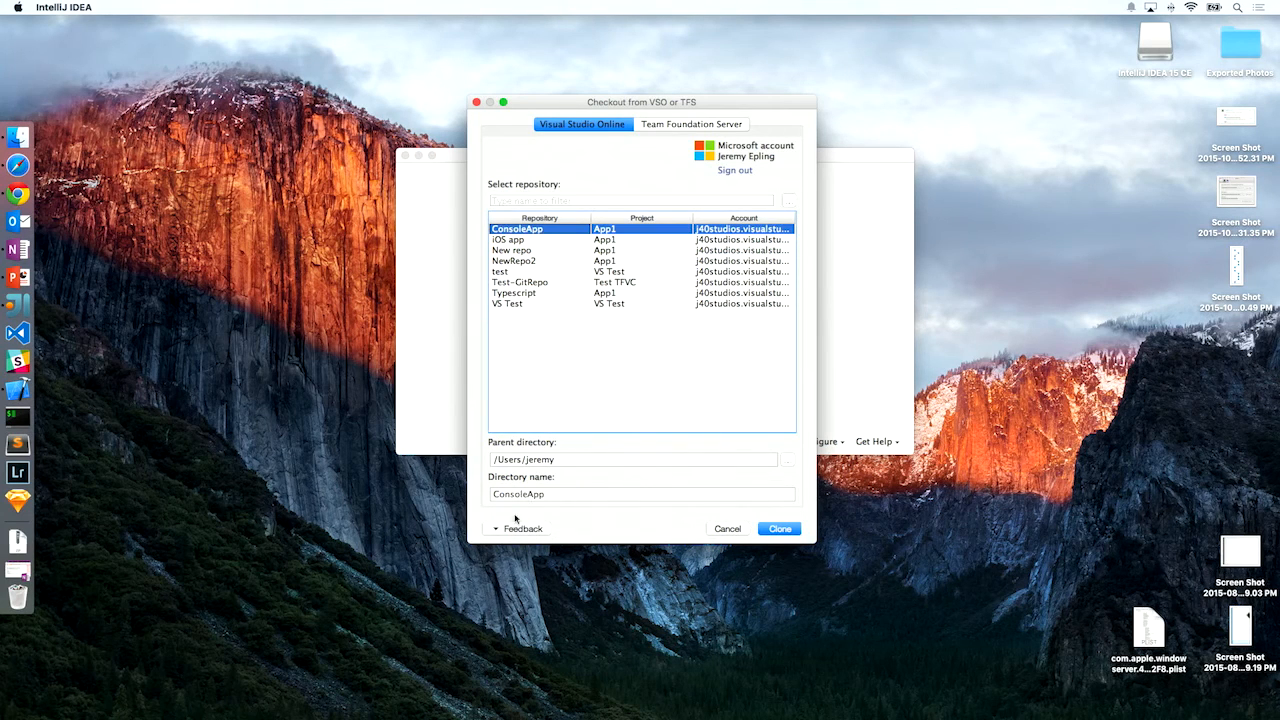
pyautogui.click(640, 492)
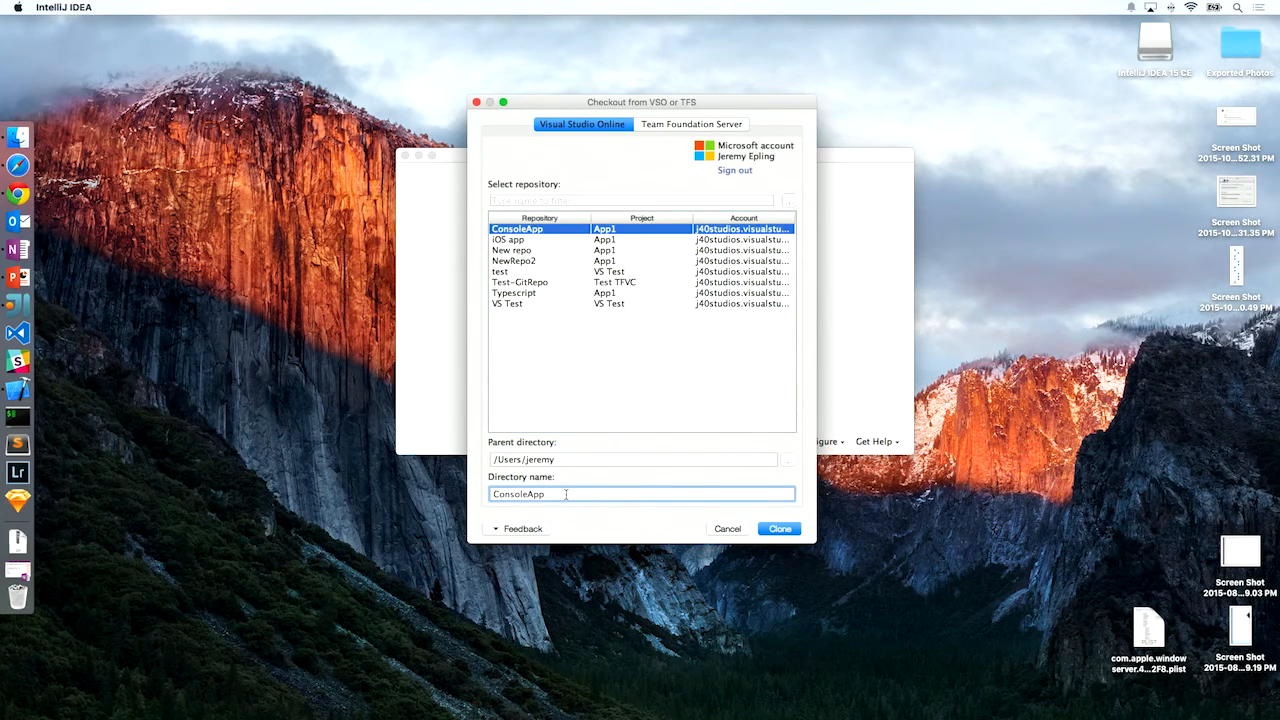
pyautogui.write('4')
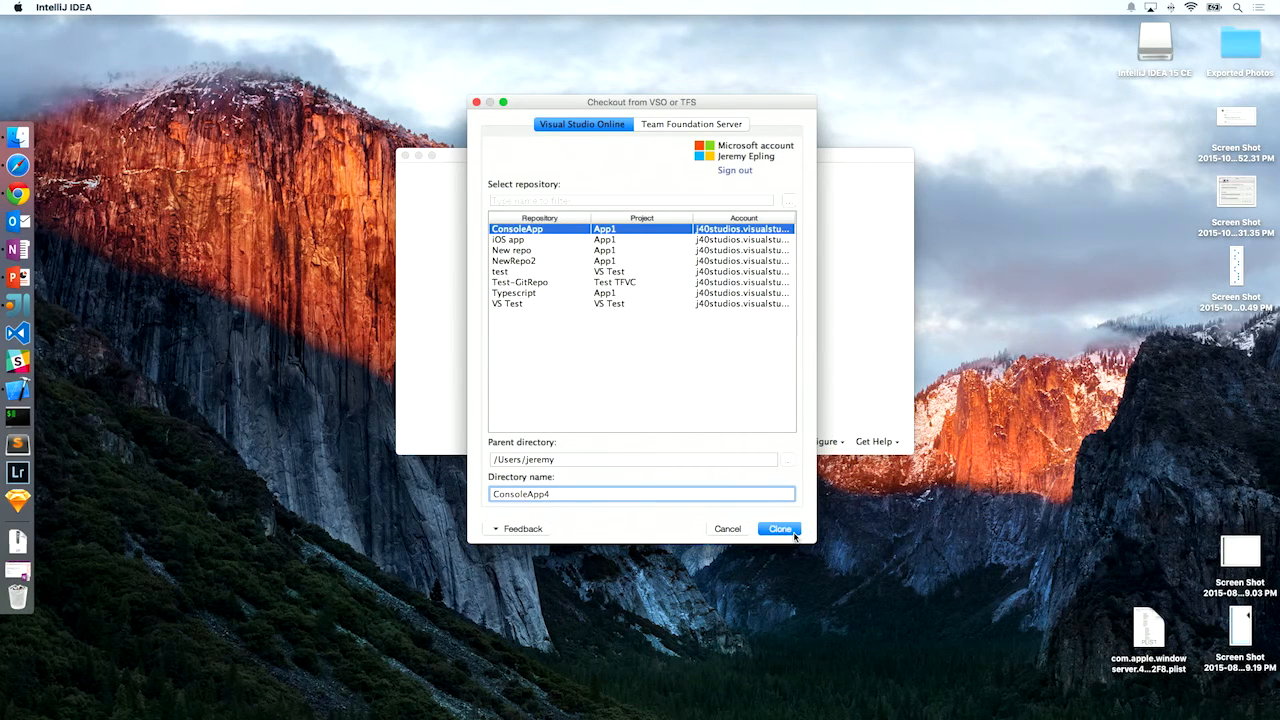
pyautogui.click(780, 528)
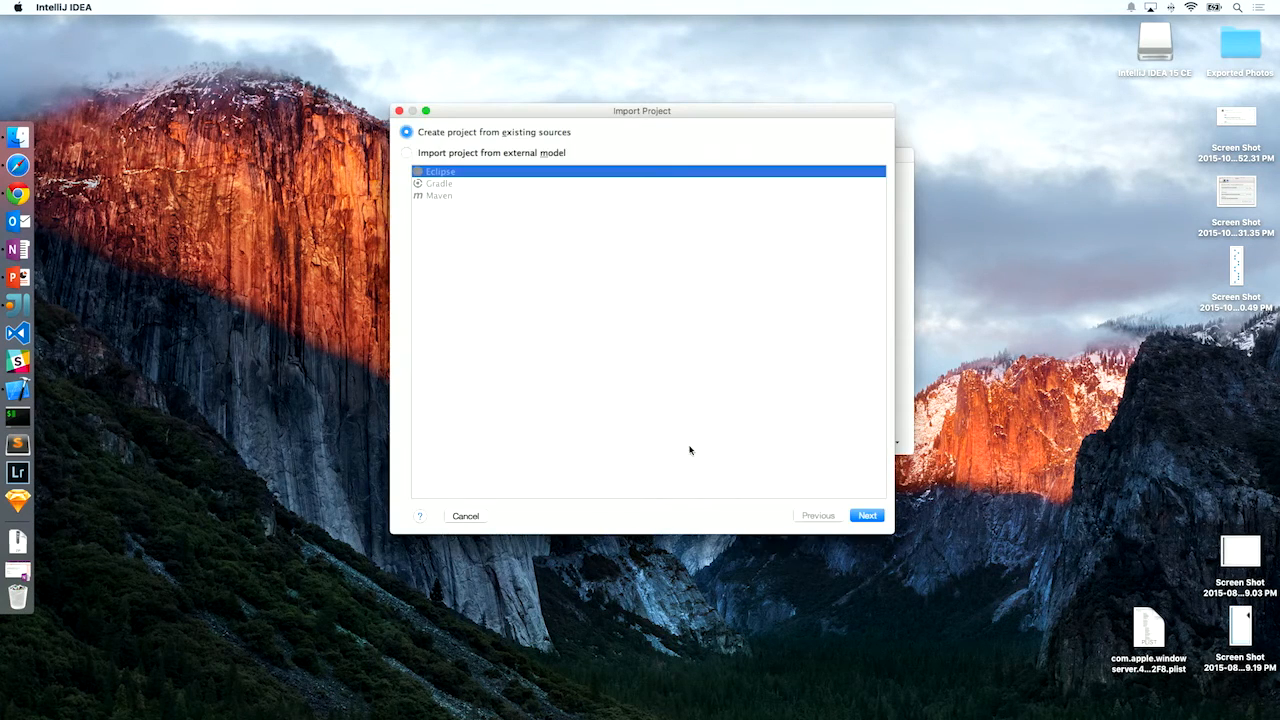
# Import the project from existing sources and load Program.cs from ConsoleApp1 > src in the editor
pyautogui.click(866, 516)
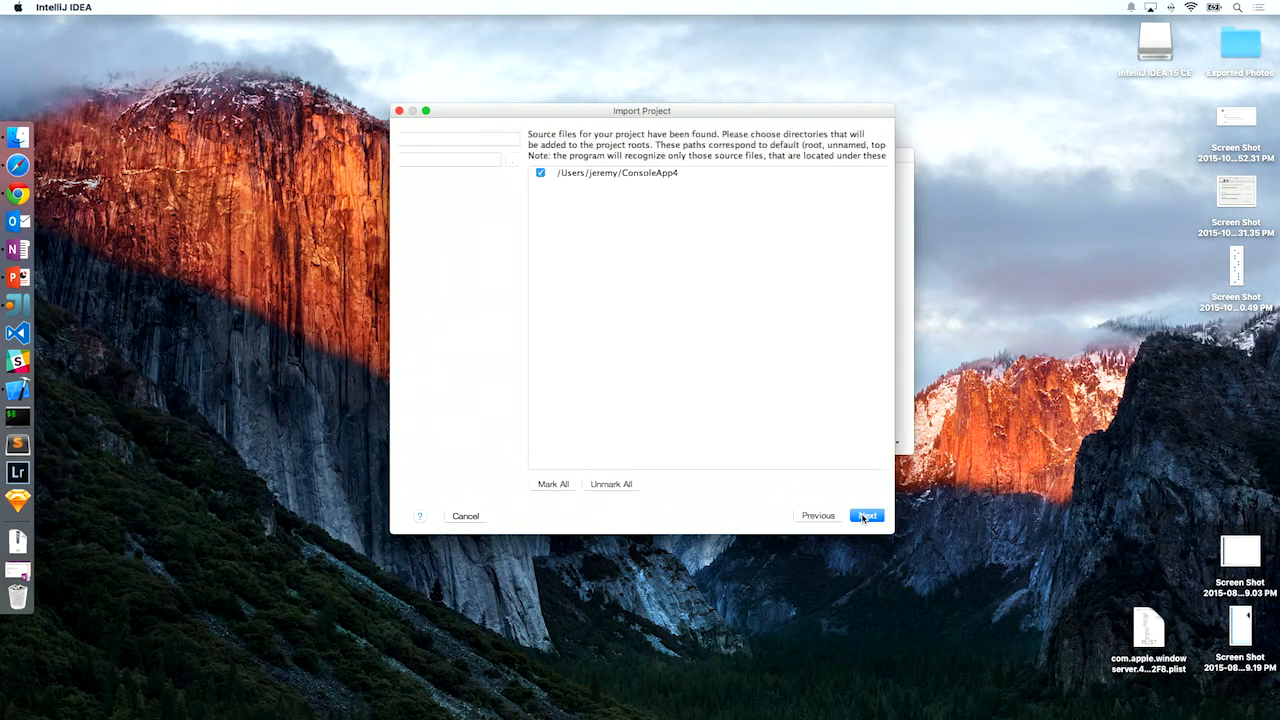
pyautogui.click(866, 516)
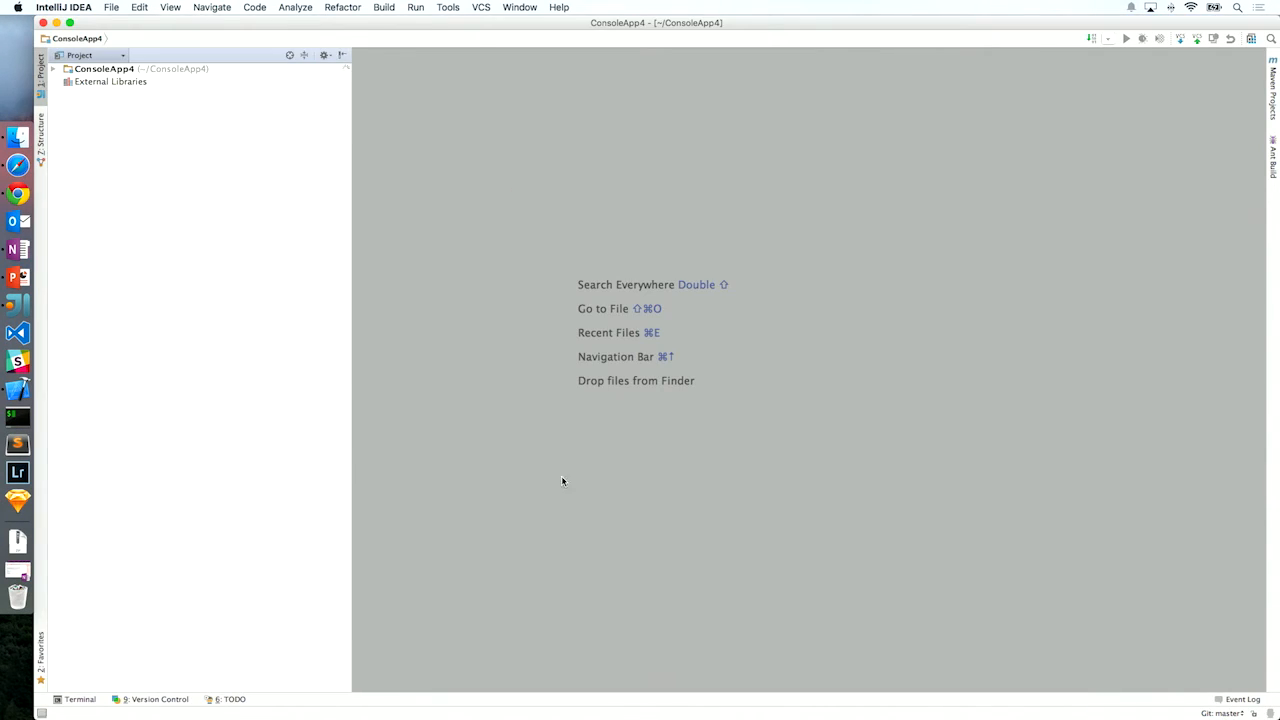
pyautogui.click(56, 68)
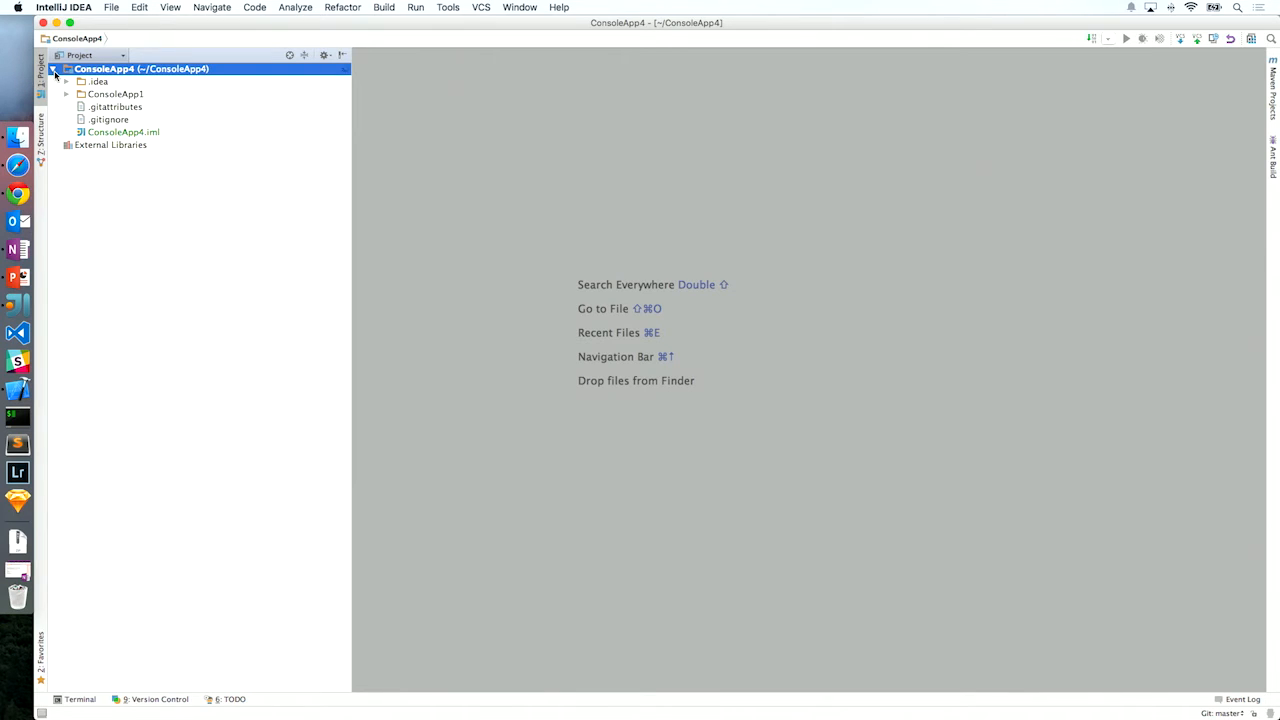
pyautogui.click(64, 94)
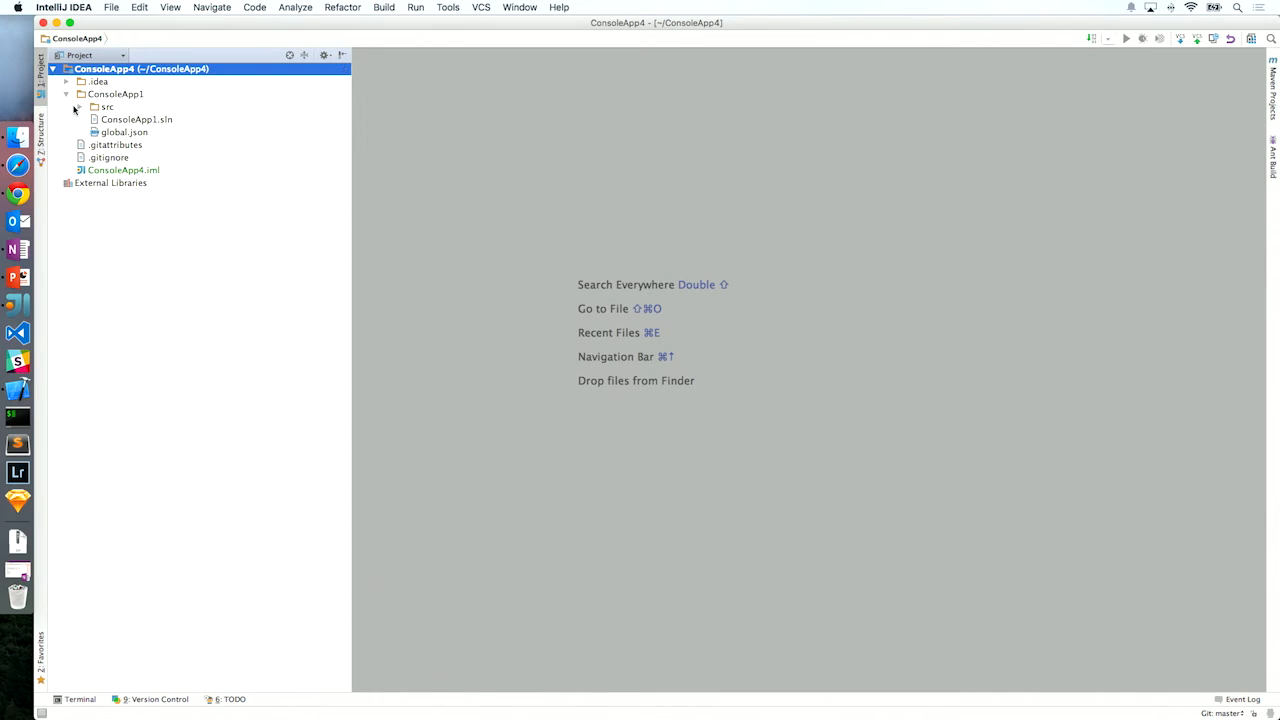
pyautogui.click(108, 108)
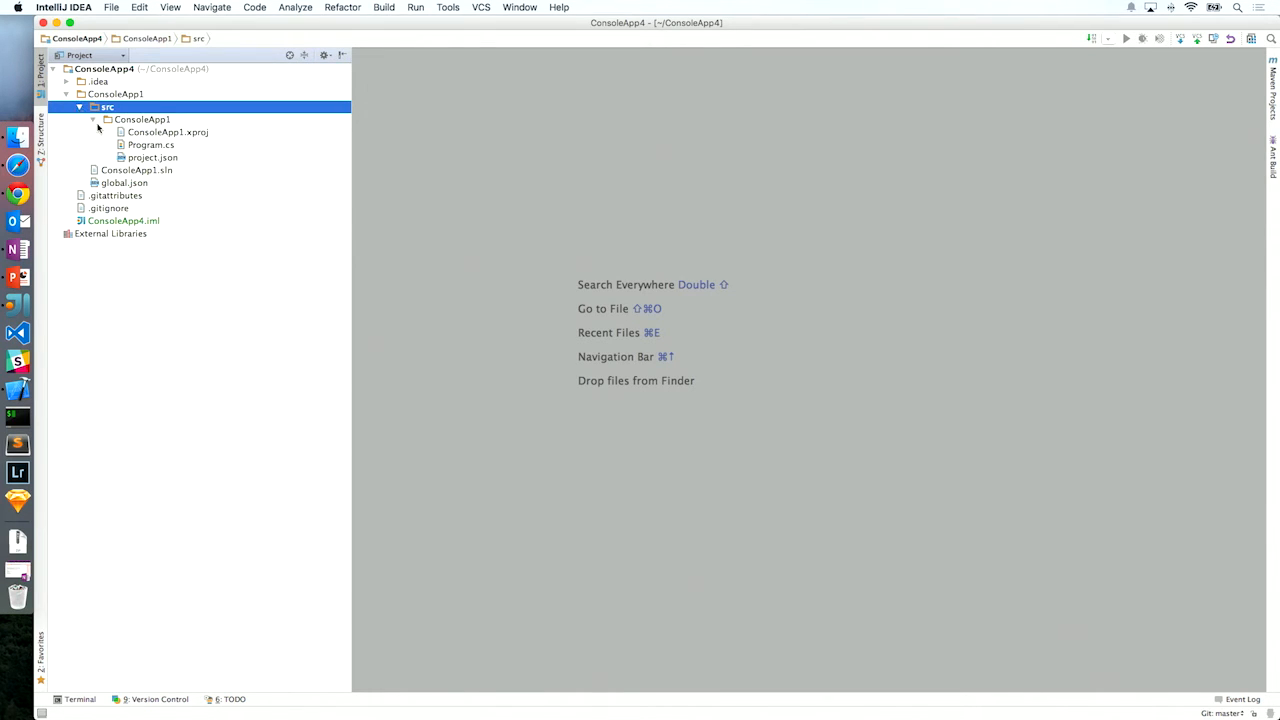
pyautogui.click(152, 144)
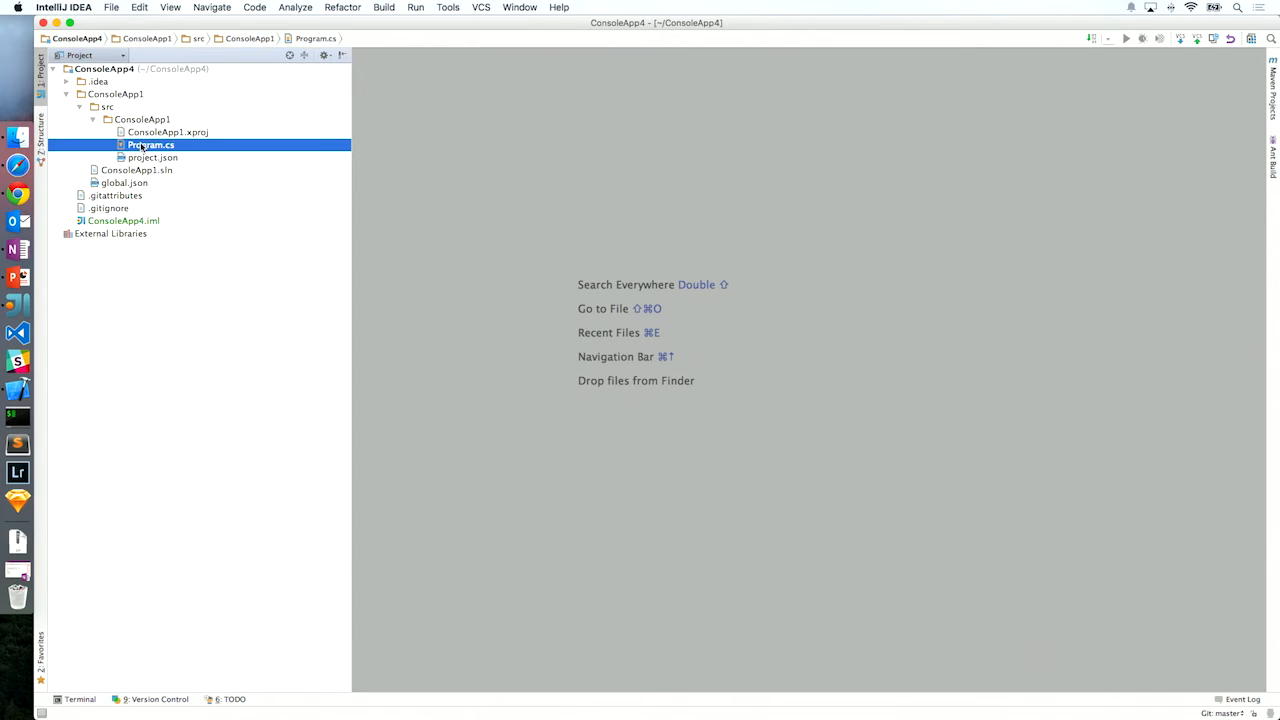
pyautogui.doubleClick(150, 144)
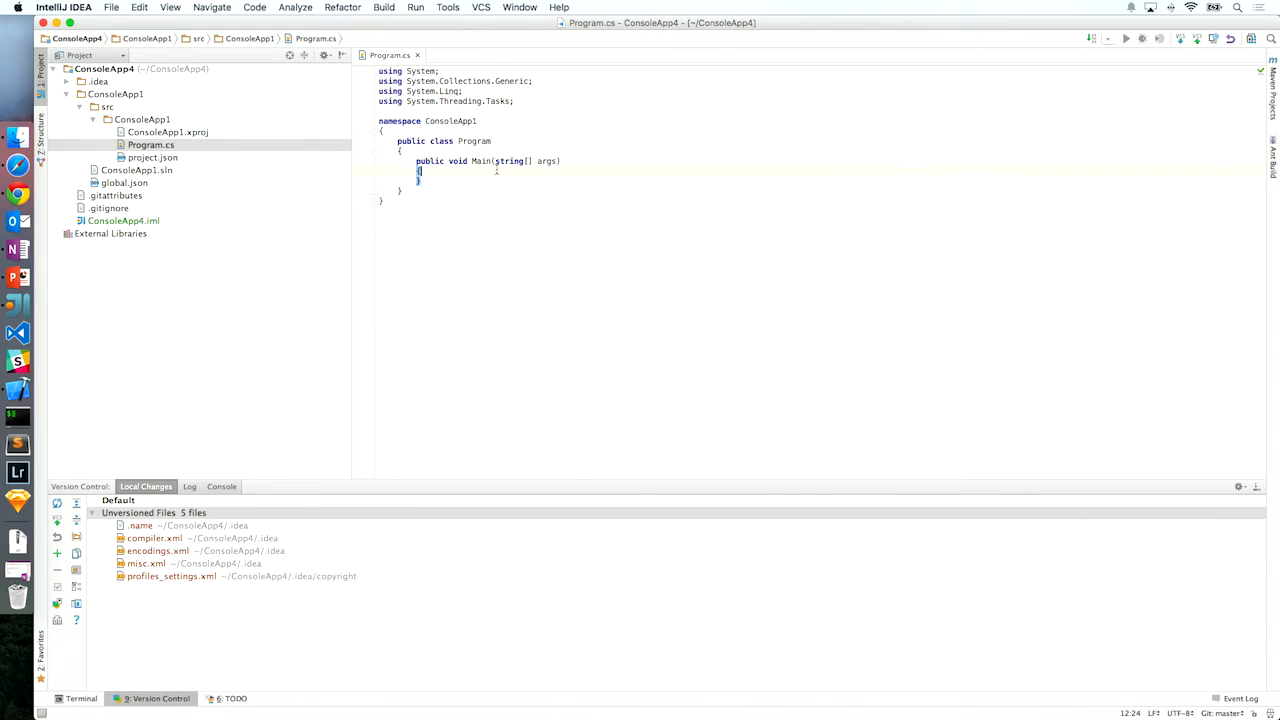
# Add the line '//test comment.' inside Main in Program.cs
pyautogui.write('//')
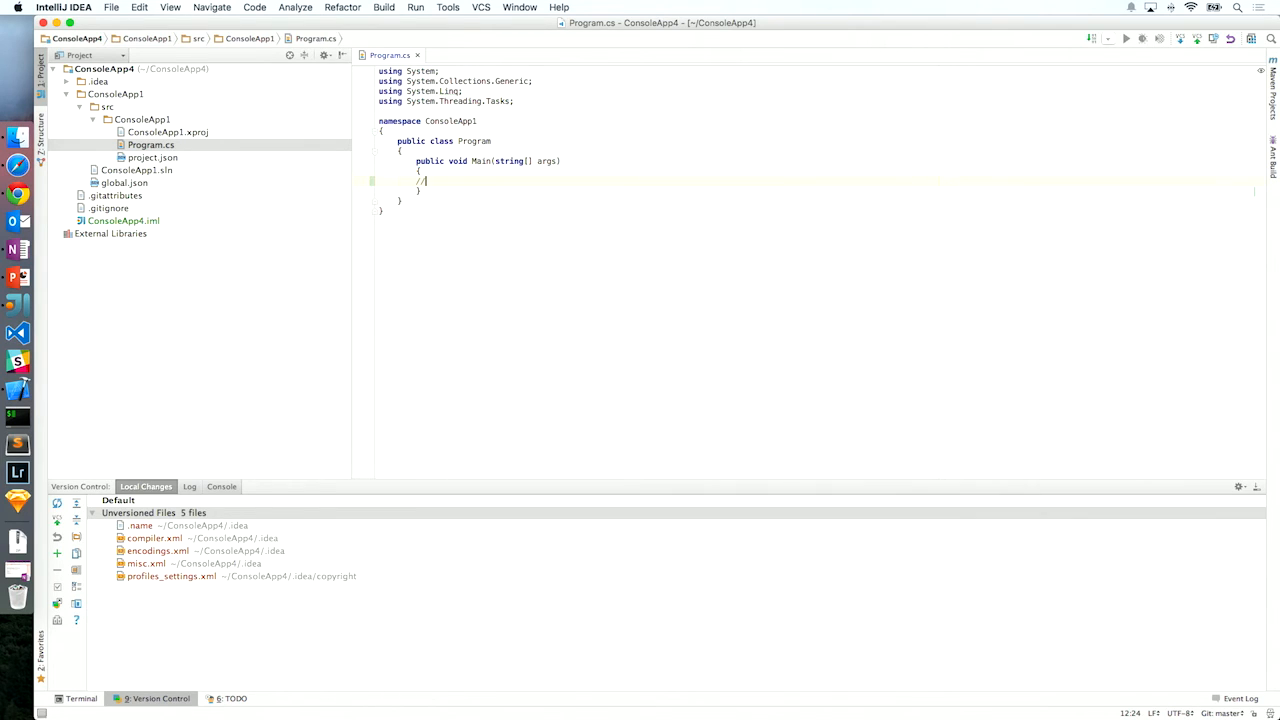
pyautogui.write('test comment.')
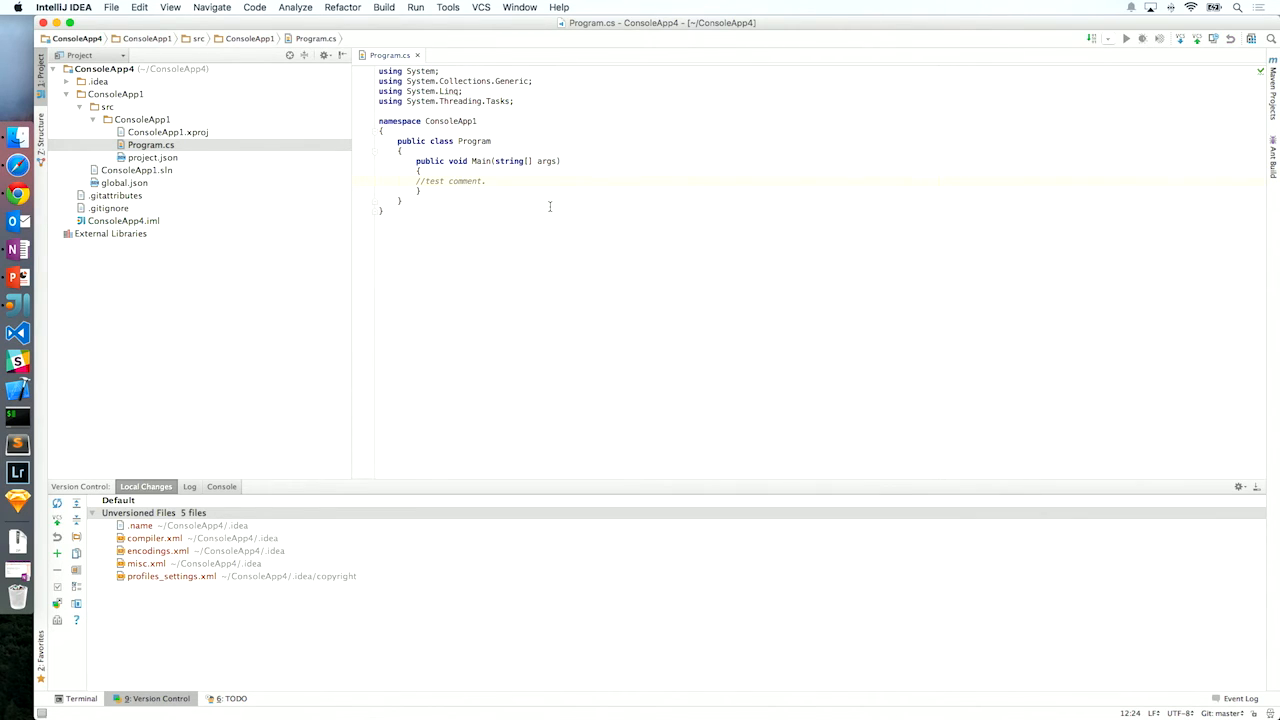
# Create a new Git branch named test-branch from the status bar branch widget
pyautogui.click(1224, 712)
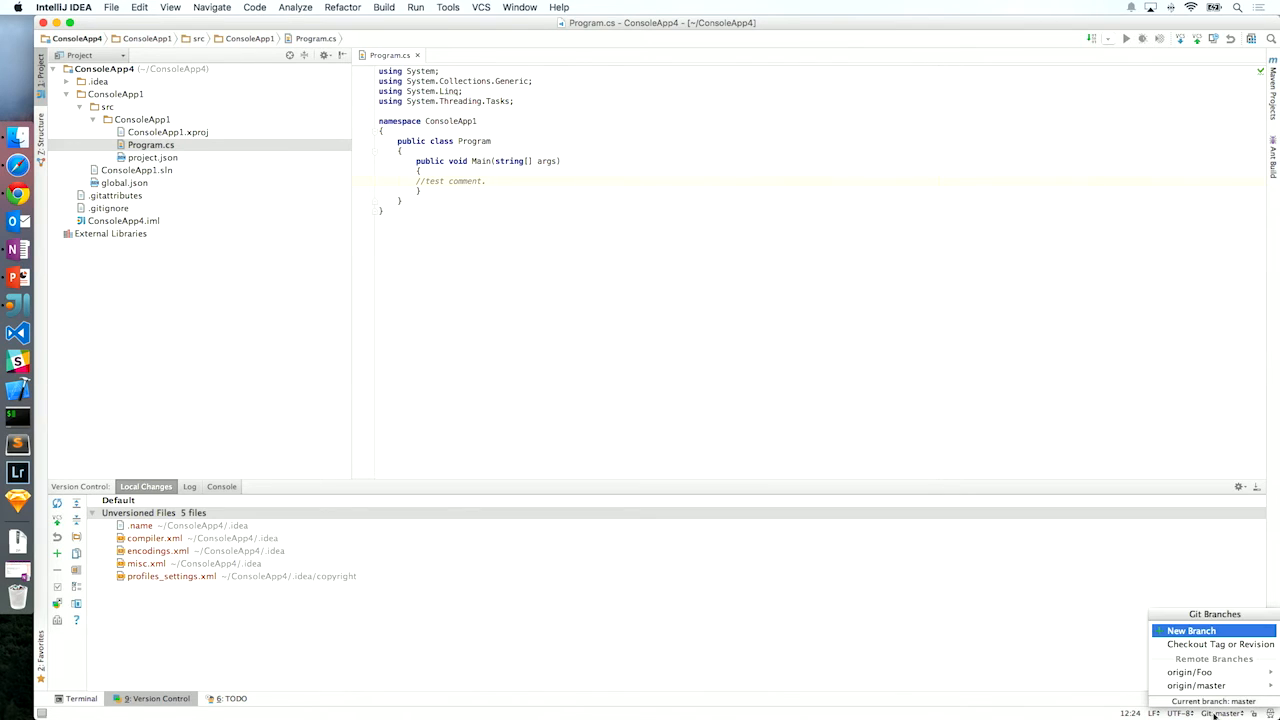
pyautogui.click(1192, 630)
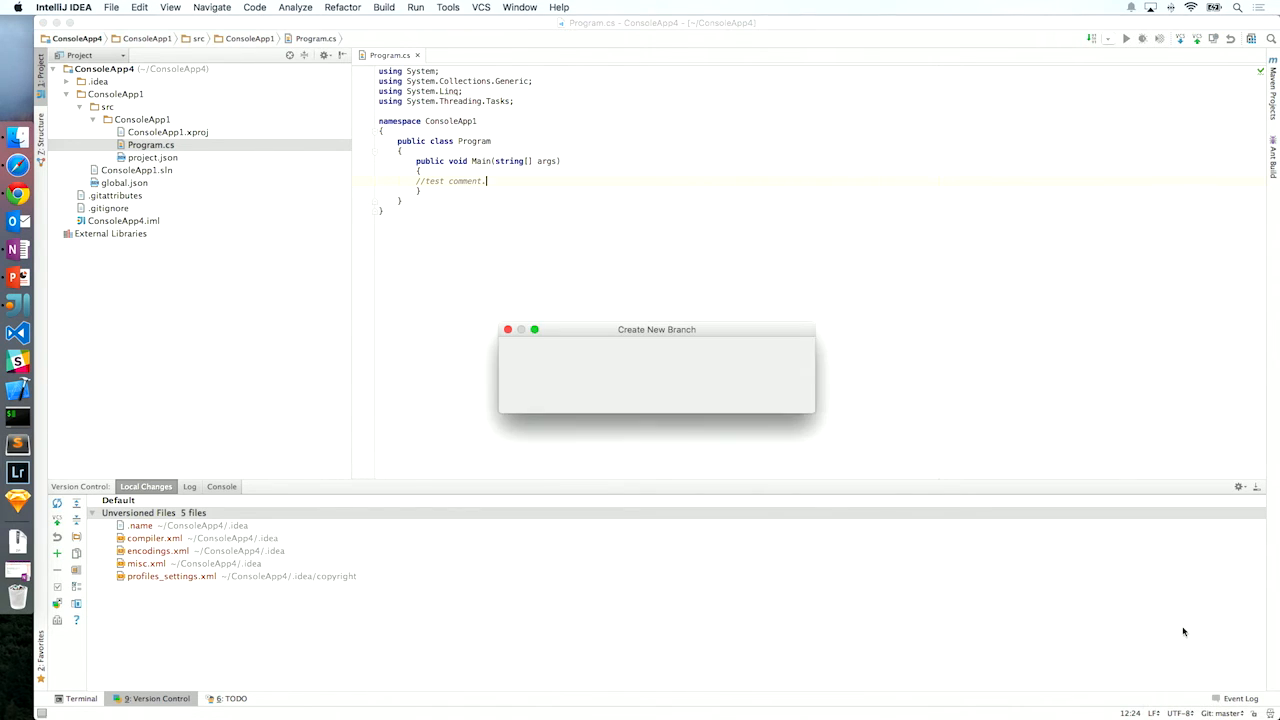
pyautogui.write('te')
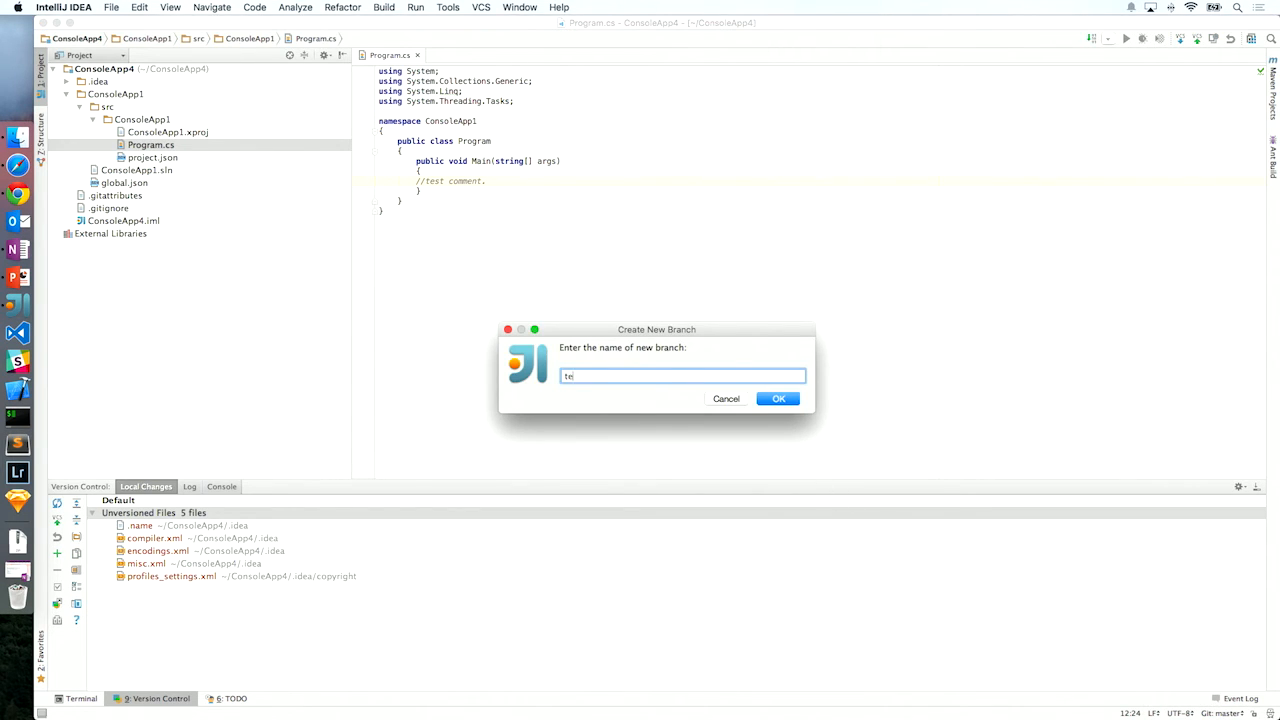
pyautogui.click(778, 398)
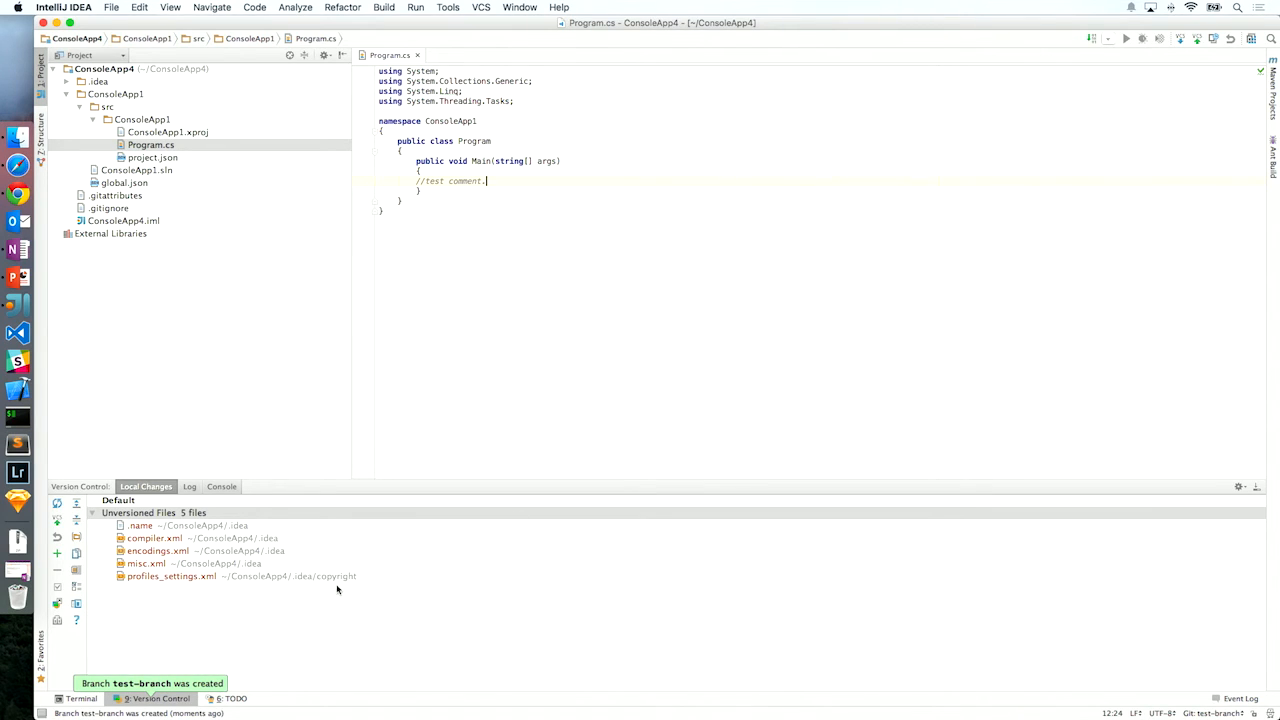
pyautogui.moveTo(470, 334)
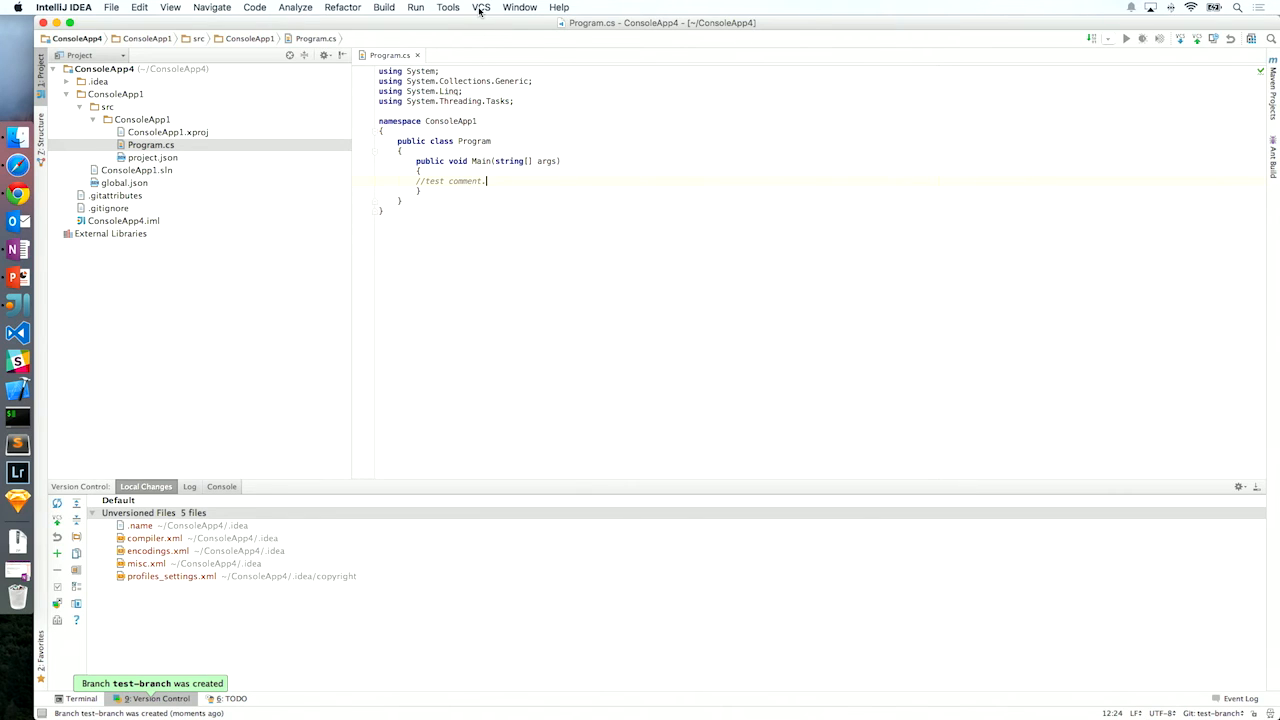
# Start Create Pull Request from the VCS Git menu for test-branch
pyautogui.click(480, 8)
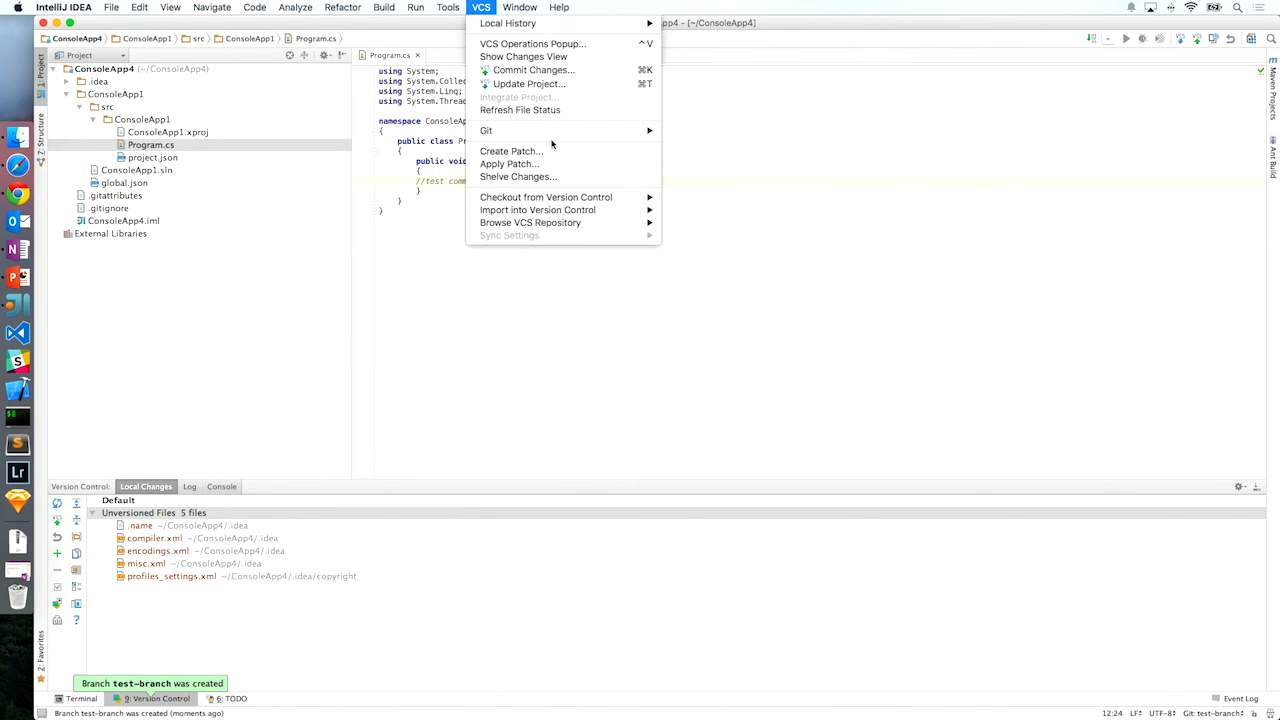
pyautogui.moveTo(486, 130)
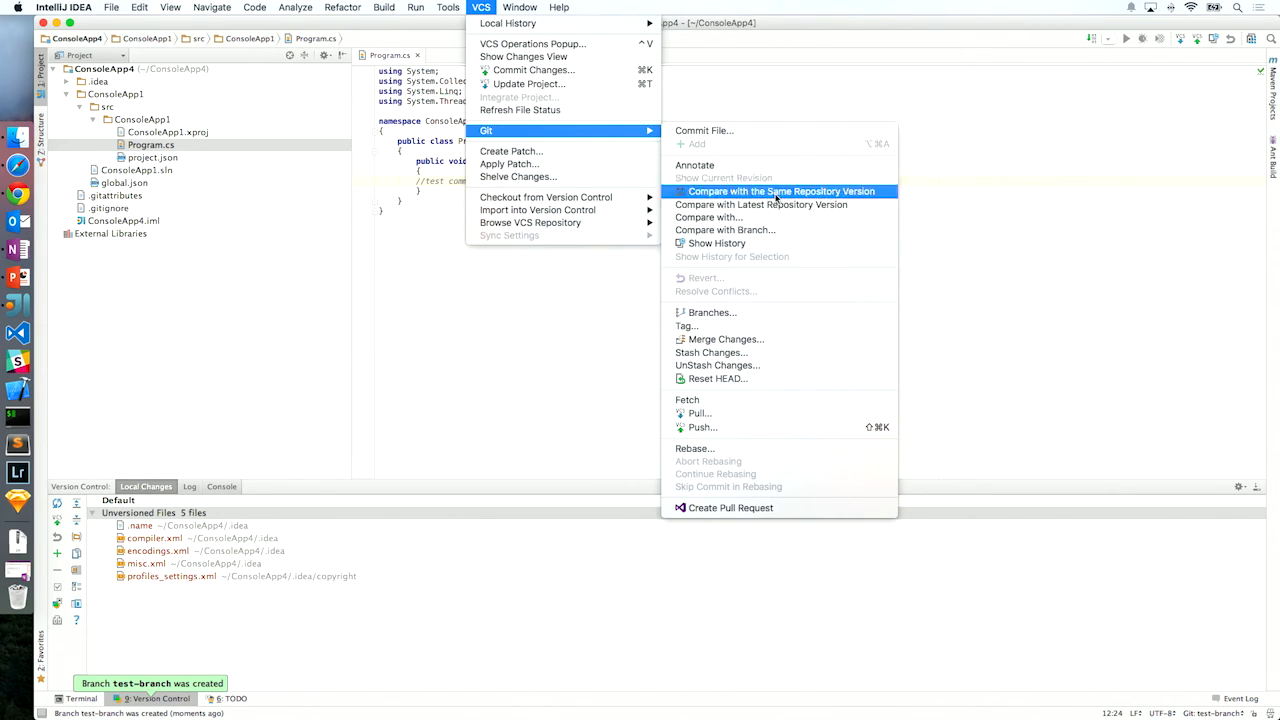
pyautogui.moveTo(816, 482)
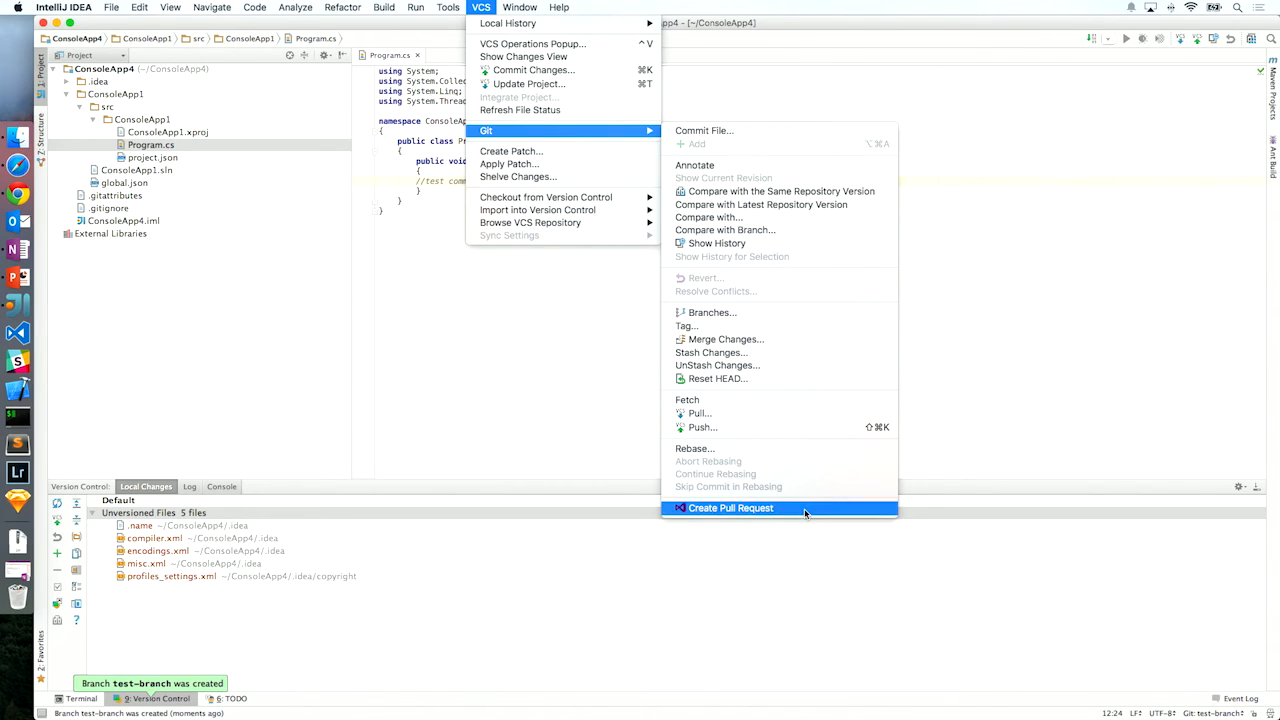
pyautogui.click(730, 508)
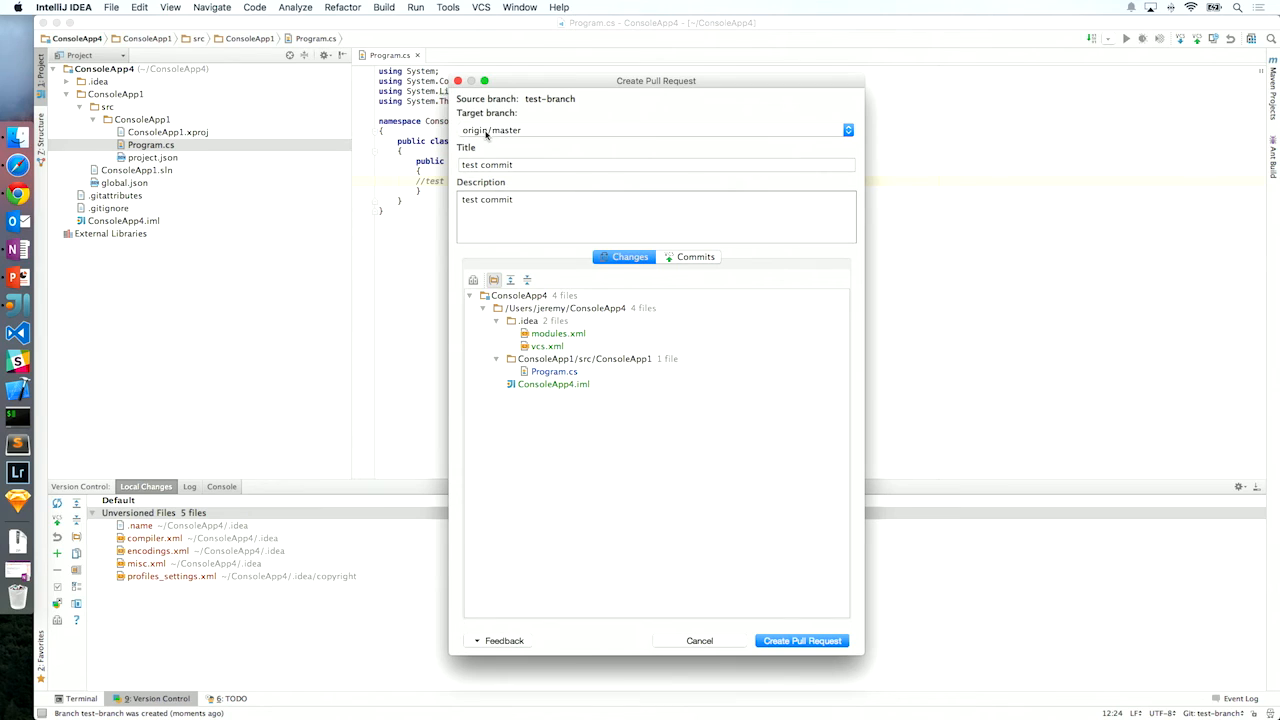
pyautogui.moveTo(532, 158)
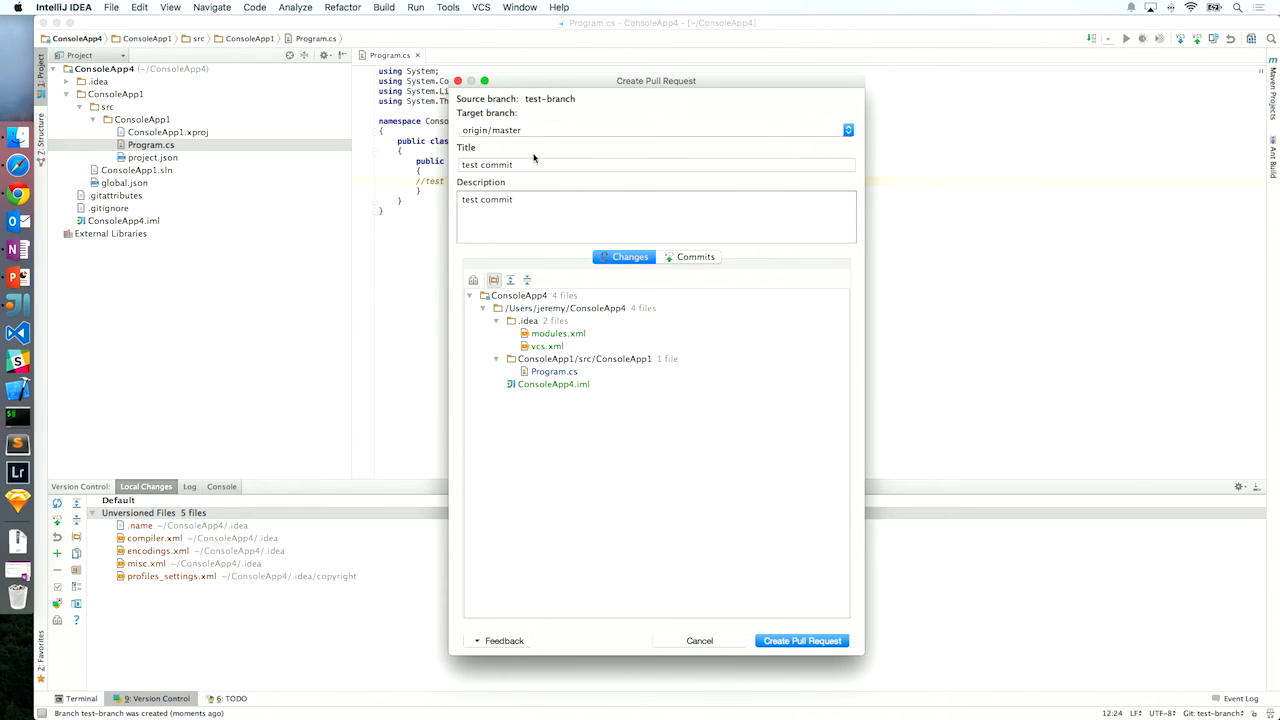
# Review the 'test commit' title and description, then create pull request 3 into origin/master
pyautogui.click(656, 164)
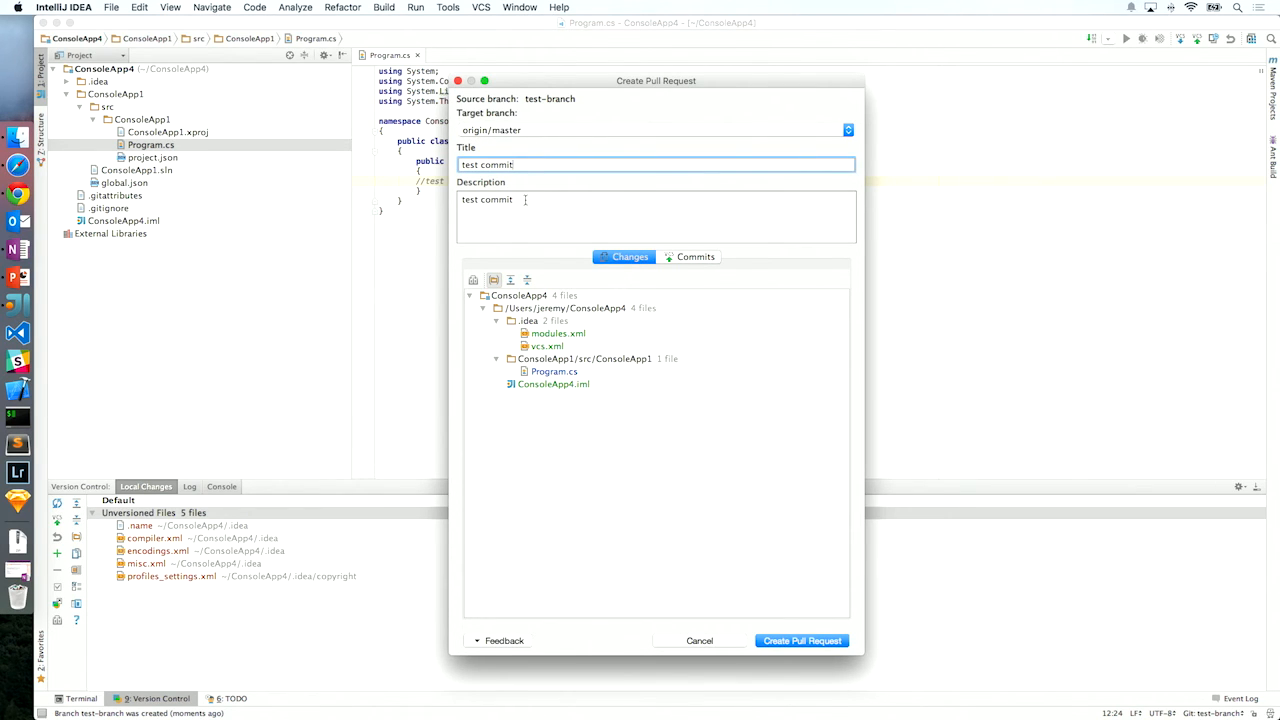
pyautogui.click(564, 222)
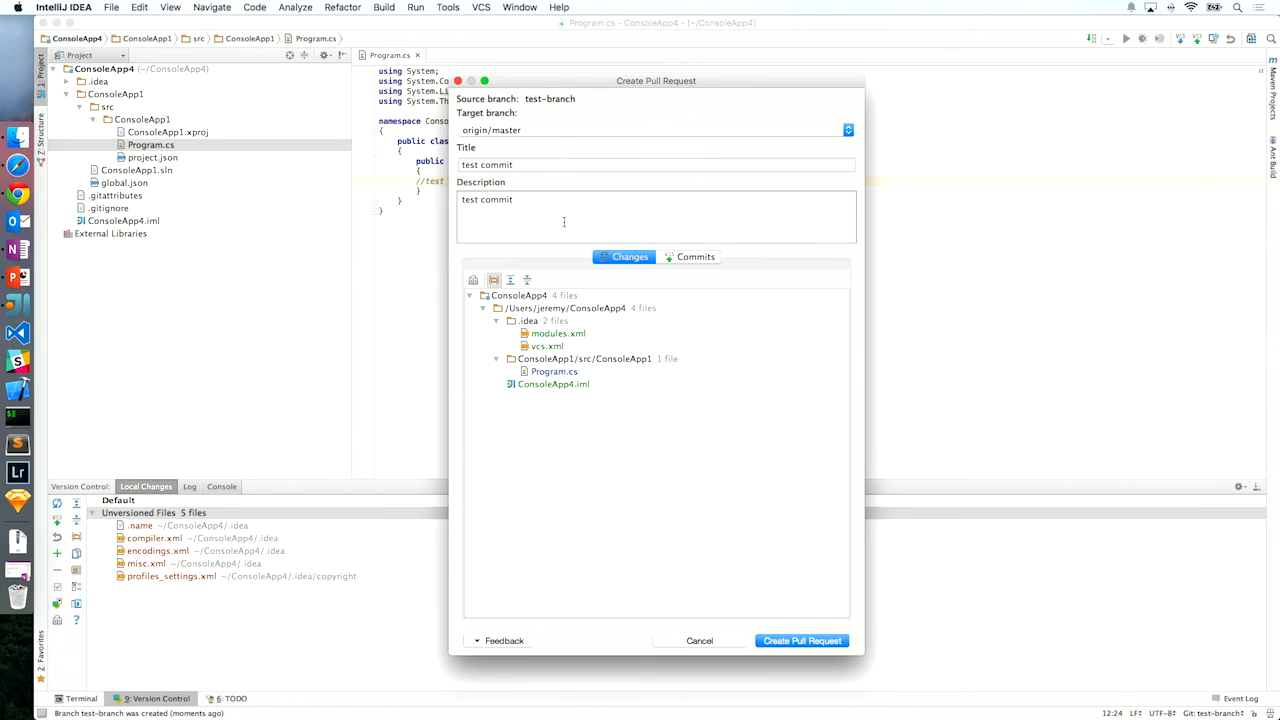
pyautogui.moveTo(556, 370)
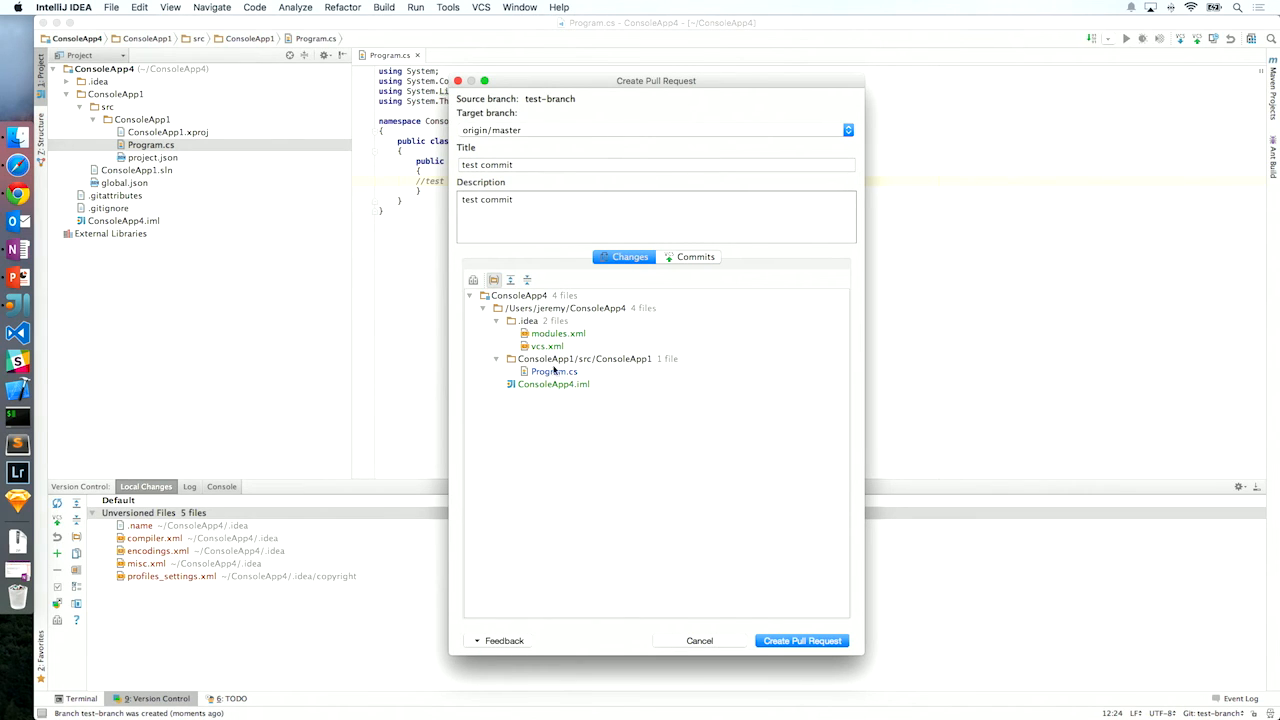
pyautogui.moveTo(800, 640)
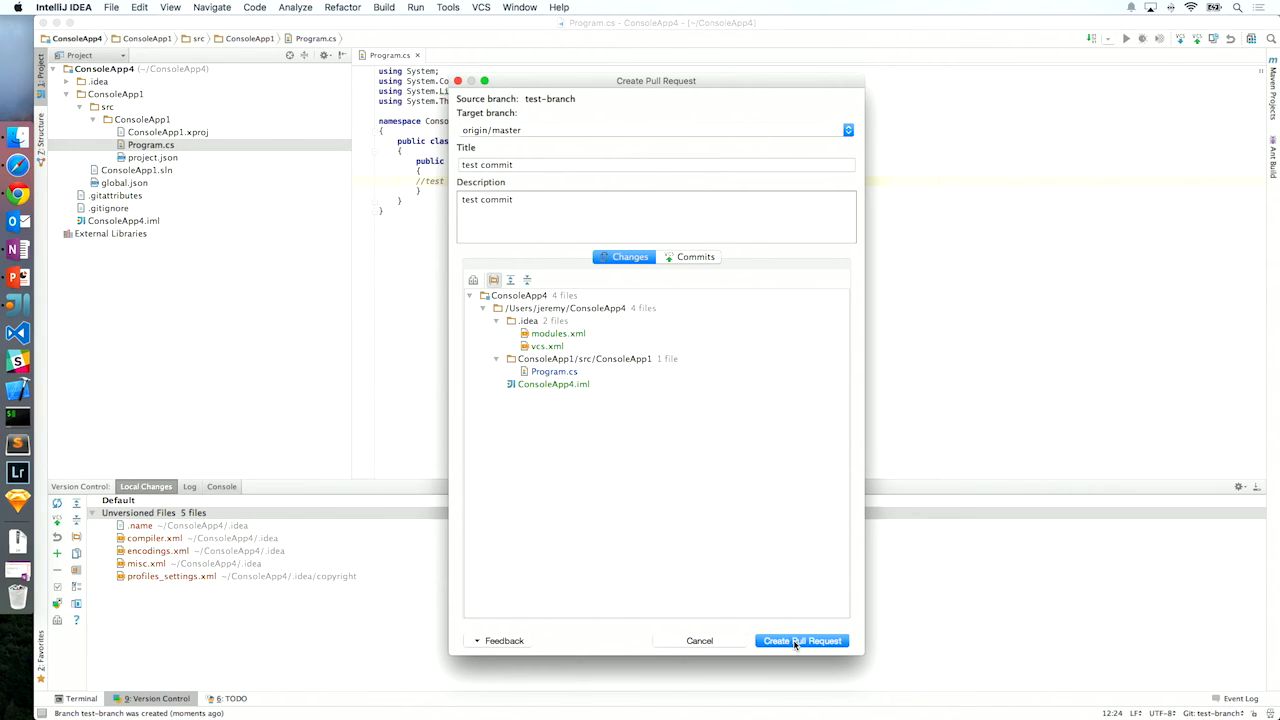
pyautogui.click(800, 640)
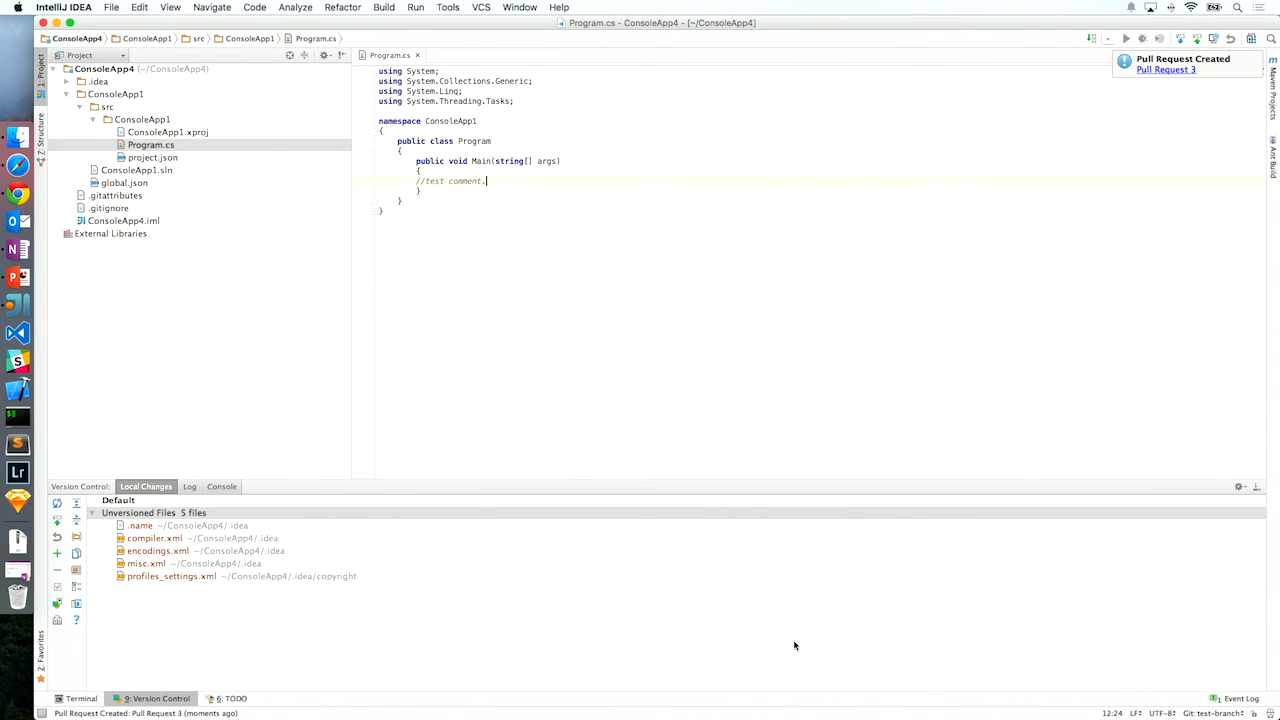
pyautogui.moveTo(1016, 180)
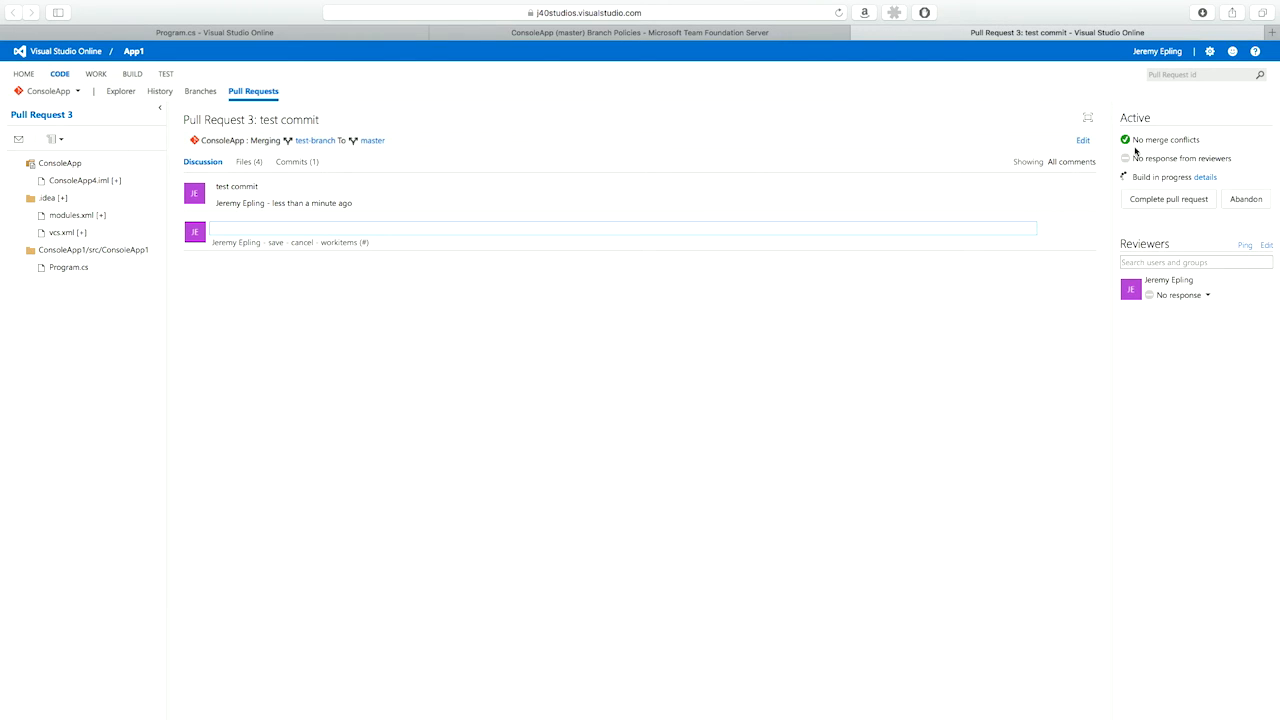
pyautogui.moveTo(1150, 158)
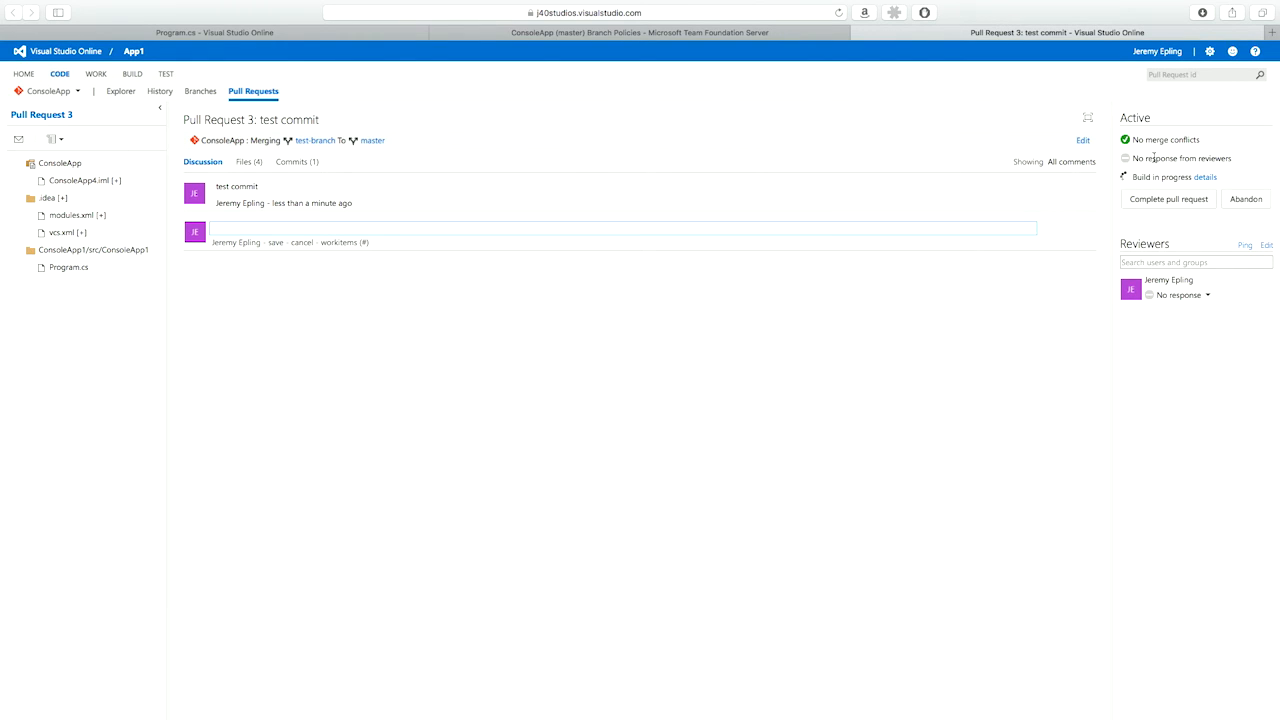
pyautogui.moveTo(922, 304)
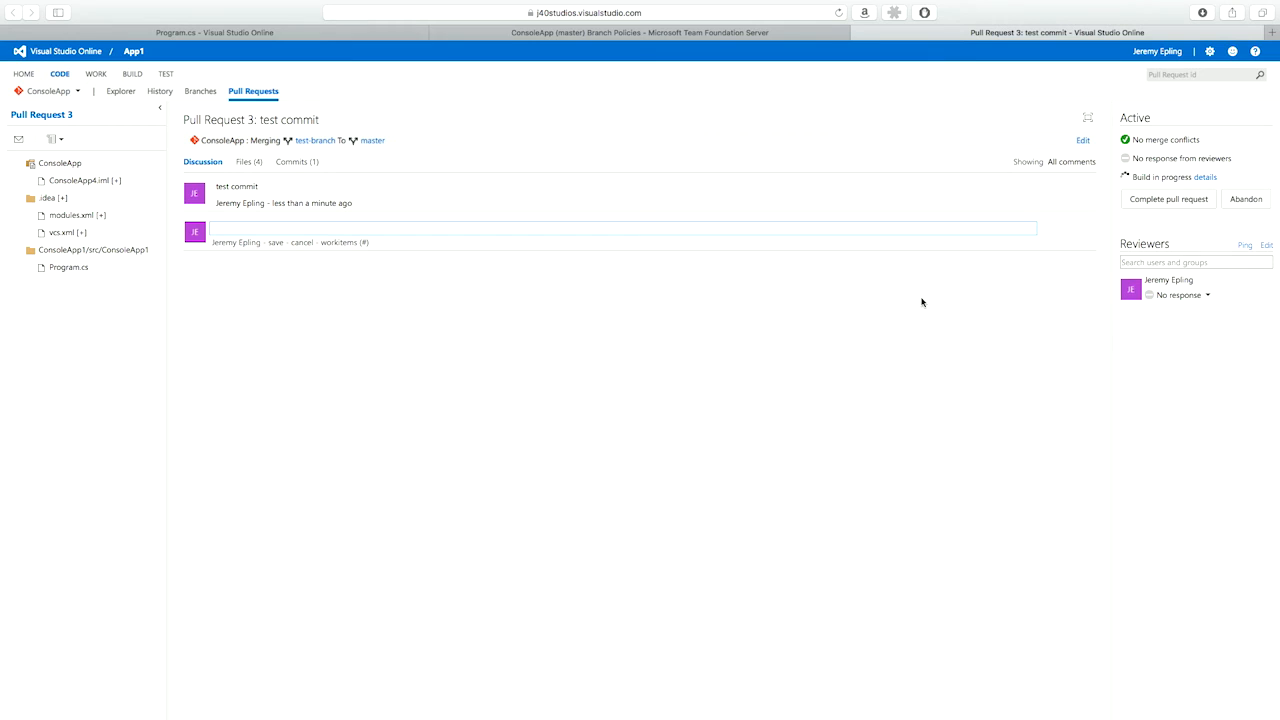
pyautogui.moveTo(590, 84)
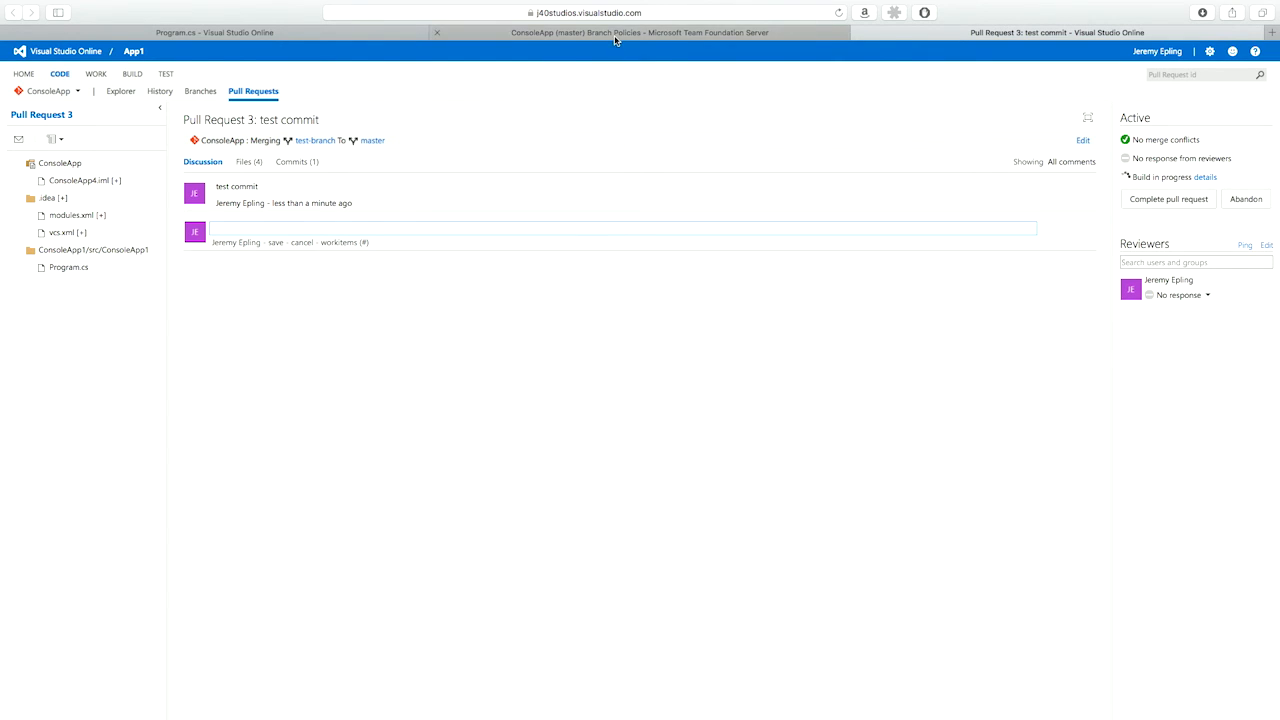
# Switch from Pull Request 3 to the ConsoleApp master Branch Policies page
pyautogui.click(640, 32)
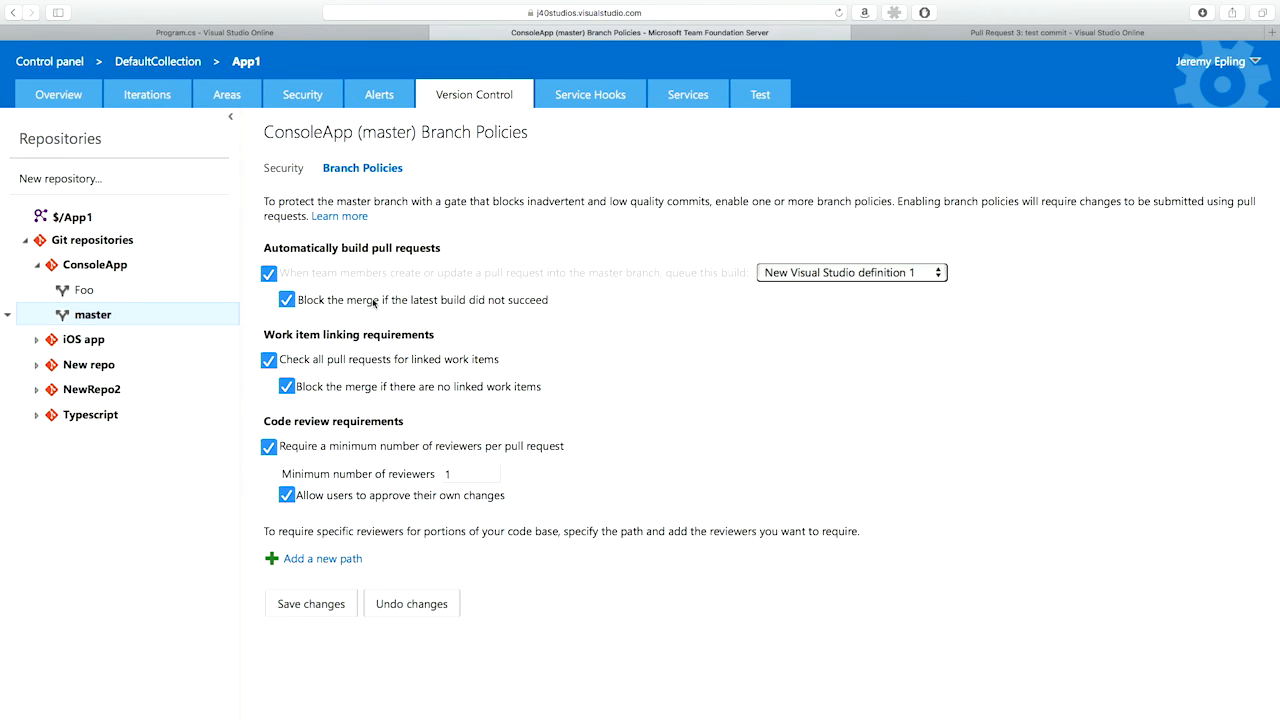
pyautogui.moveTo(344, 274)
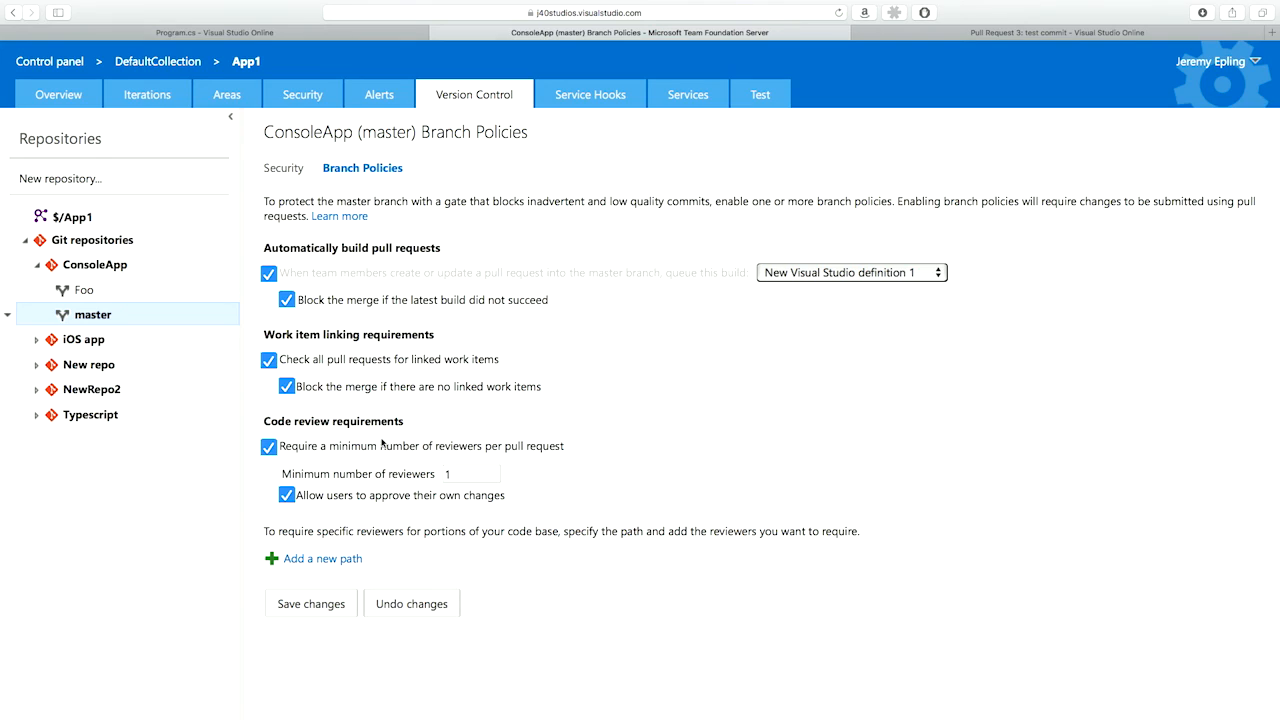
pyautogui.moveTo(532, 350)
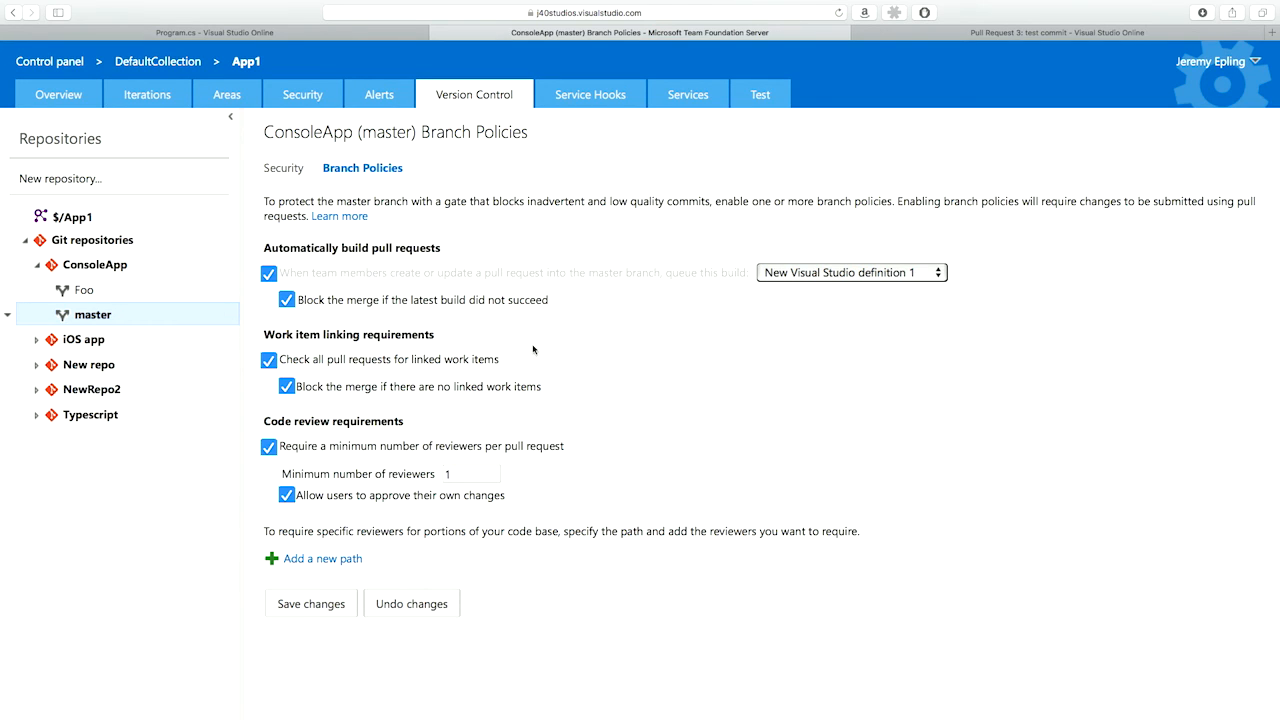
pyautogui.moveTo(686, 272)
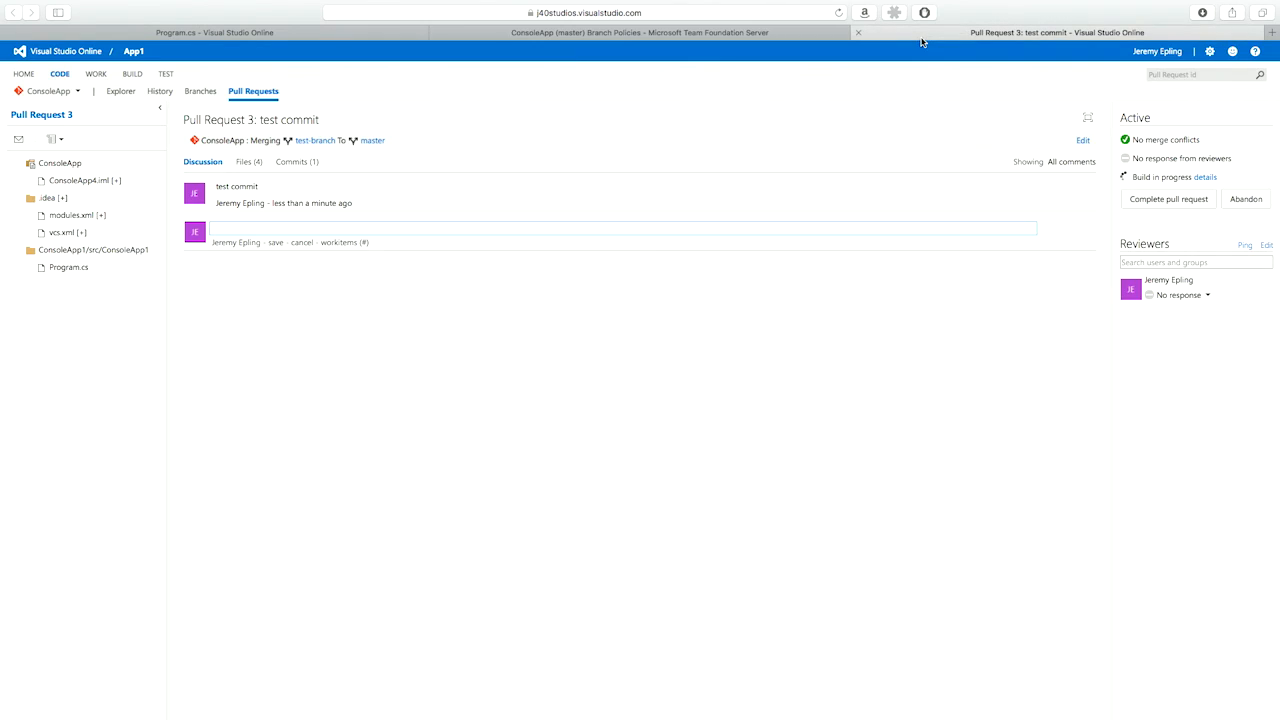
pyautogui.moveTo(626, 274)
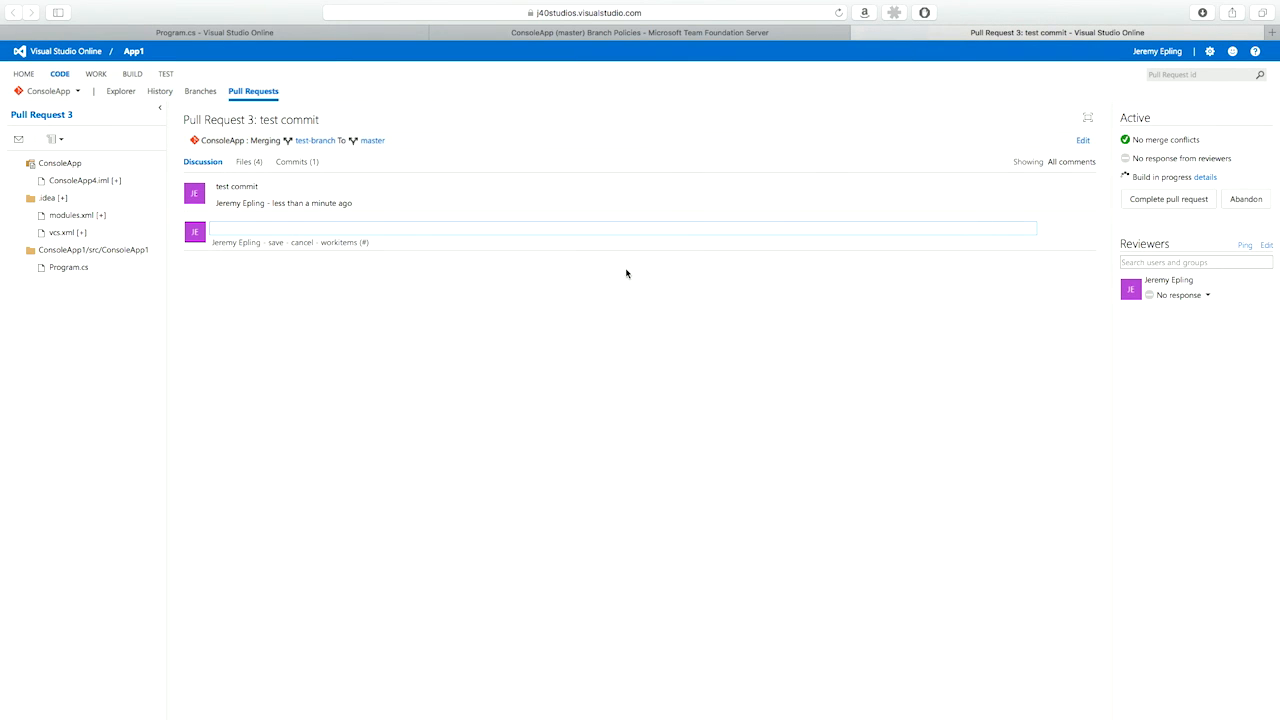